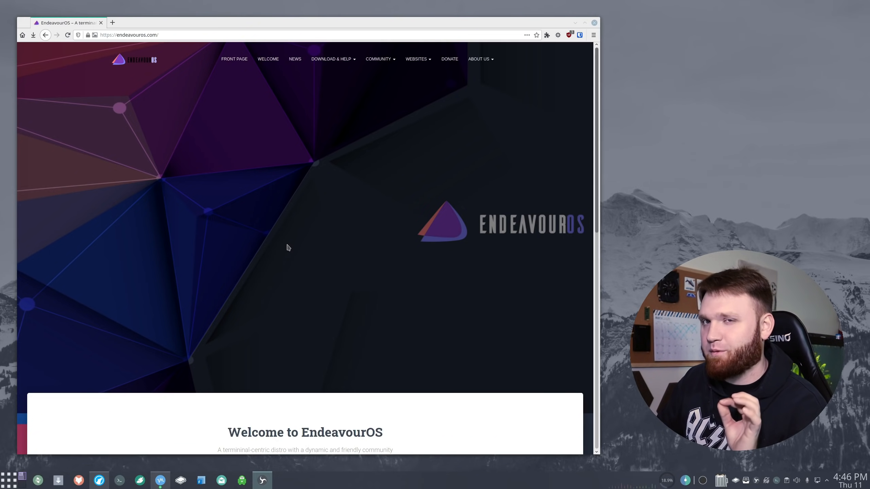
- Open the 'Our first release of 2021' news post from the EndeavourOS front page and read through it
scroll(down, 3)
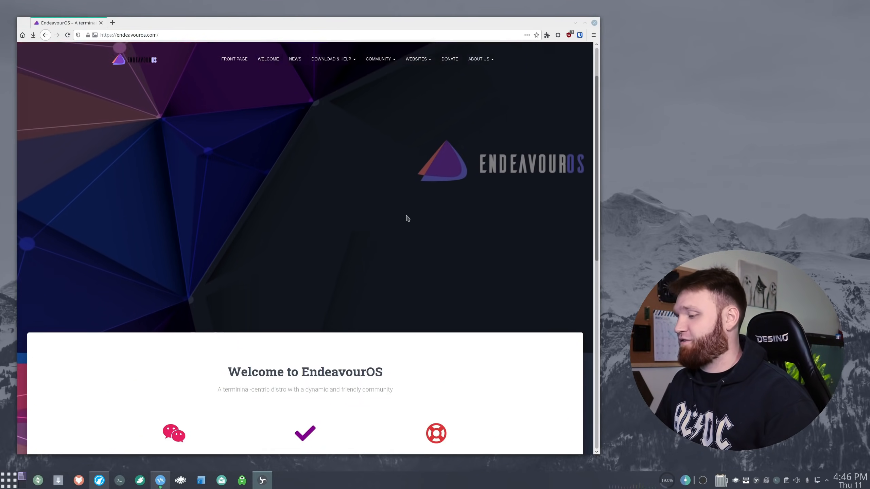
scroll(down, 3)
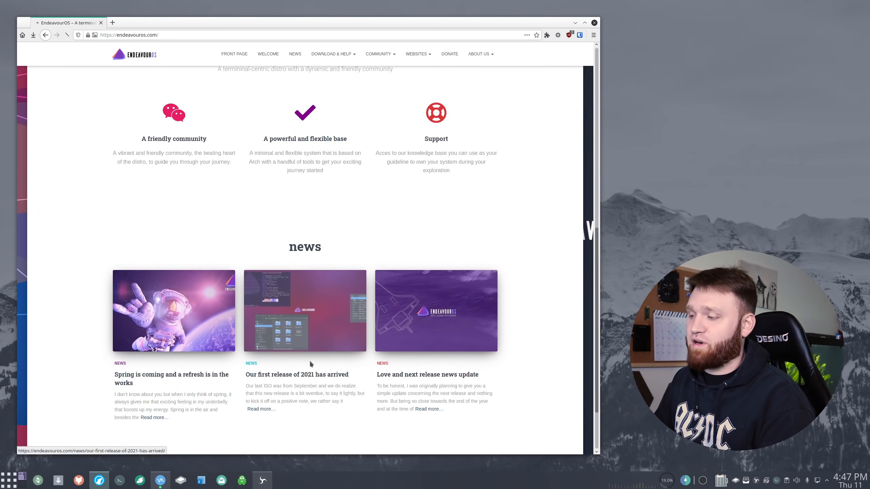
click(297, 375)
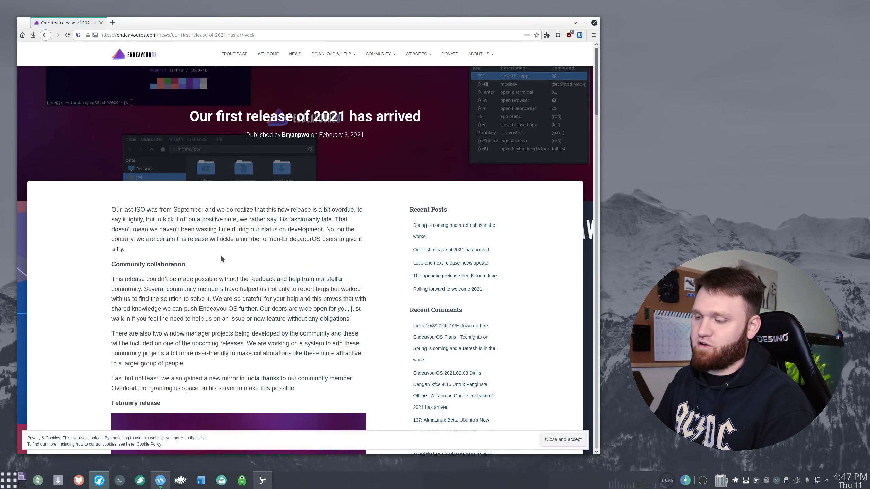
scroll(down, 3)
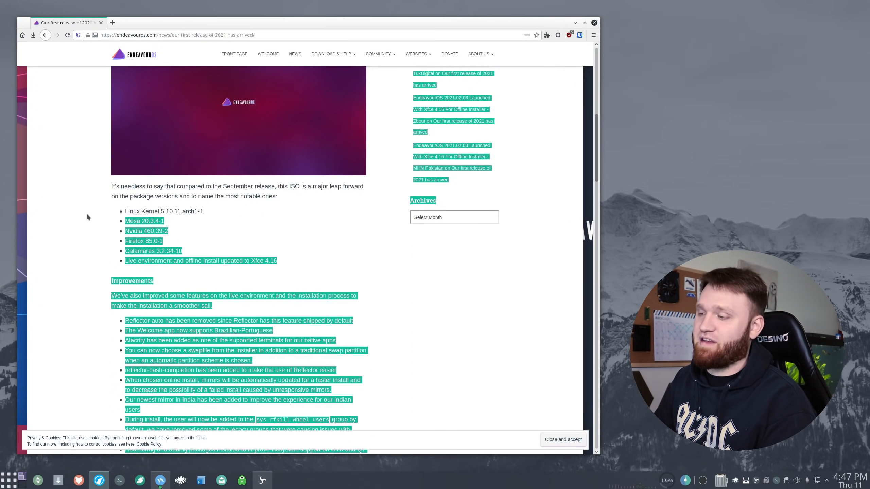
scroll(down, 3)
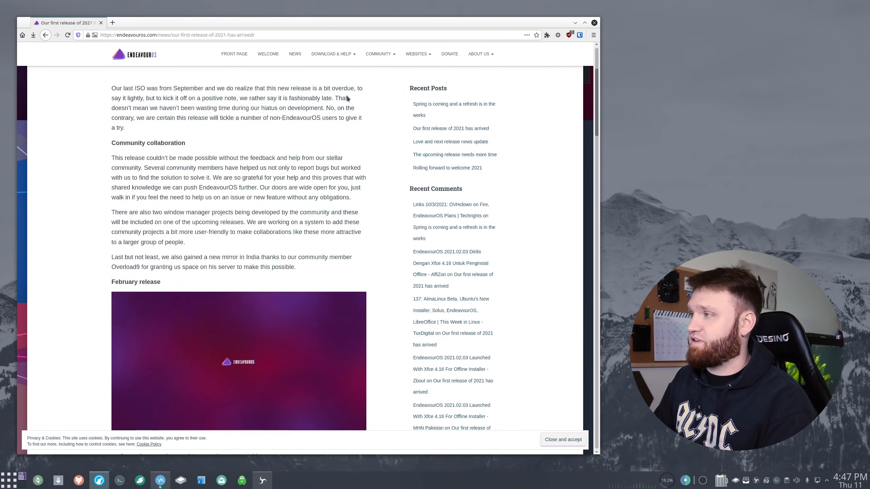
- Go to Download & Help > Latest release and scroll toward the download mirrors
click(332, 53)
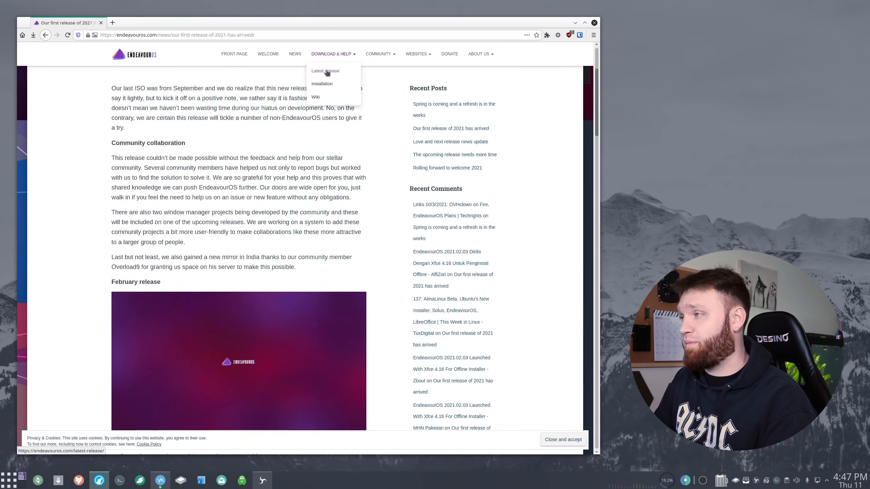
click(324, 70)
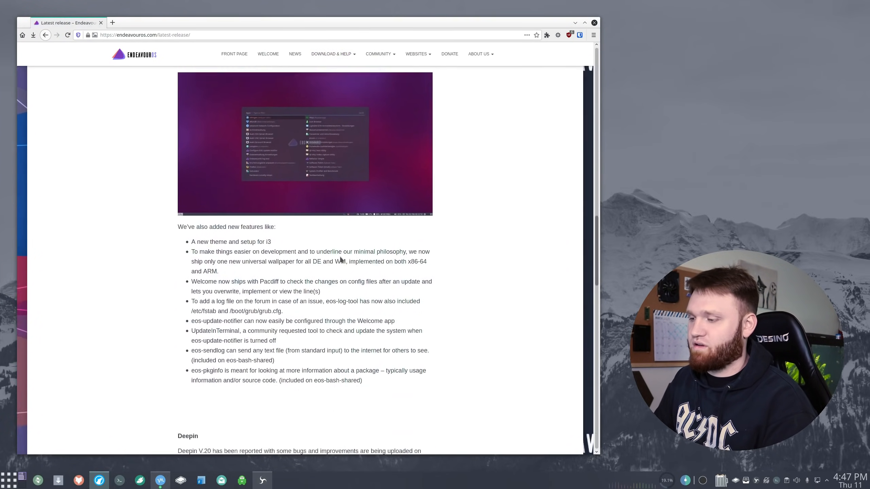
scroll(down, 3)
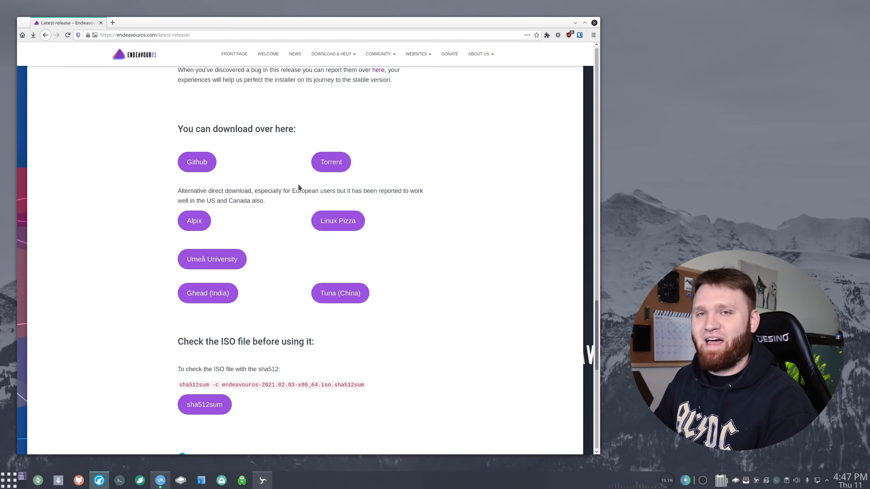
mouse_move(330, 161)
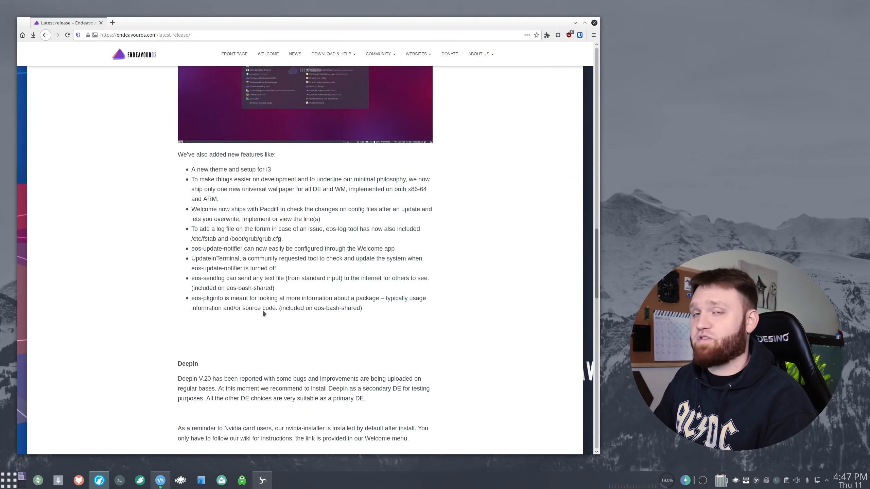
mouse_move(294, 288)
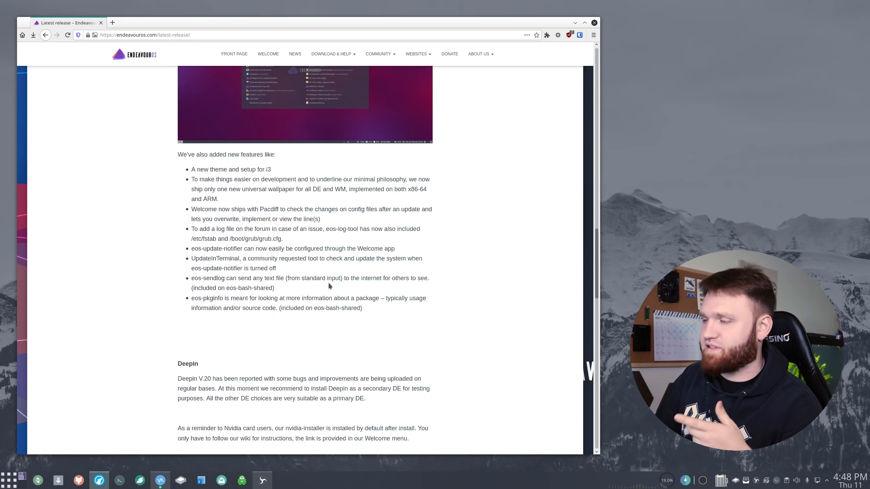
mouse_move(480, 253)
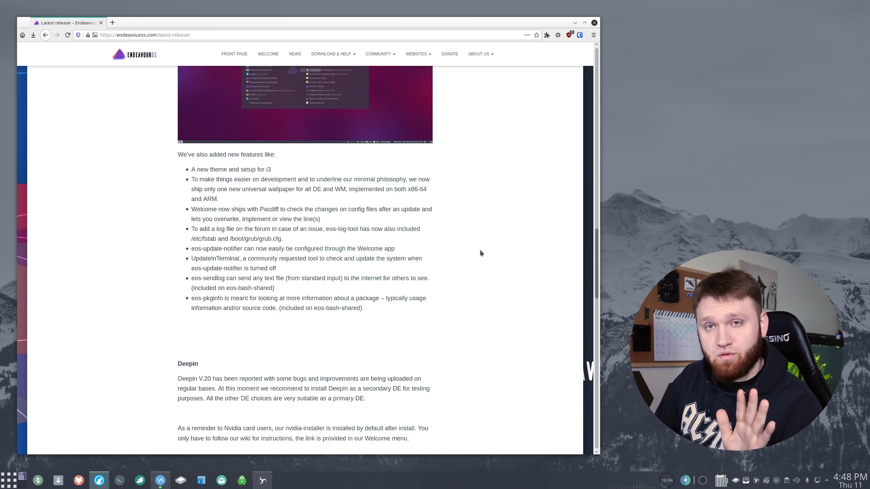
mouse_move(475, 228)
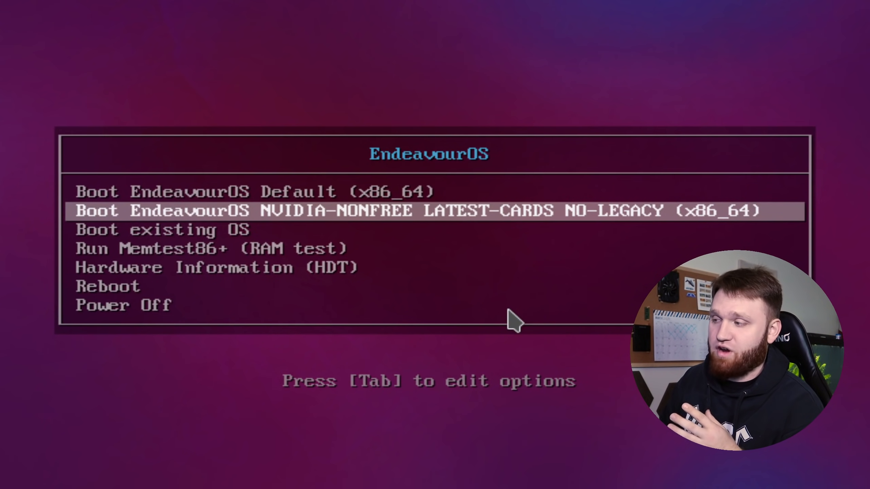
- Compare the Default and NVIDIA-NONFREE boot entries, ending on 'Boot EndeavourOS Default'
key(Up)
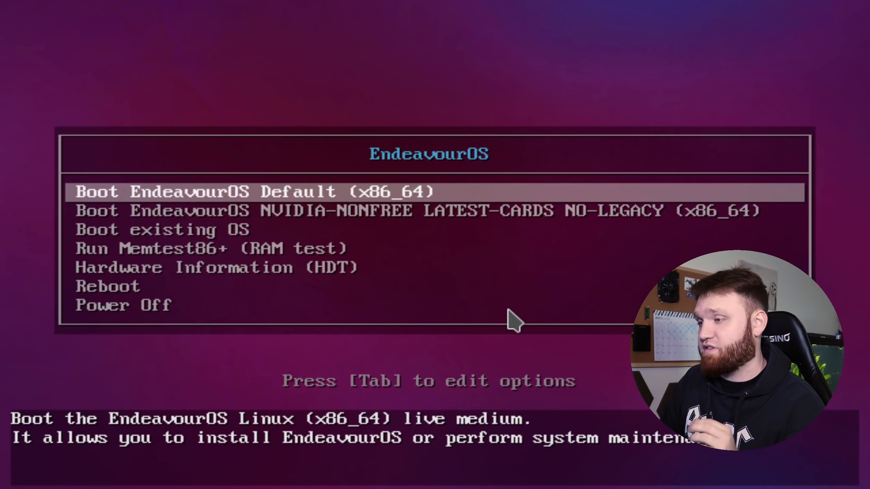
key(Down)
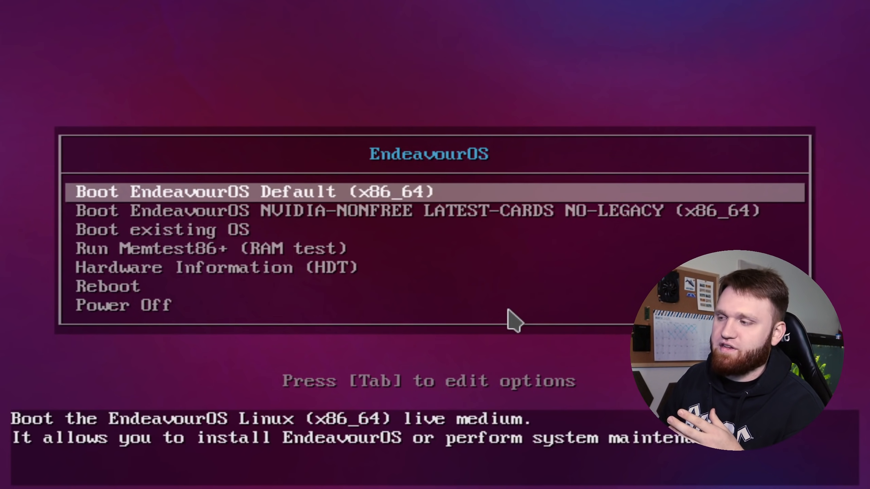
key(Down)
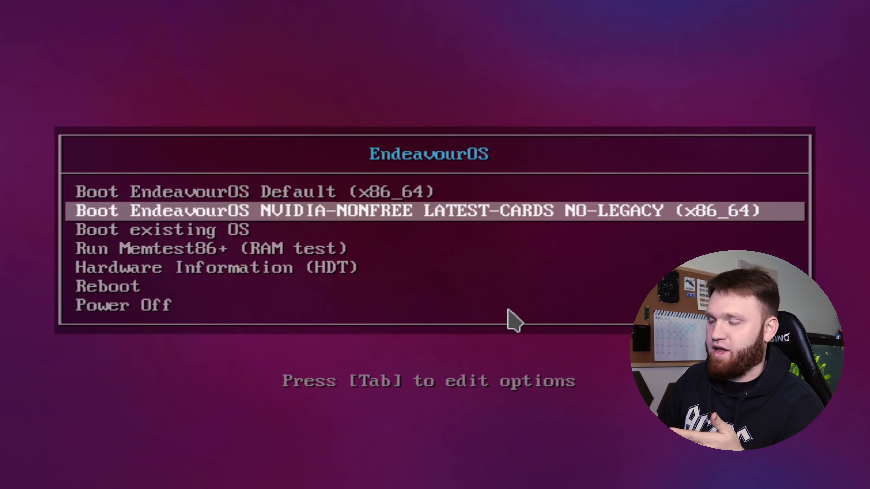
key(Up)
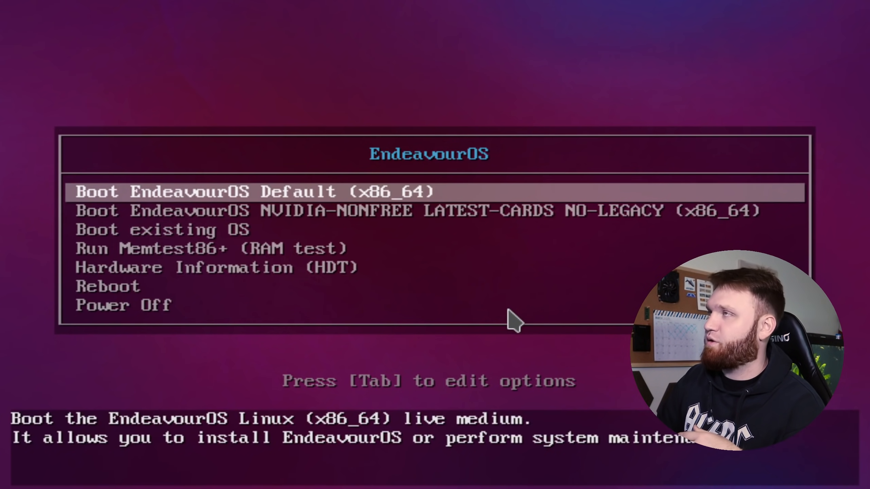
mouse_move(360, 197)
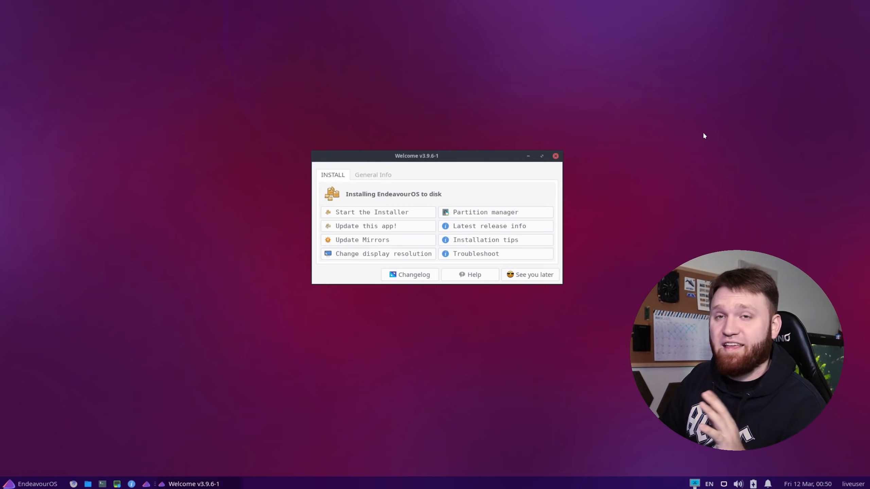
mouse_move(611, 160)
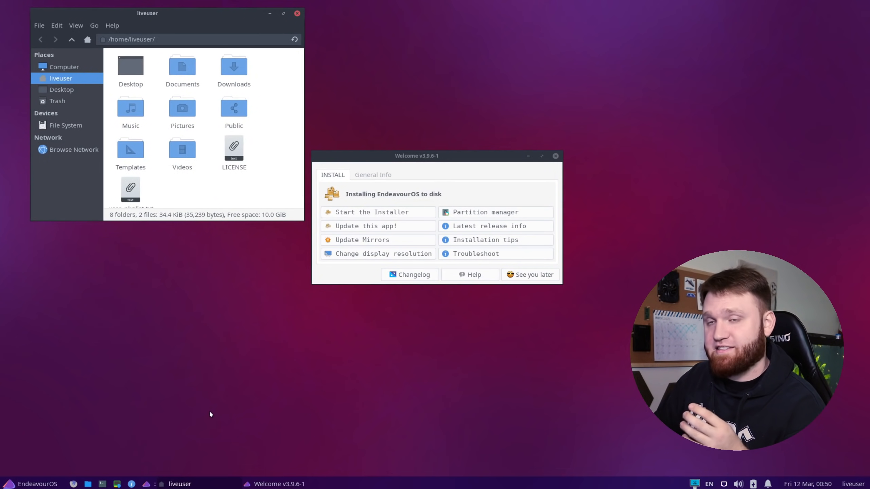
mouse_move(460, 418)
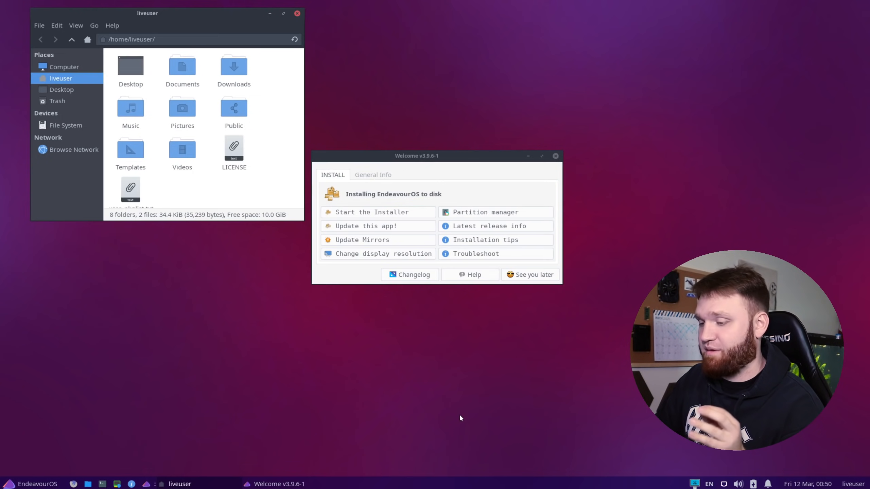
drag(148, 13, 224, 44)
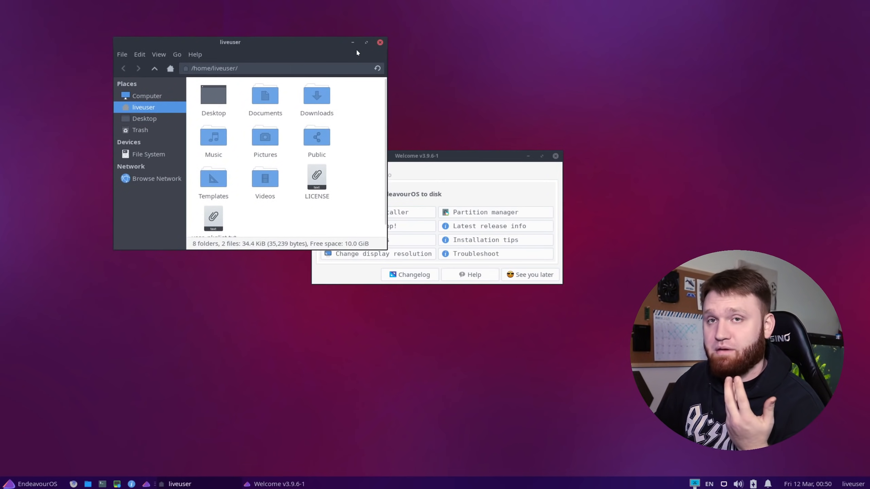
click(380, 42)
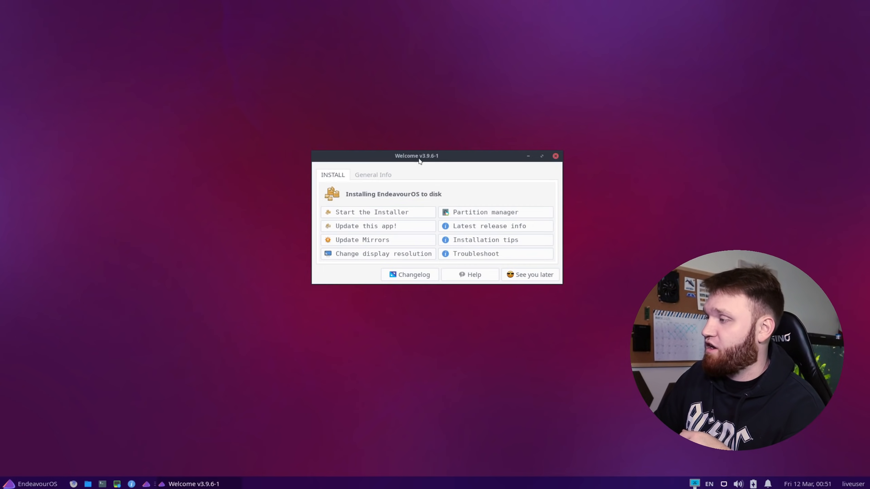
mouse_move(375, 218)
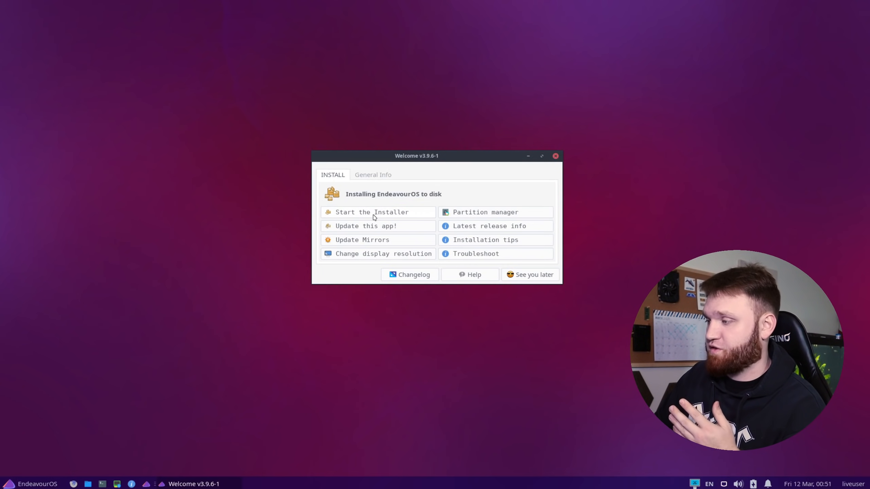
mouse_move(400, 273)
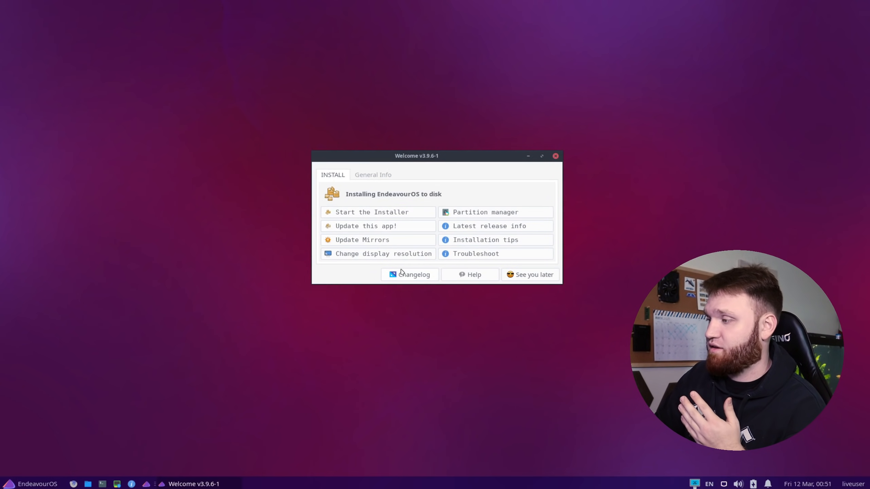
mouse_move(383, 253)
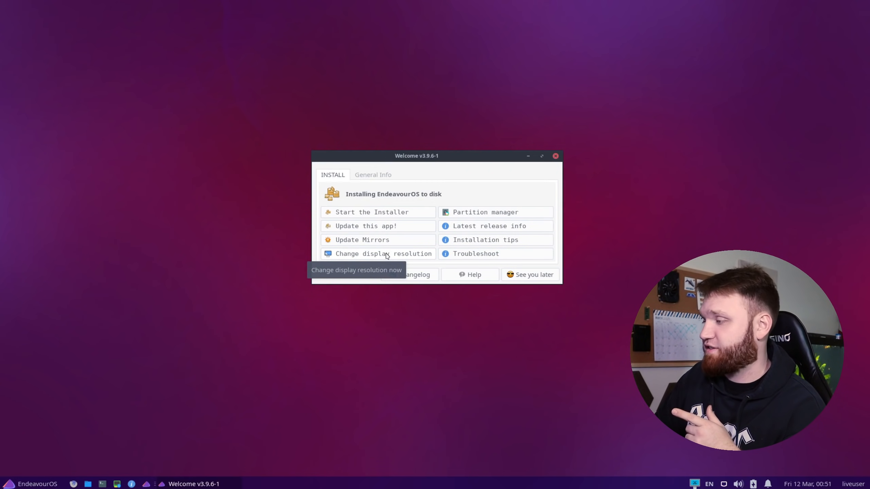
mouse_move(486, 212)
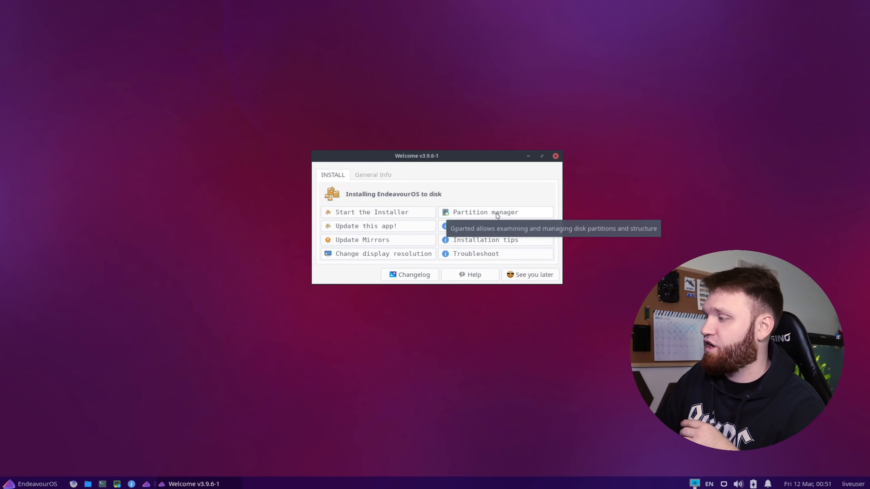
mouse_move(418, 184)
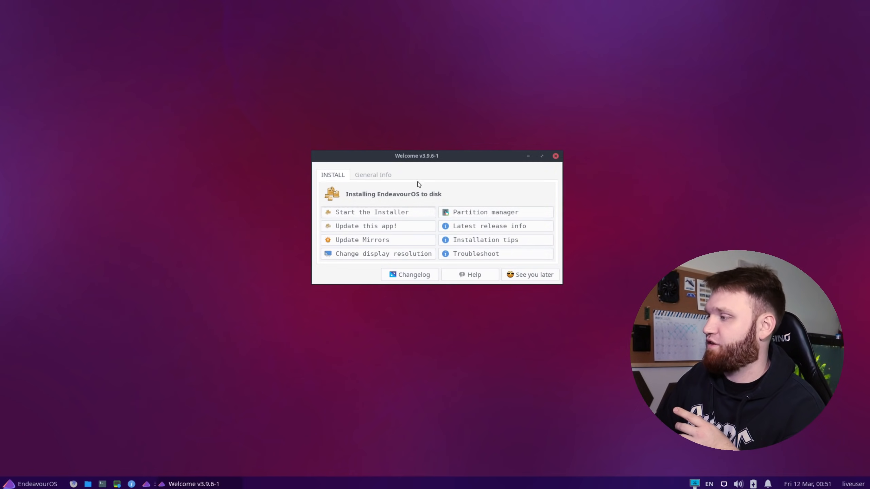
- Open GParted from Partition manager to view the 32 GiB unallocated /dev/sda
click(484, 212)
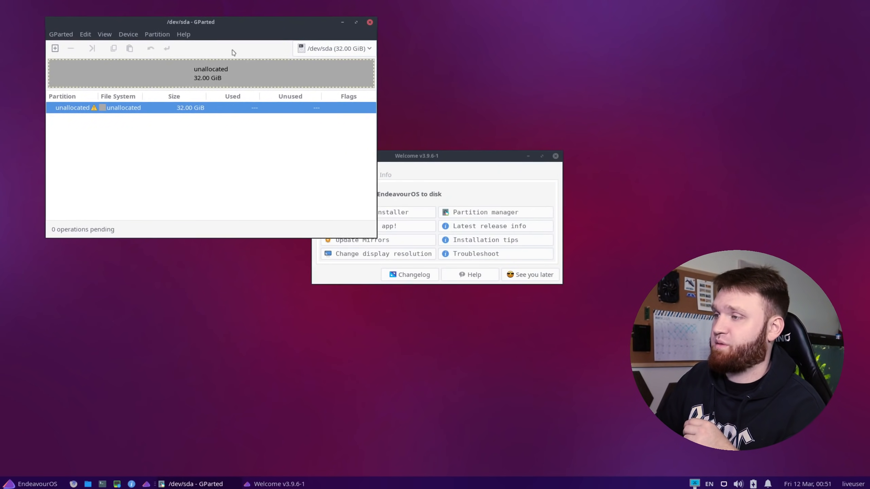
mouse_move(327, 217)
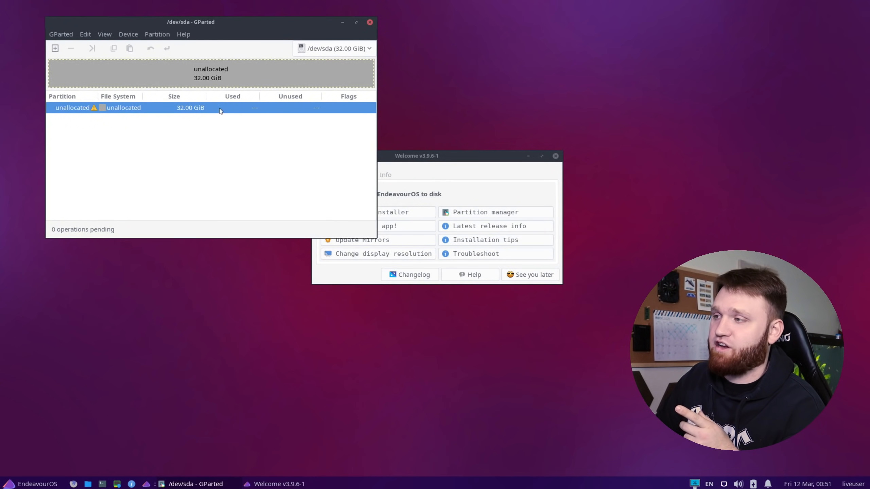
mouse_move(238, 151)
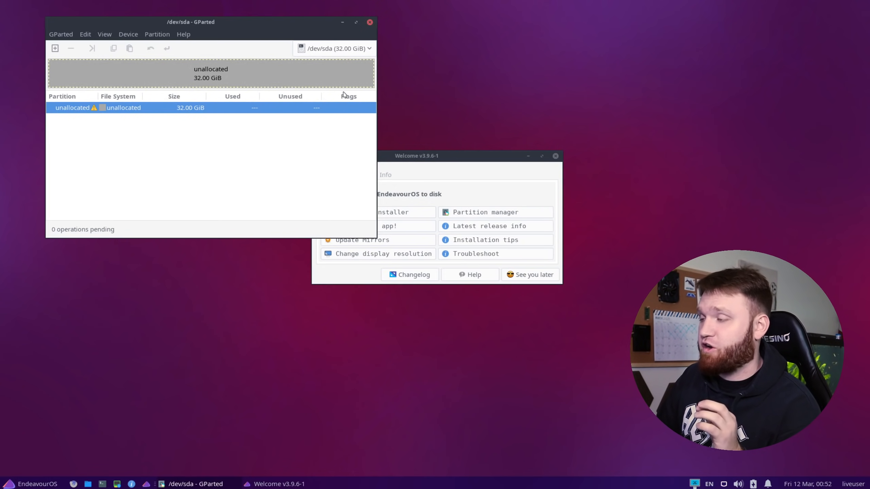
mouse_move(446, 166)
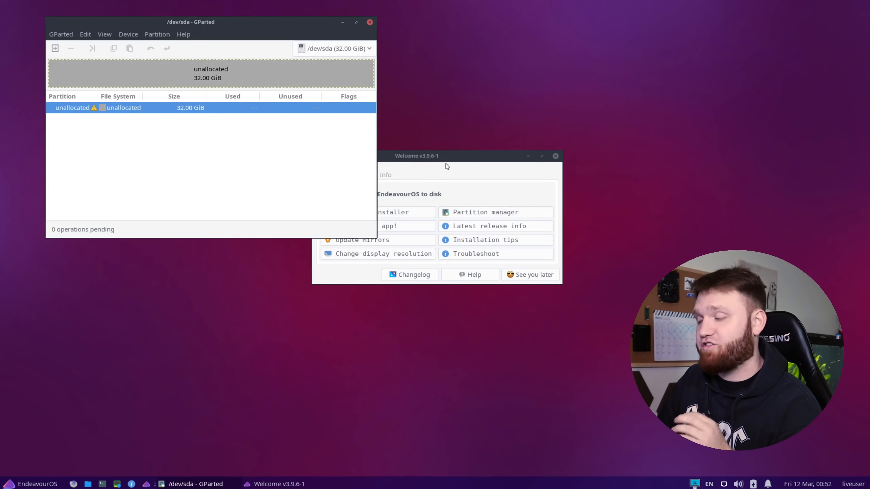
mouse_move(465, 192)
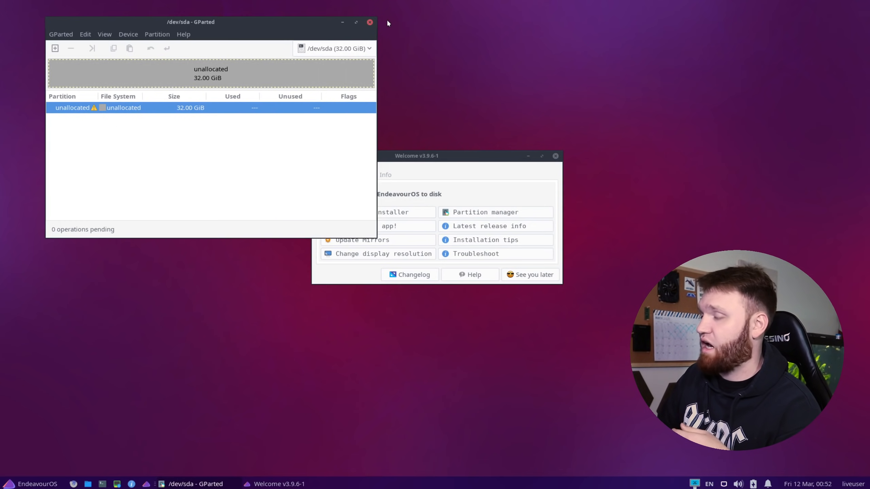
mouse_move(425, 50)
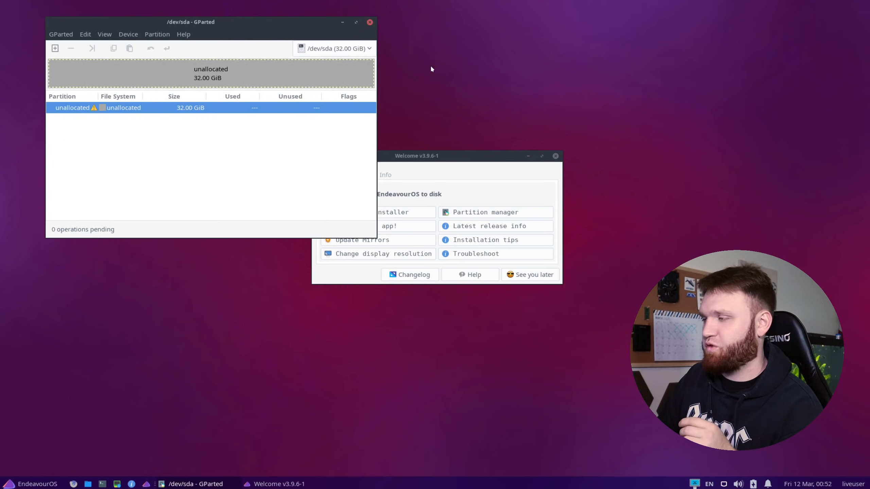
mouse_move(282, 30)
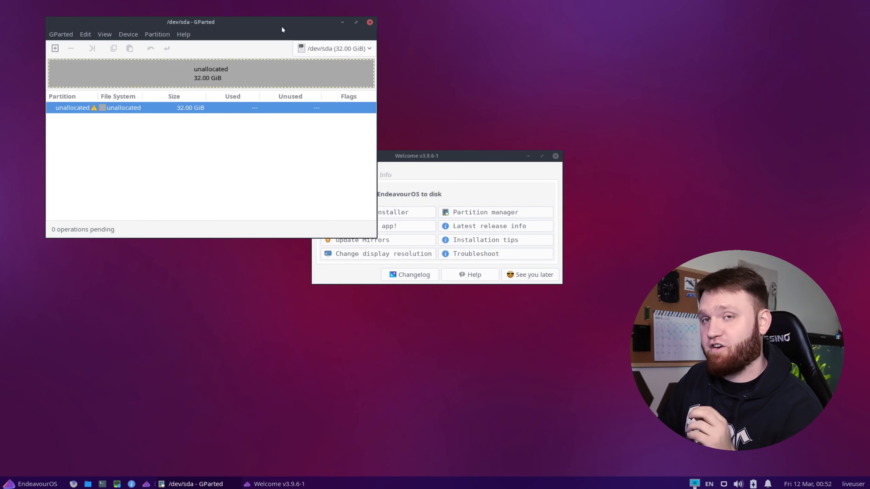
- Close GParted, launch Install System, and choose the Online installation method
click(369, 22)
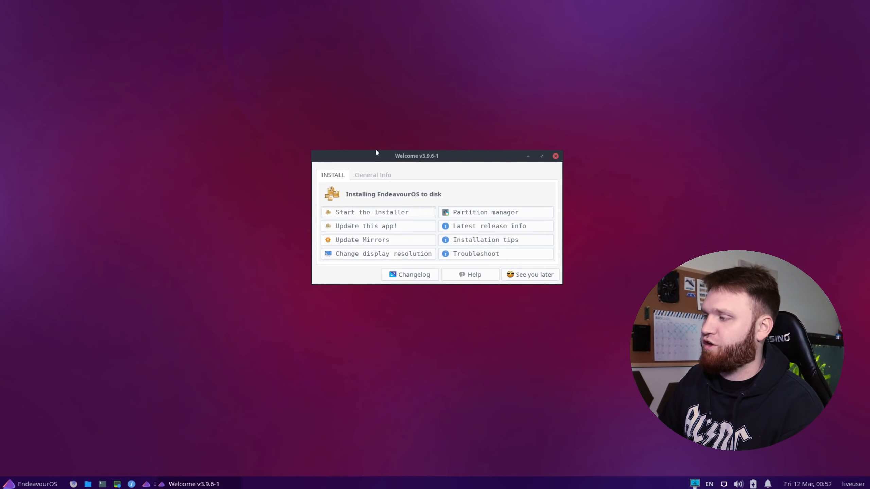
mouse_move(36, 471)
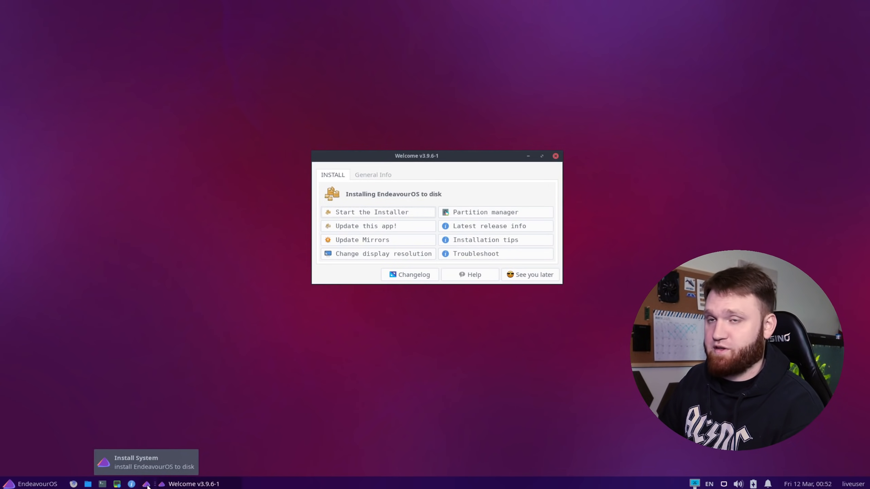
click(377, 212)
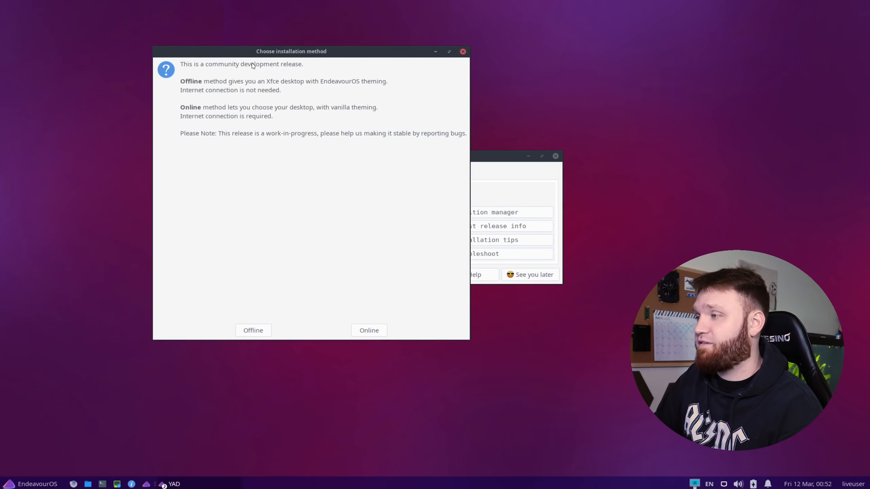
mouse_move(428, 455)
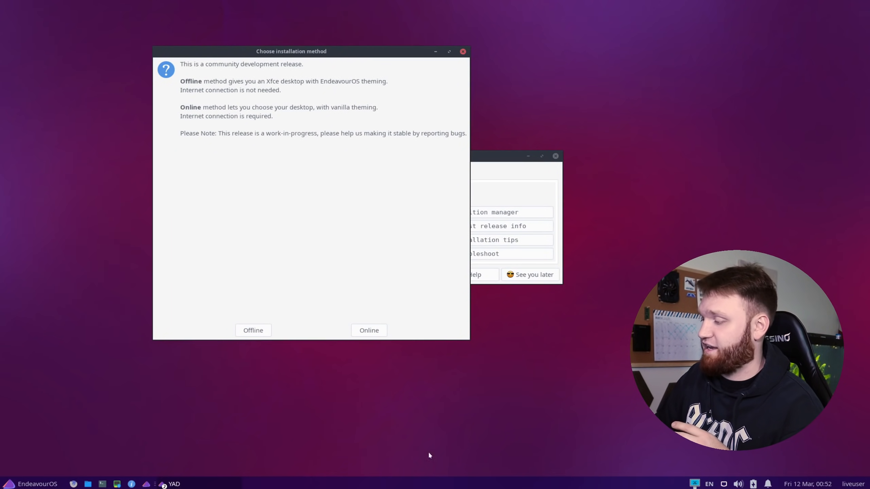
mouse_move(375, 261)
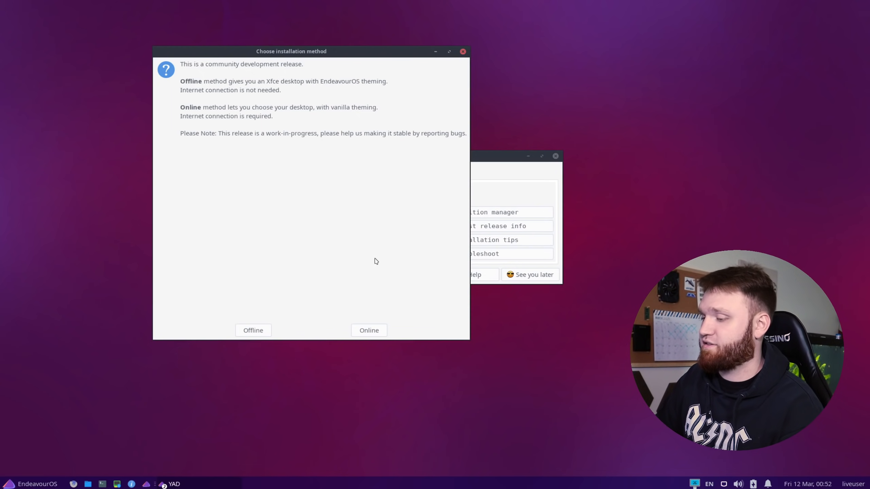
mouse_move(305, 223)
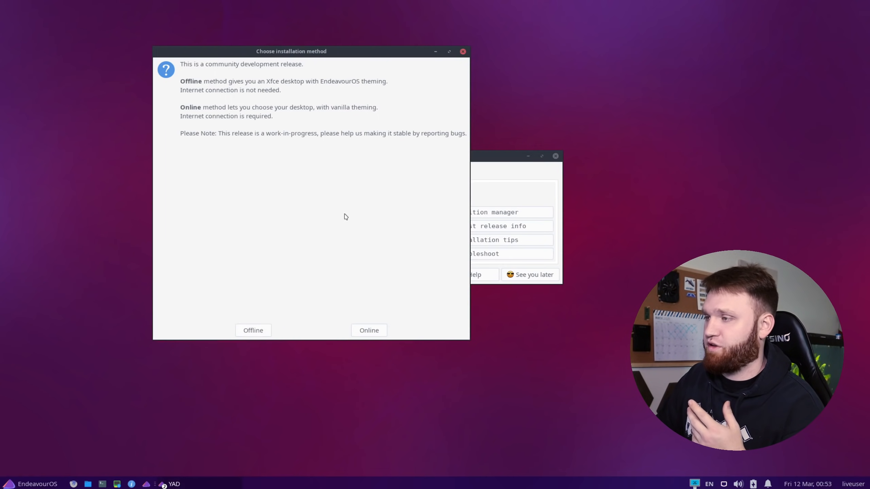
mouse_move(365, 114)
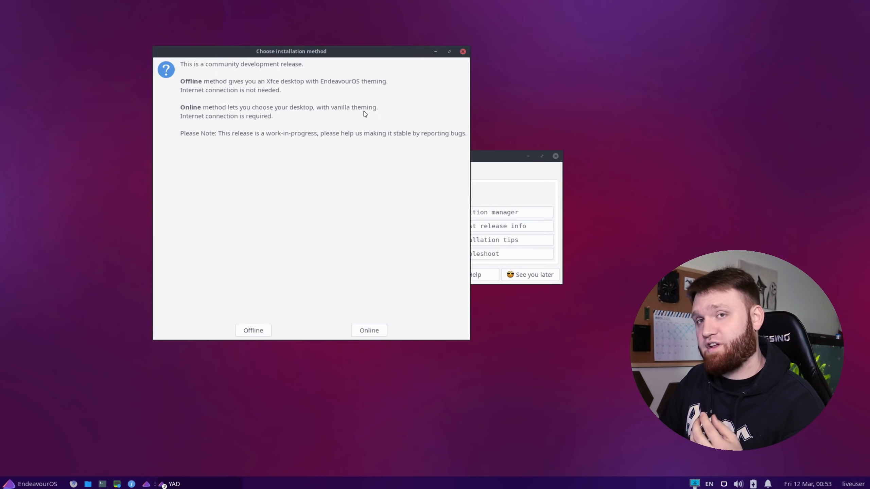
mouse_move(332, 225)
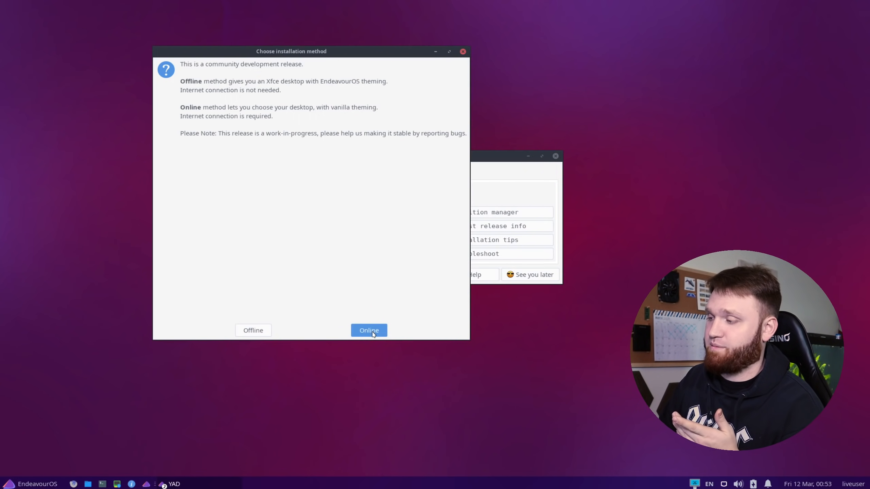
click(369, 330)
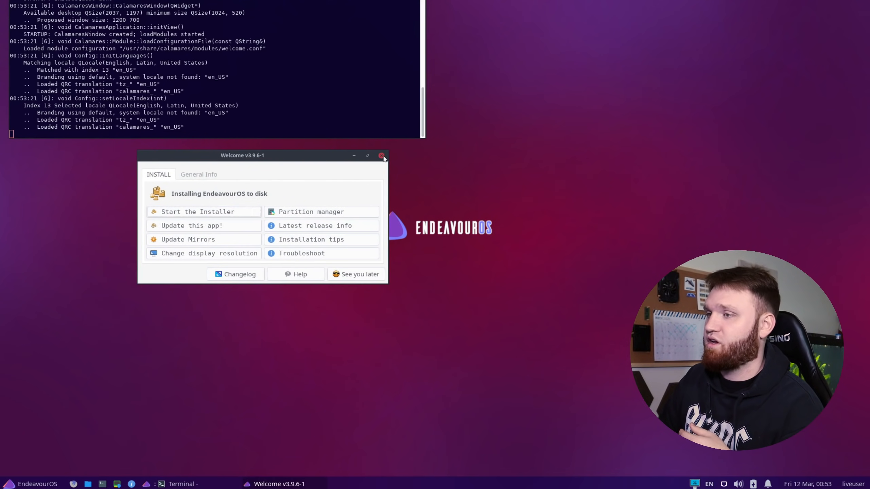
- Close the Welcome app and accept Welcome, America/Los Angeles and English US keyboard defaults
click(197, 212)
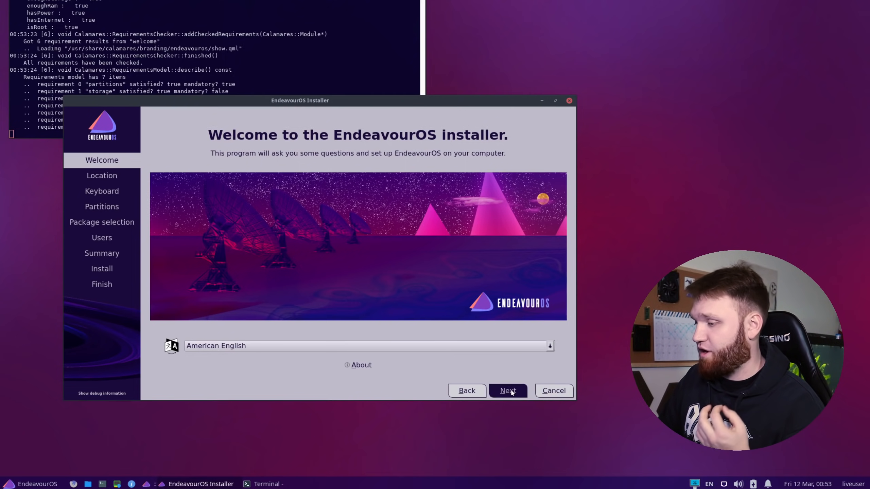
click(507, 391)
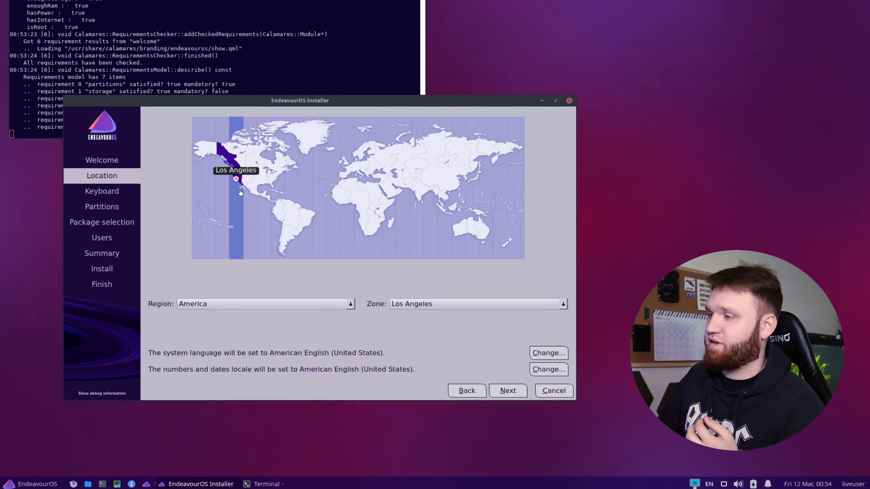
mouse_move(258, 254)
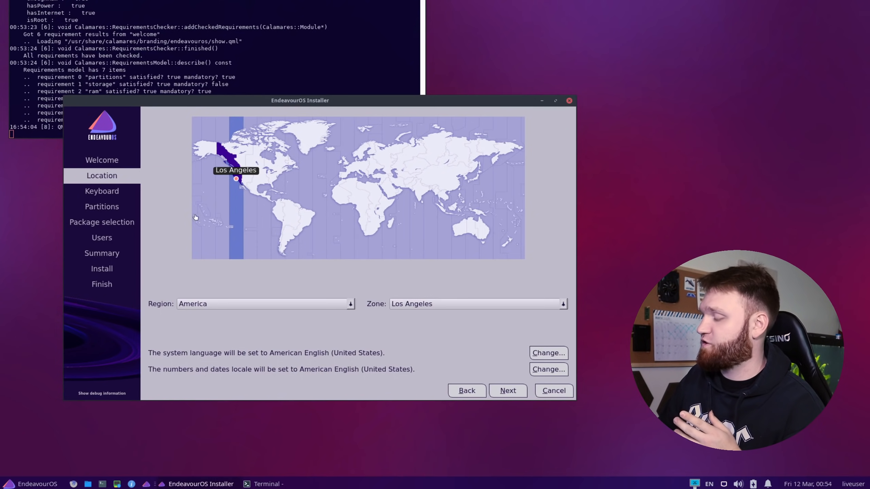
click(102, 191)
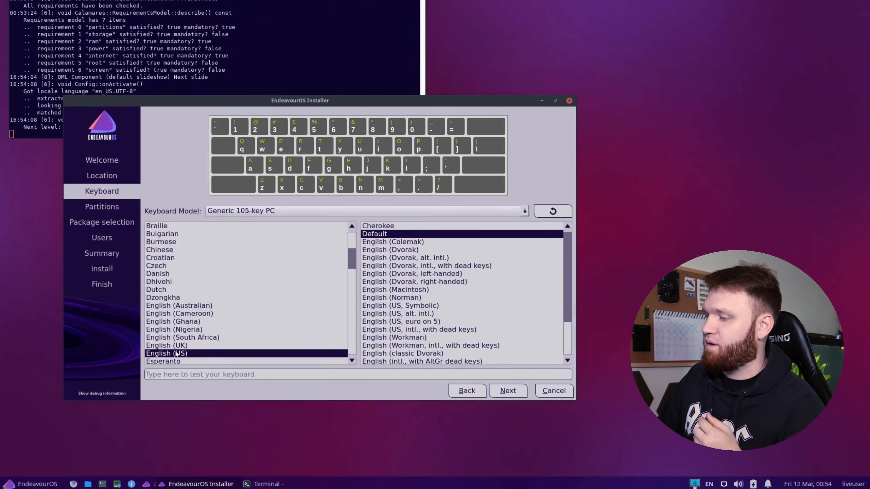
click(507, 390)
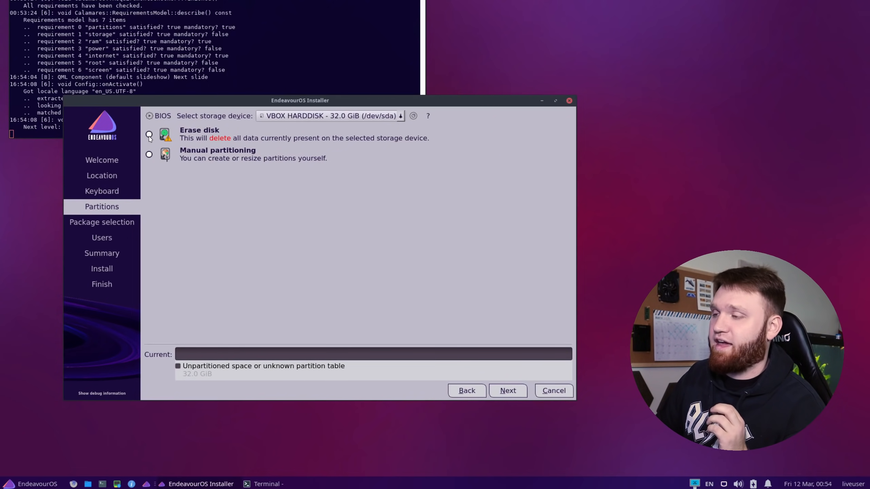
- Select Erase disk for VBOX HARDDISK (/dev/sda)
click(149, 135)
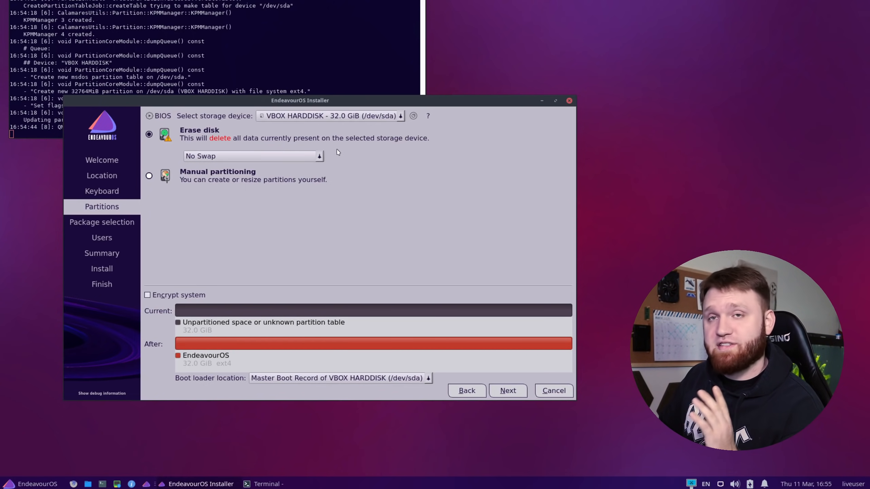
- Set the Erase disk swap option to Swap to file
click(252, 156)
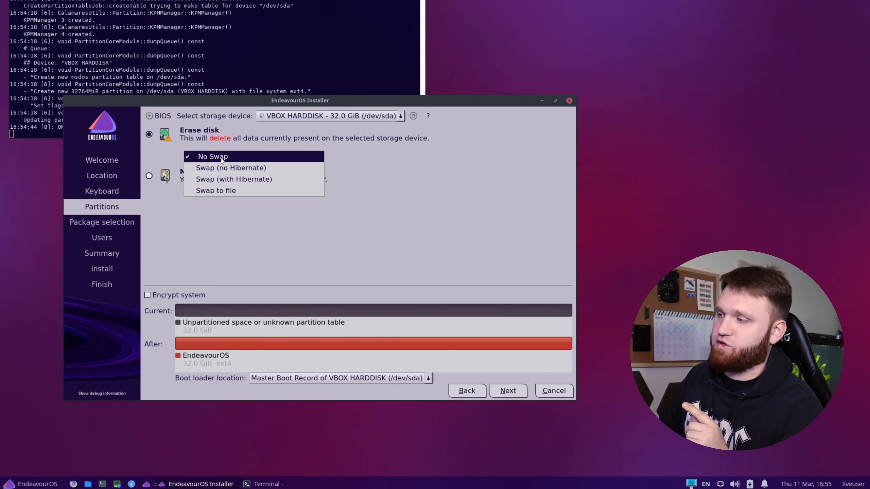
mouse_move(218, 190)
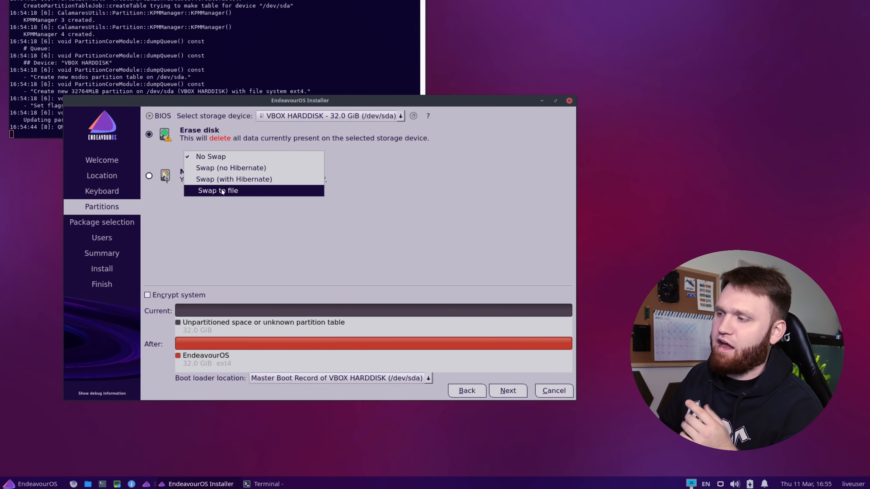
click(217, 190)
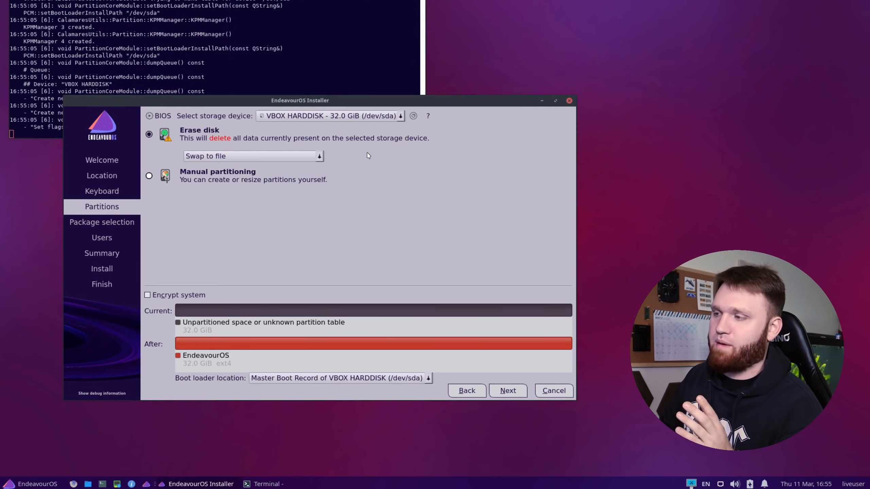
mouse_move(296, 172)
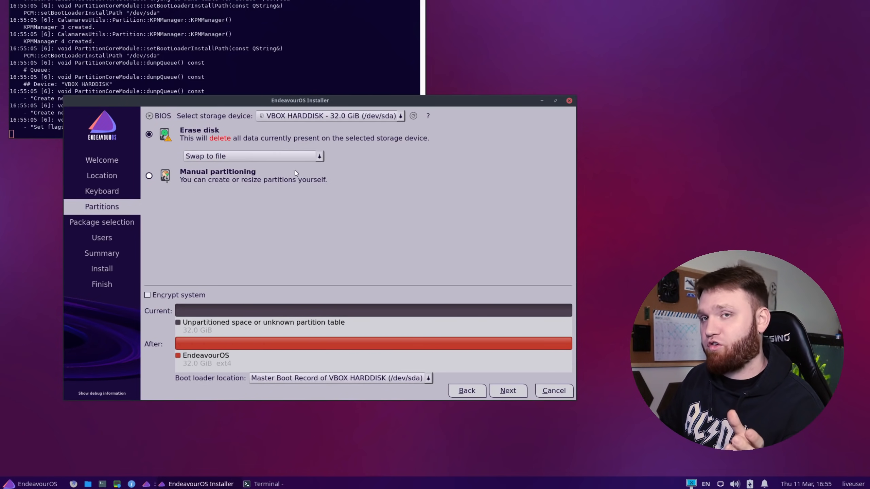
mouse_move(352, 167)
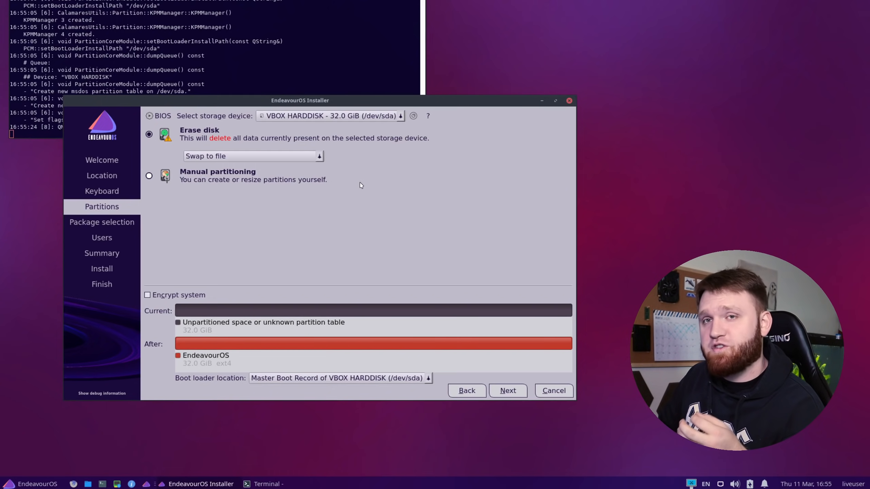
mouse_move(435, 198)
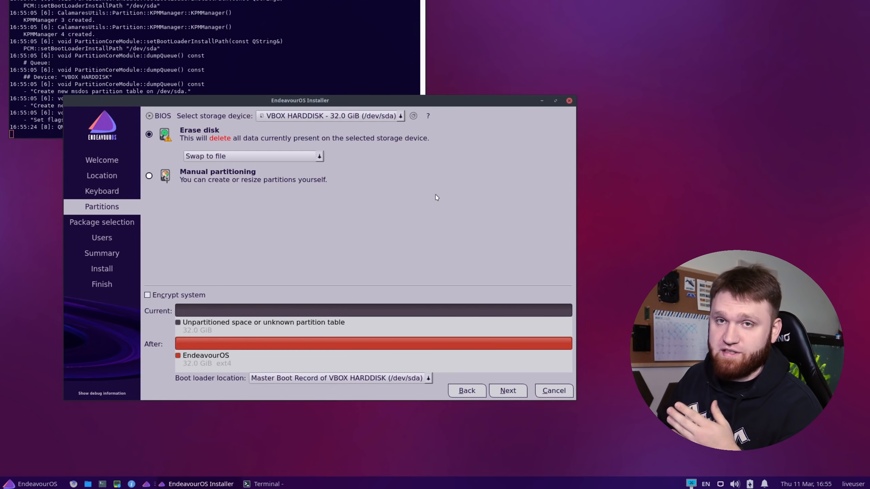
mouse_move(230, 217)
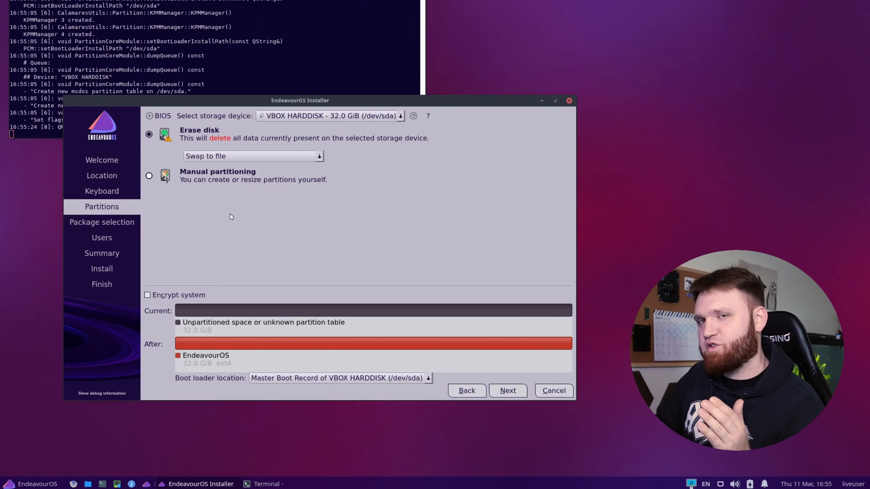
mouse_move(296, 200)
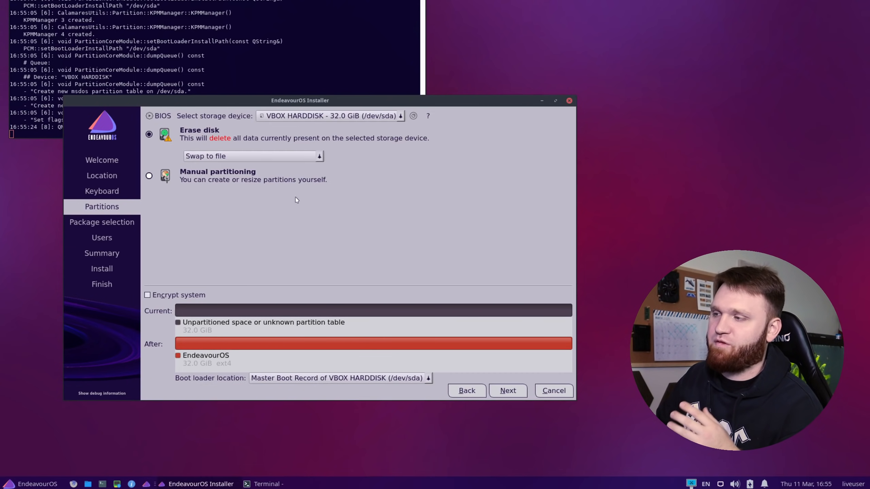
mouse_move(395, 185)
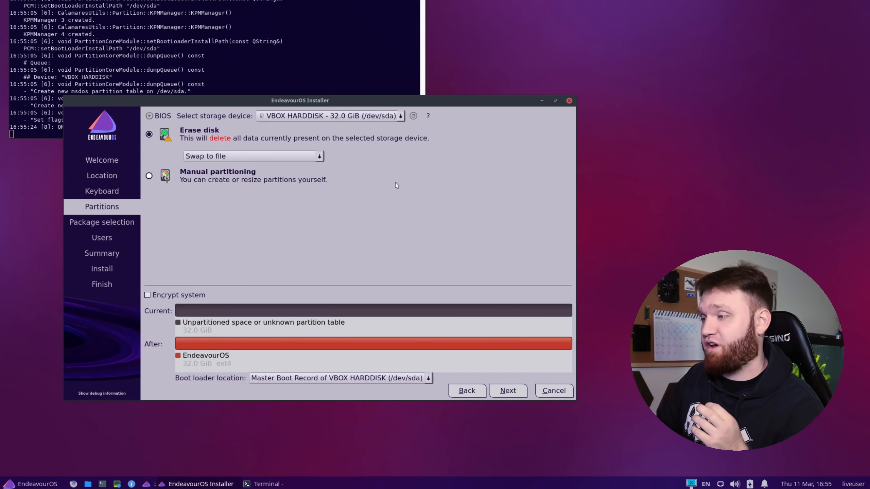
mouse_move(349, 189)
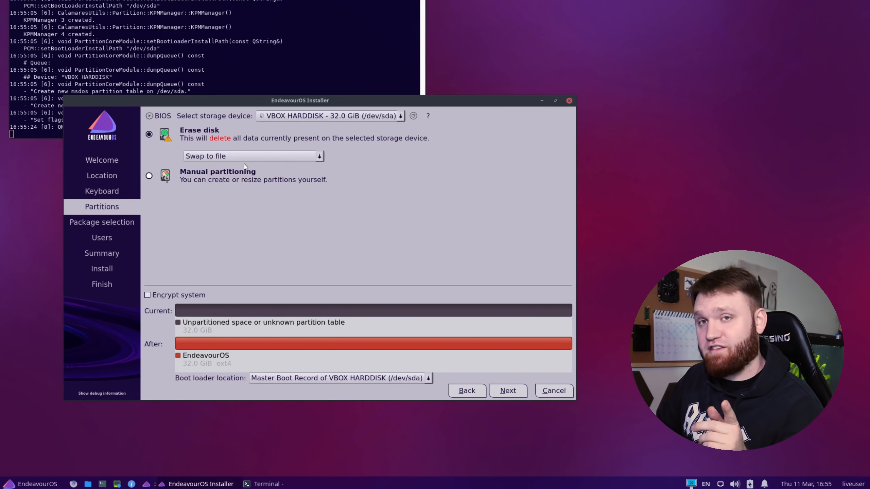
click(253, 156)
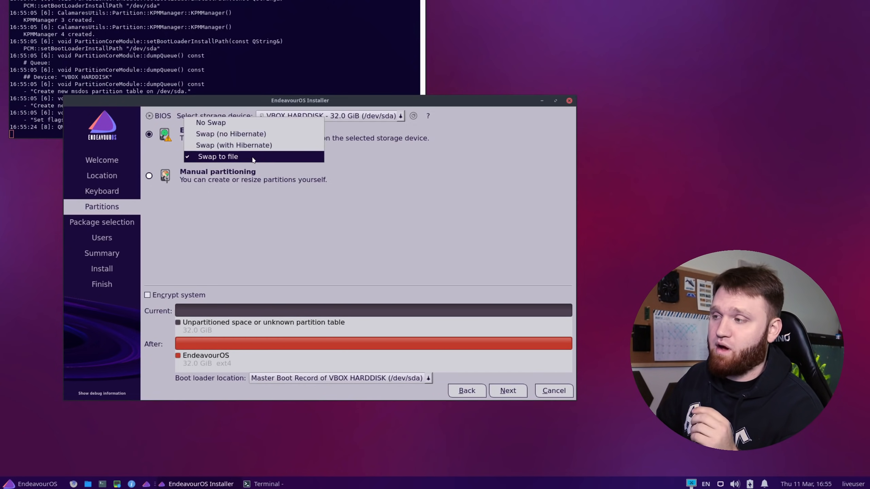
mouse_move(228, 156)
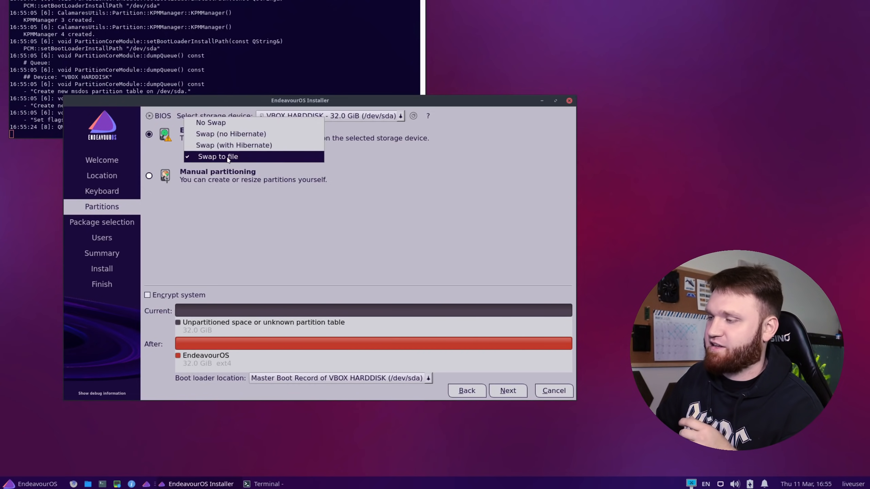
click(218, 156)
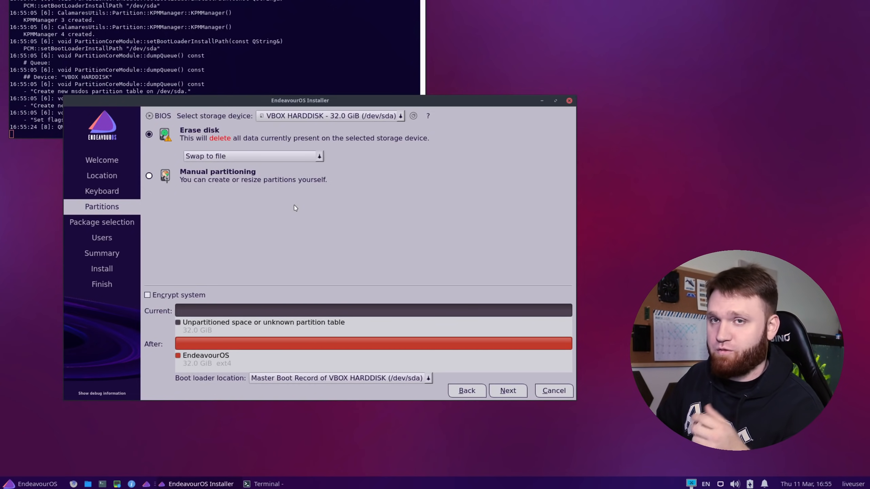
mouse_move(373, 202)
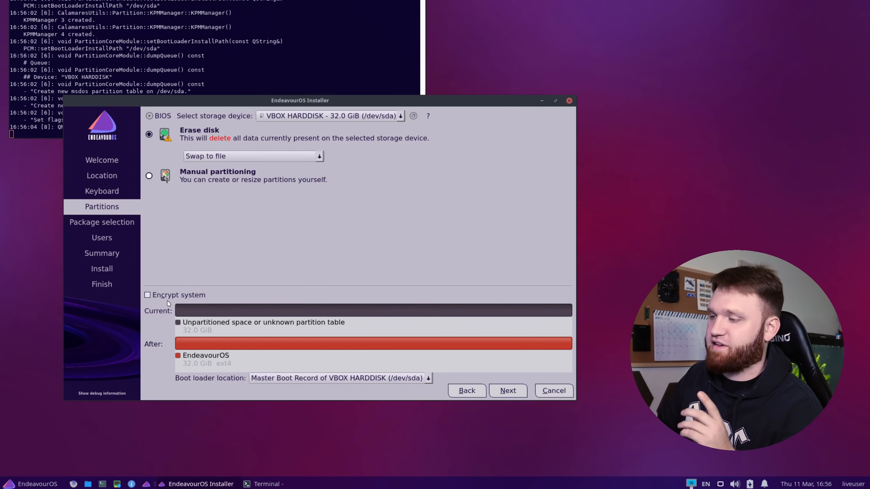
mouse_move(341, 258)
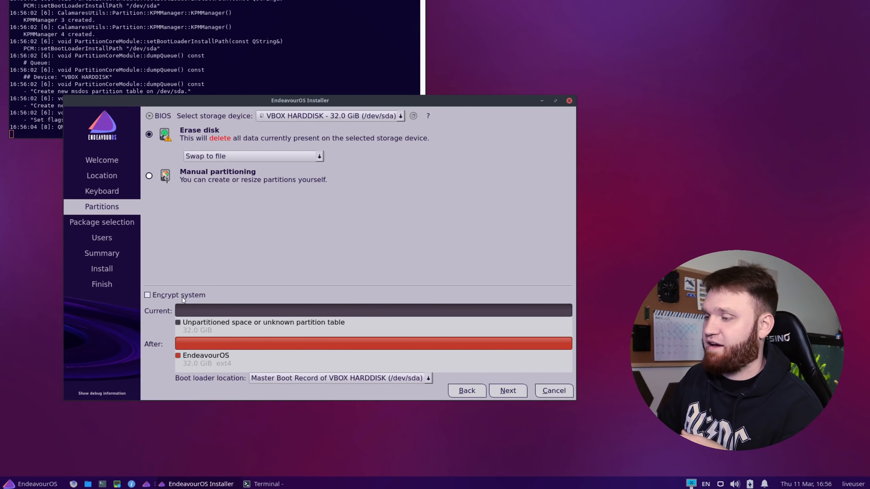
- Leave Encrypt system unchecked and keep the boot loader on the Master Boot Record
click(147, 295)
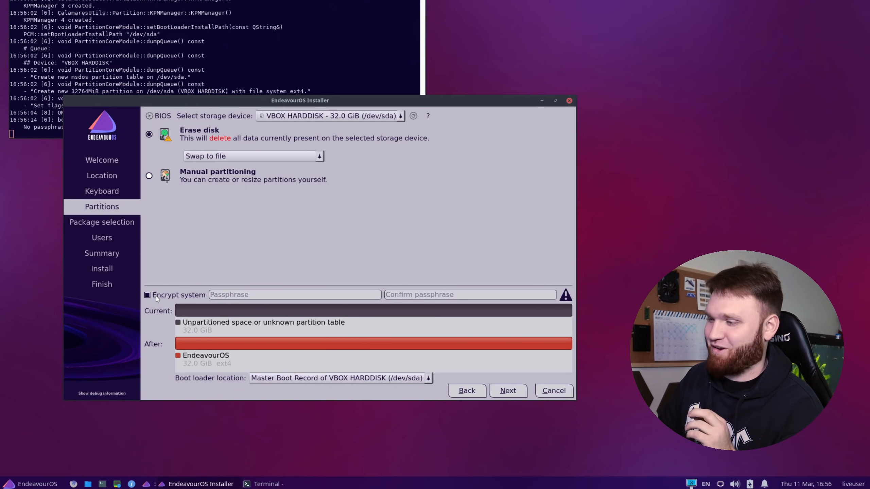
click(148, 295)
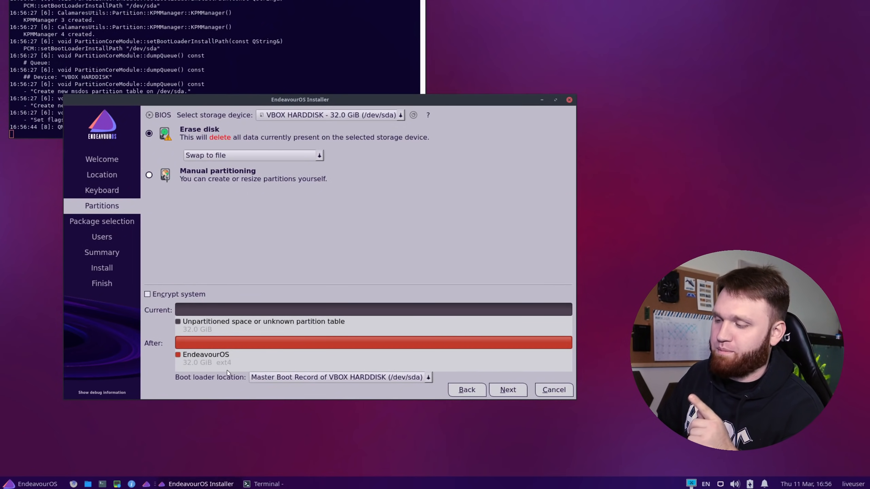
click(341, 377)
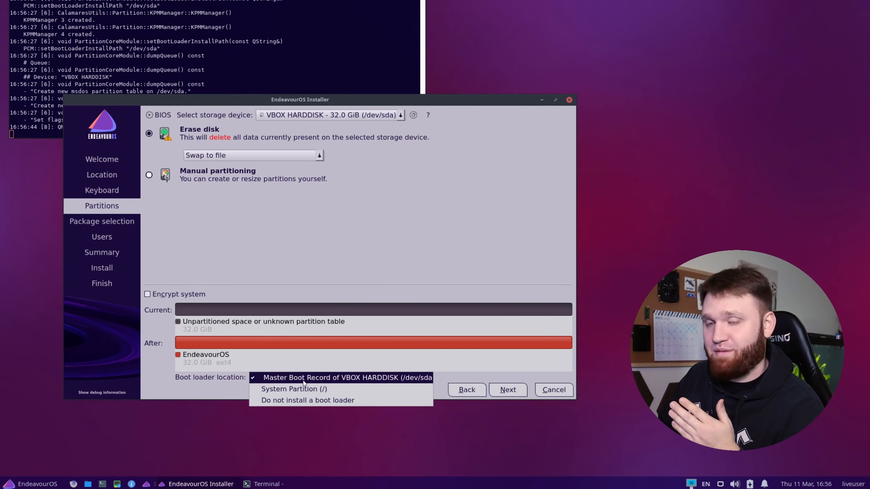
click(348, 378)
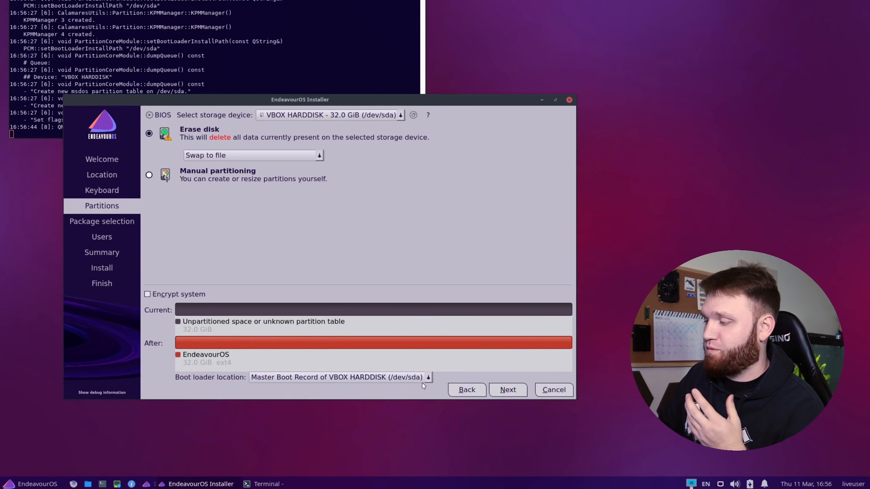
mouse_move(326, 292)
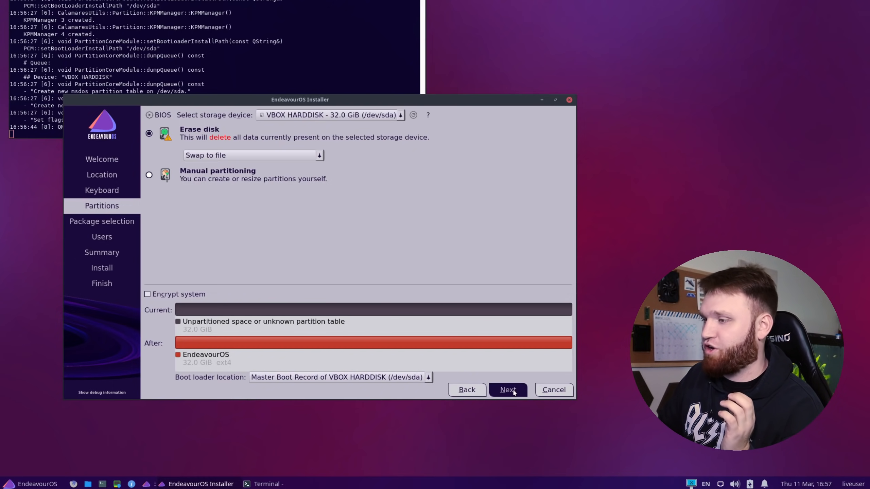
- Open package selection and expand the Base-devel + Common packages group to review it
click(508, 390)
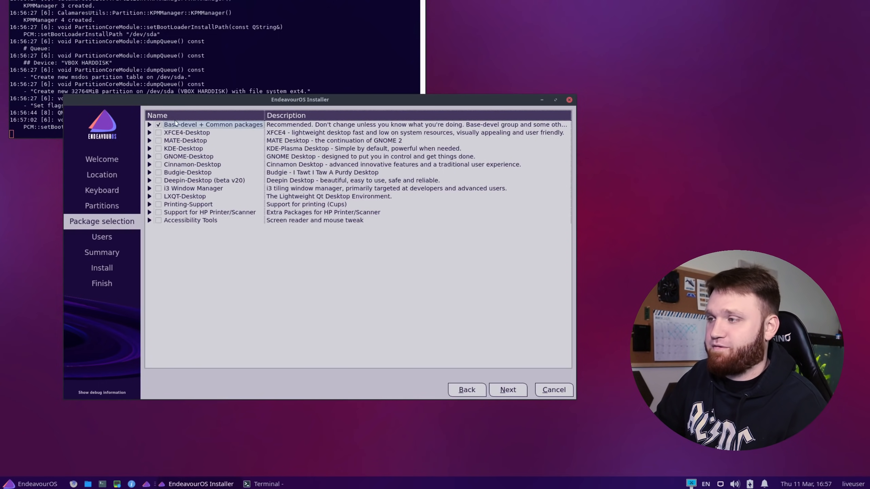
click(149, 124)
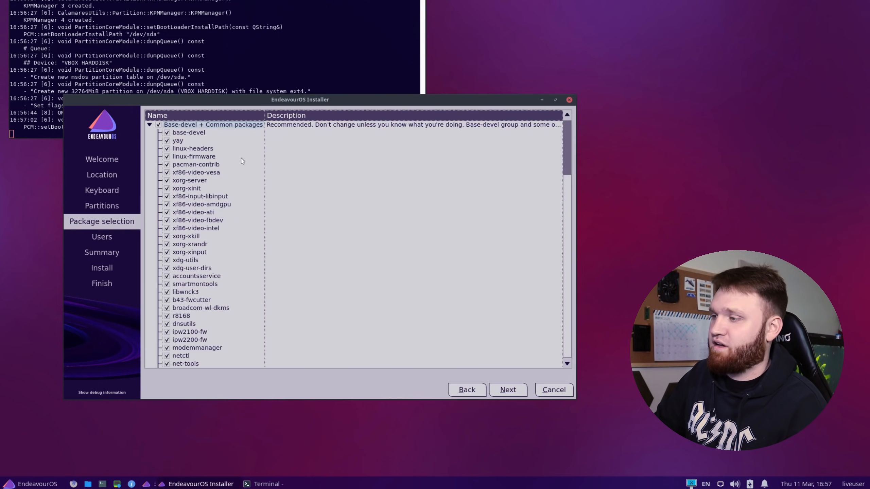
scroll(down, 3)
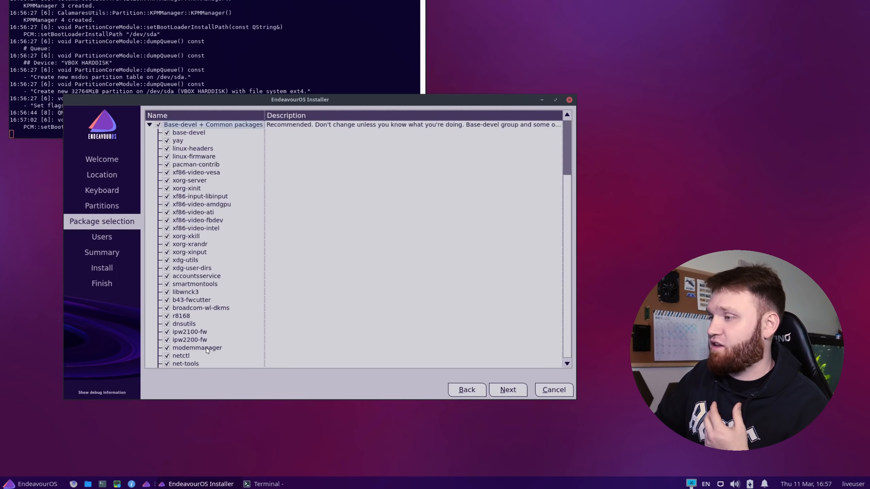
click(149, 124)
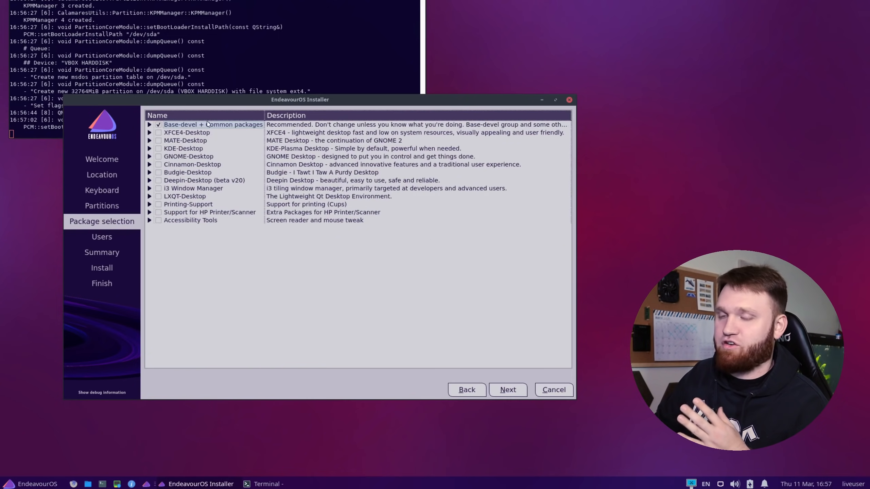
click(149, 124)
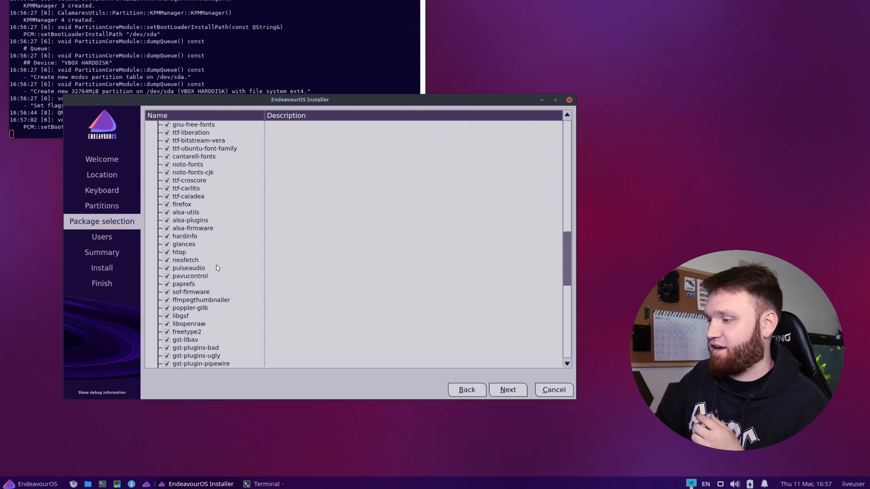
scroll(down, 3)
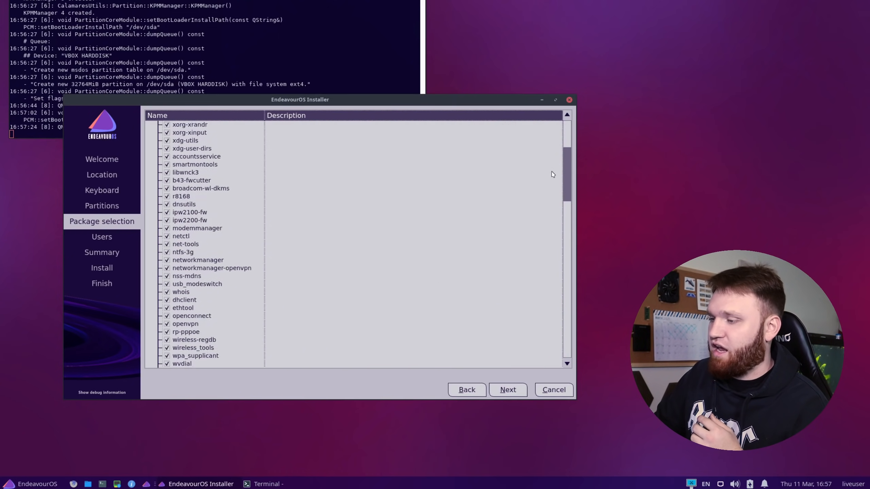
scroll(down, 3)
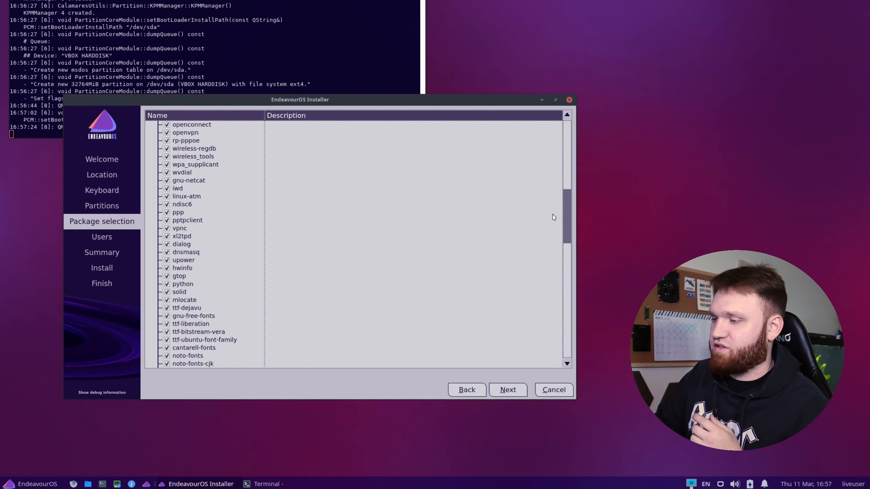
scroll(down, 3)
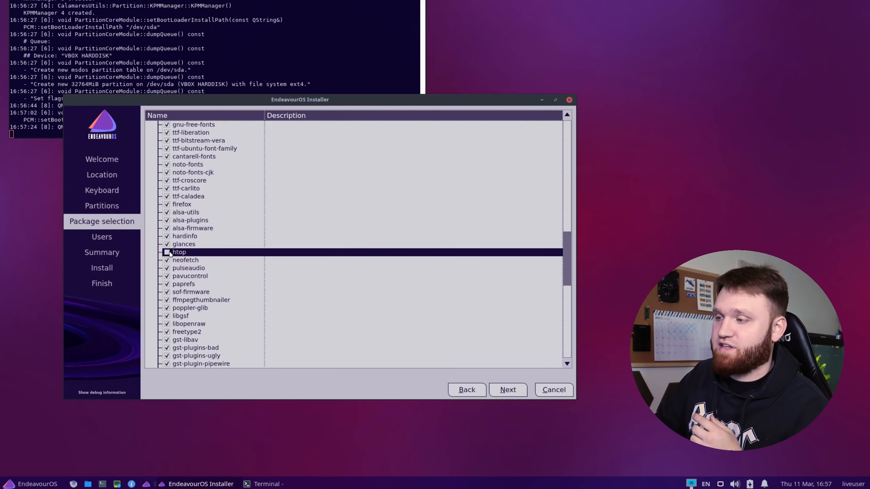
- Toggle neofetch within the base packages group, then collapse the group
click(167, 260)
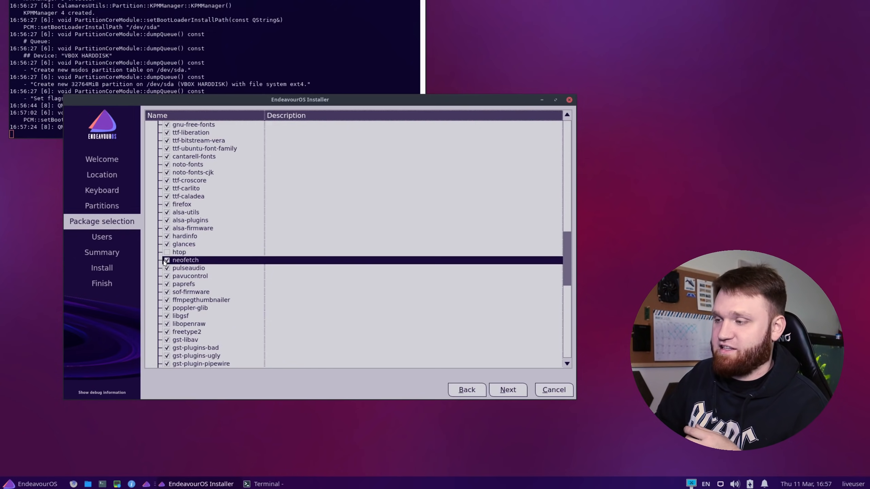
click(167, 260)
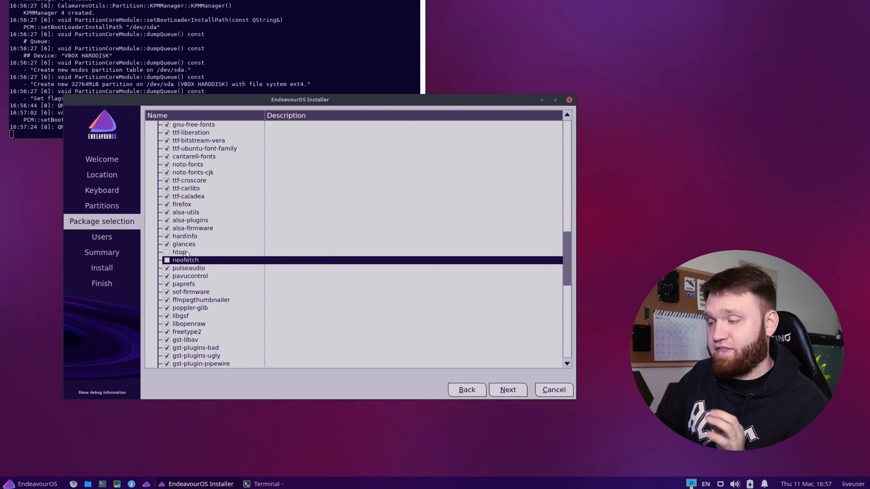
click(166, 252)
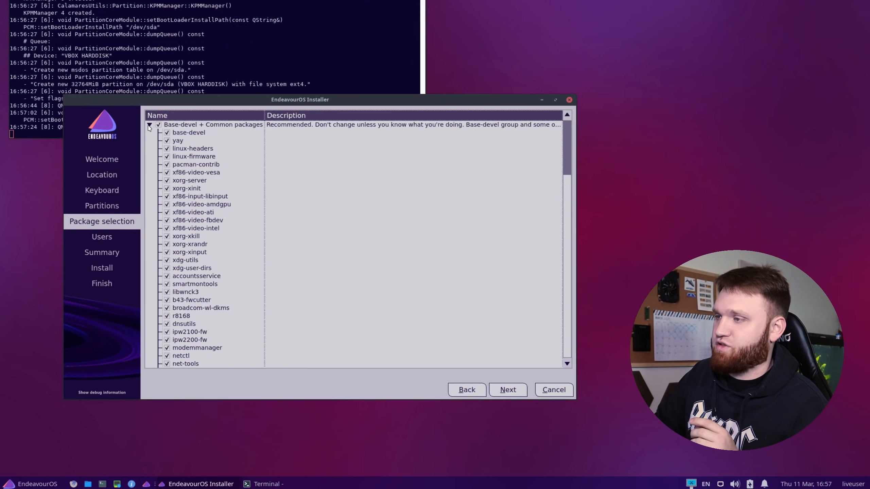
click(149, 125)
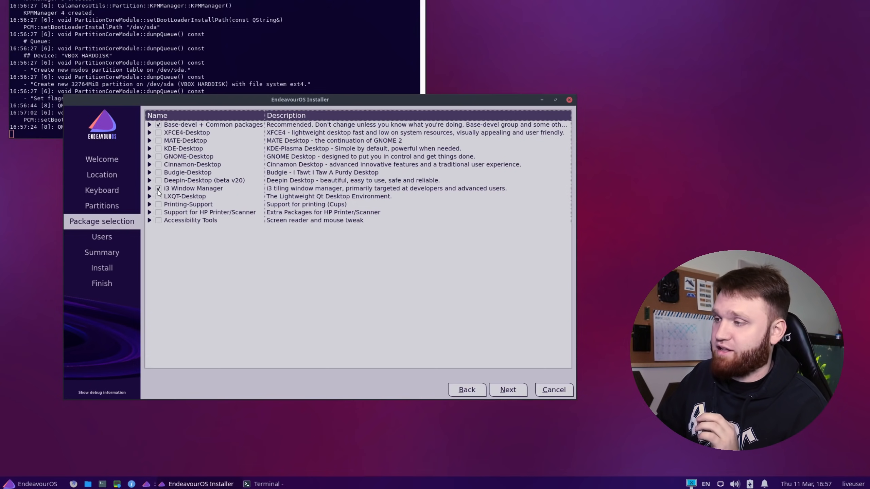
- Check i3 Window Manager, Printing-Support and HP Printer/Scanner support, then continue
click(158, 188)
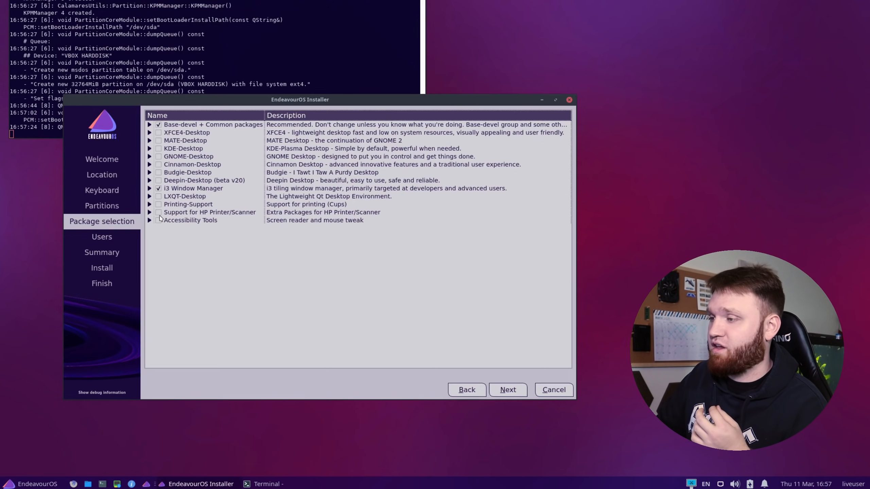
click(158, 205)
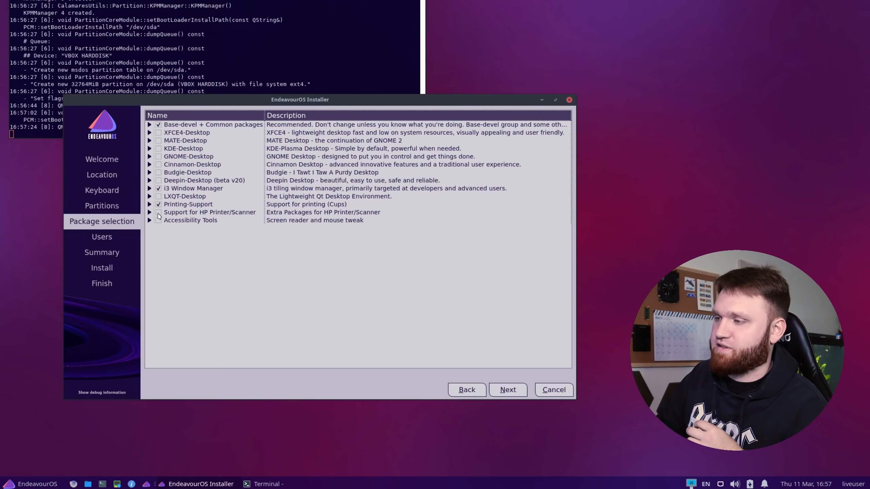
click(158, 213)
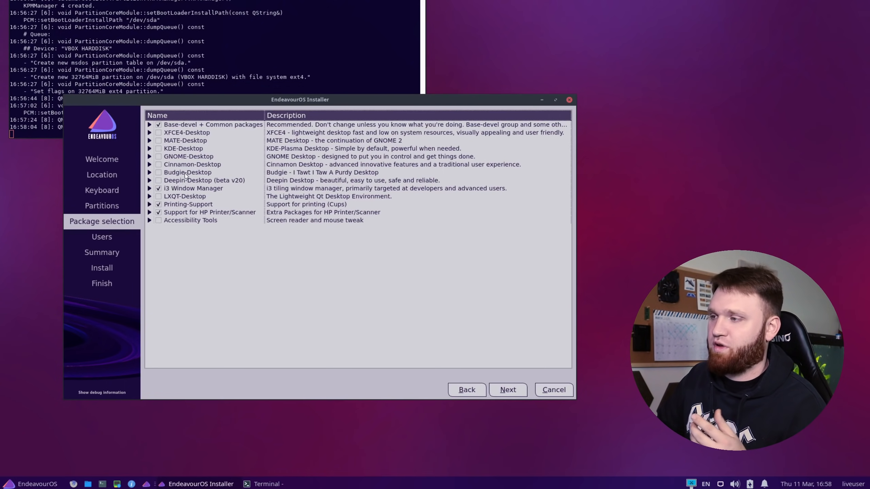
mouse_move(386, 224)
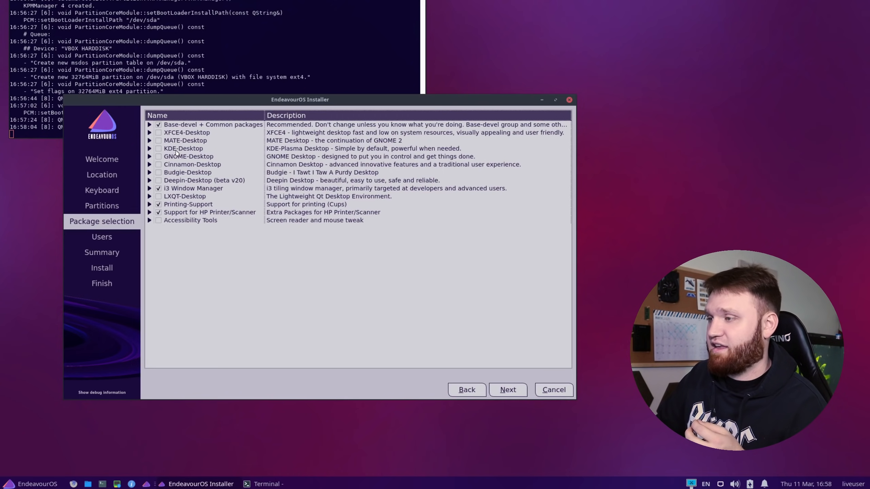
mouse_move(244, 161)
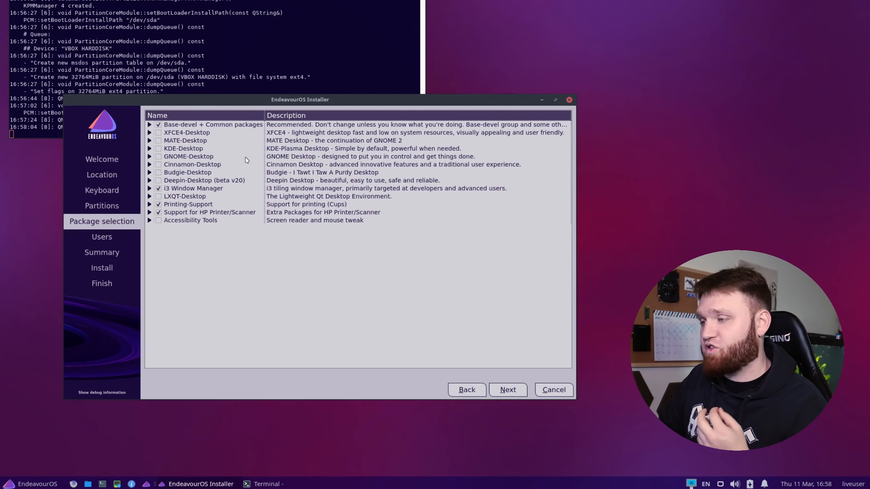
mouse_move(183, 156)
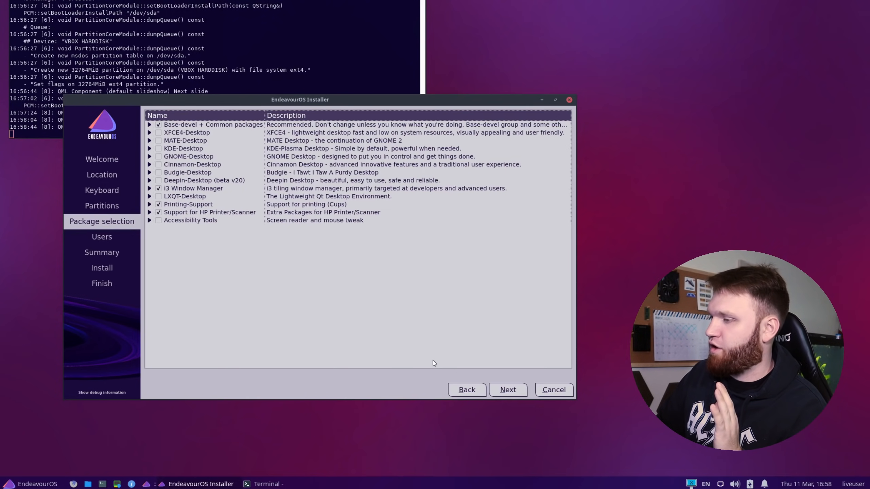
click(507, 390)
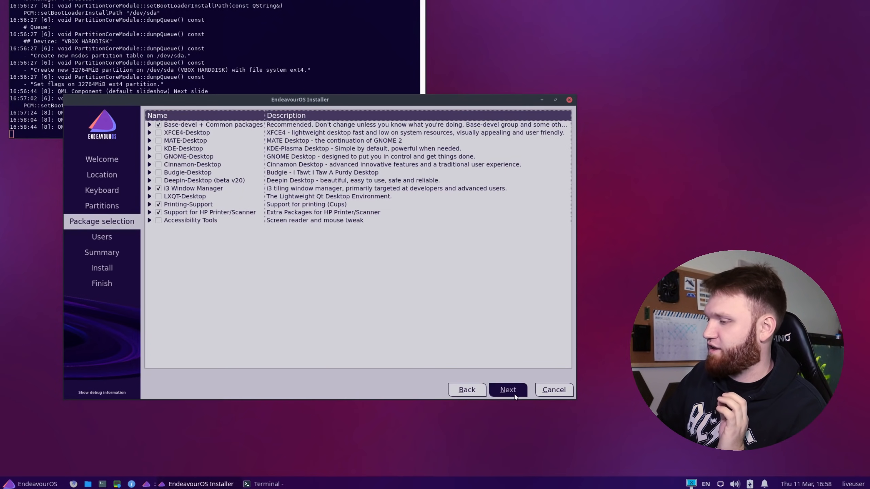
- Enter the user name Brandon and set the computer name to vb
click(507, 390)
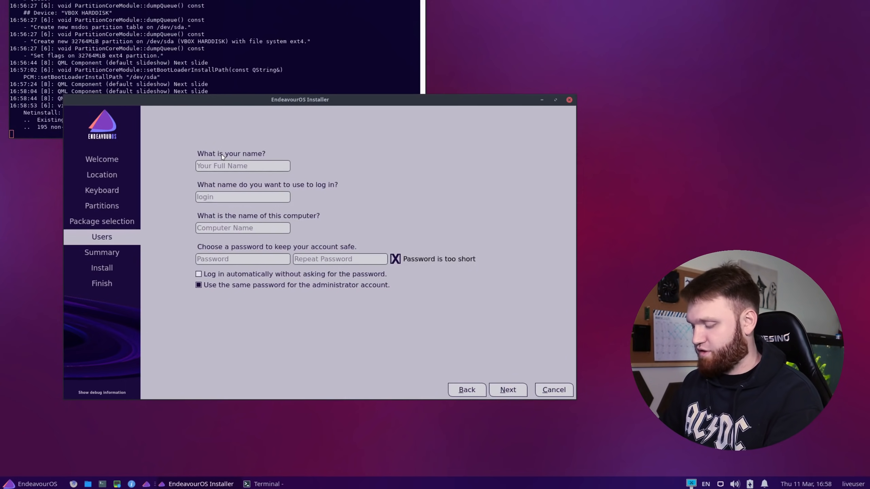
text(Brandon)
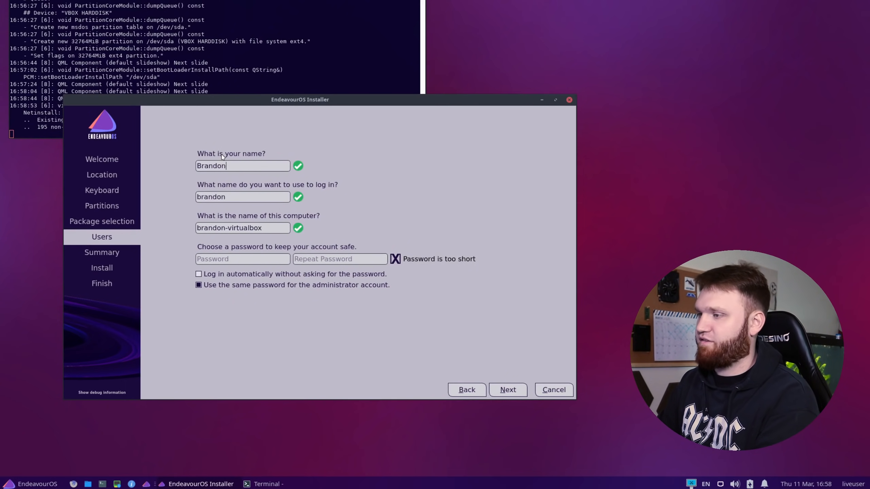
double_click(243, 196)
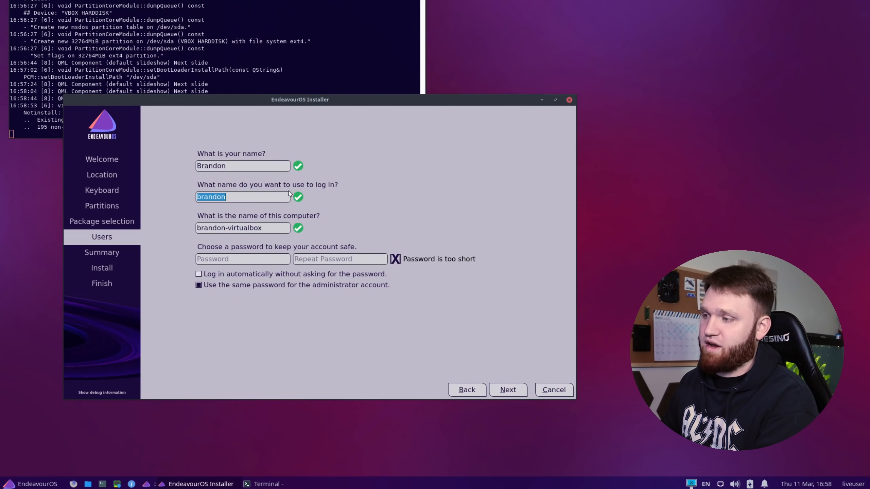
click(242, 228)
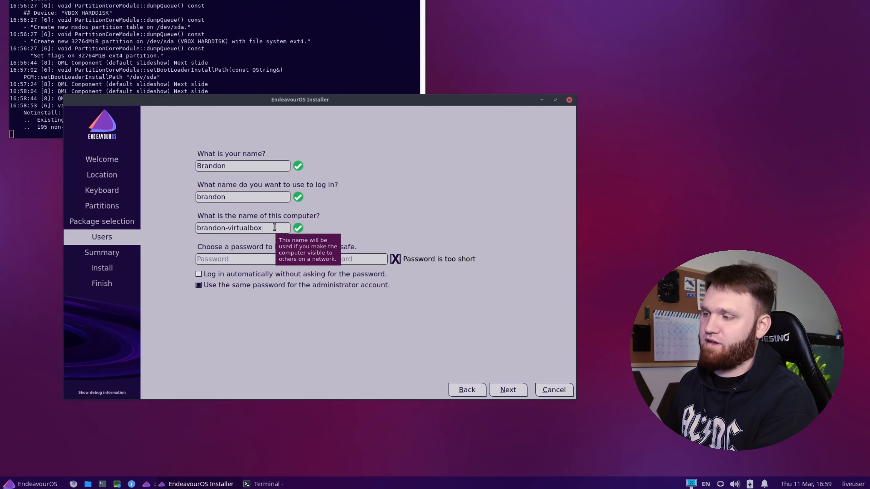
key(BackSpace)
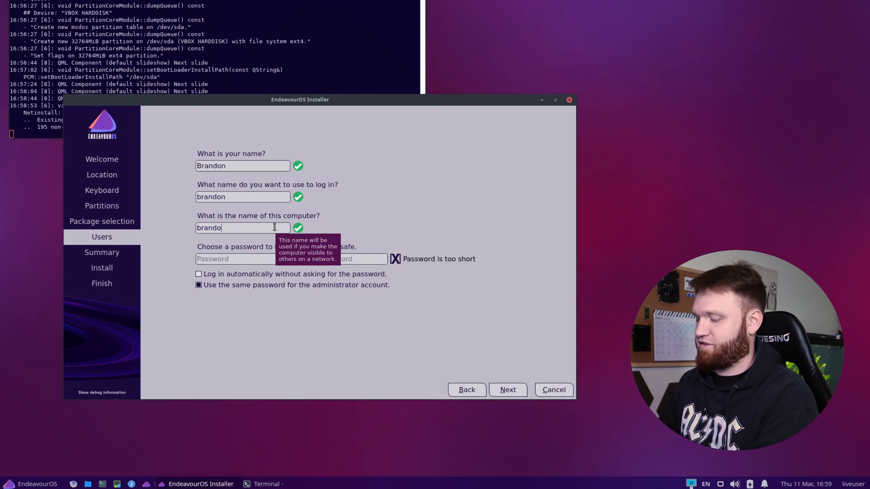
text(thinkpad)
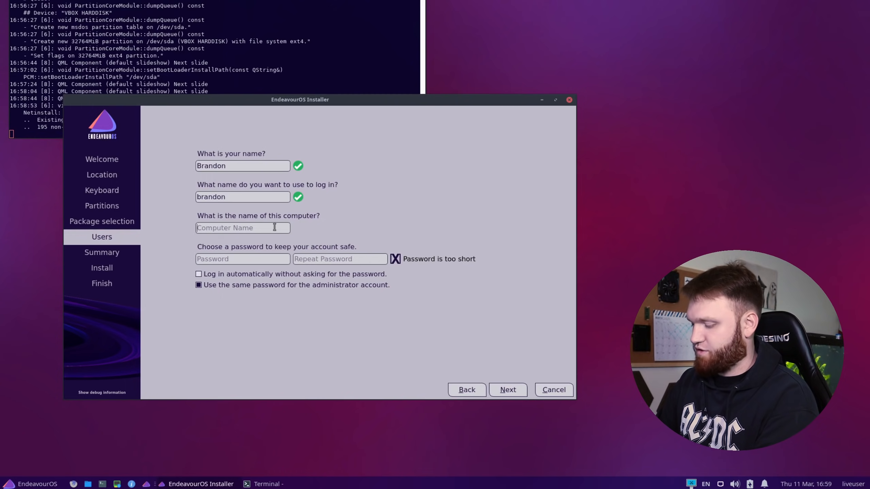
text(vb)
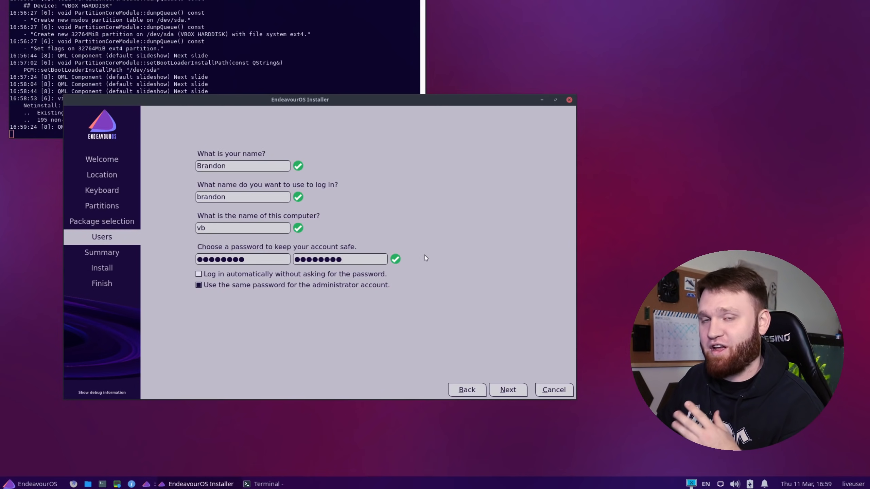
mouse_move(428, 234)
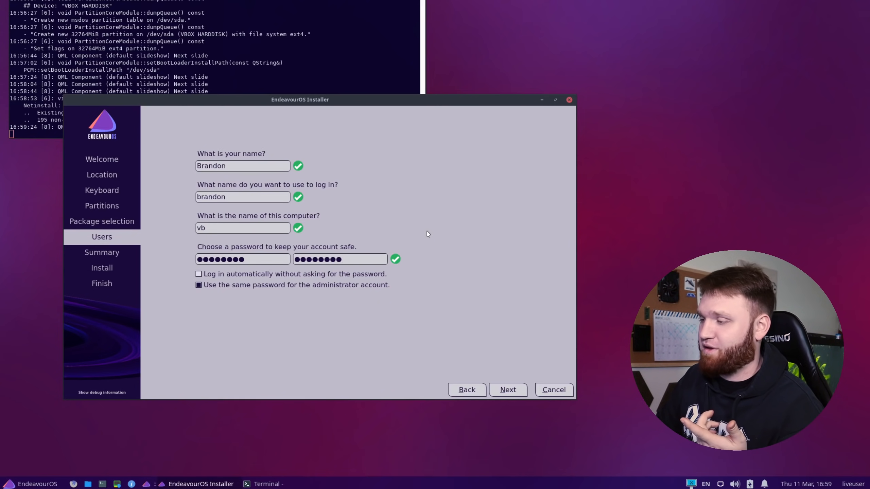
mouse_move(516, 269)
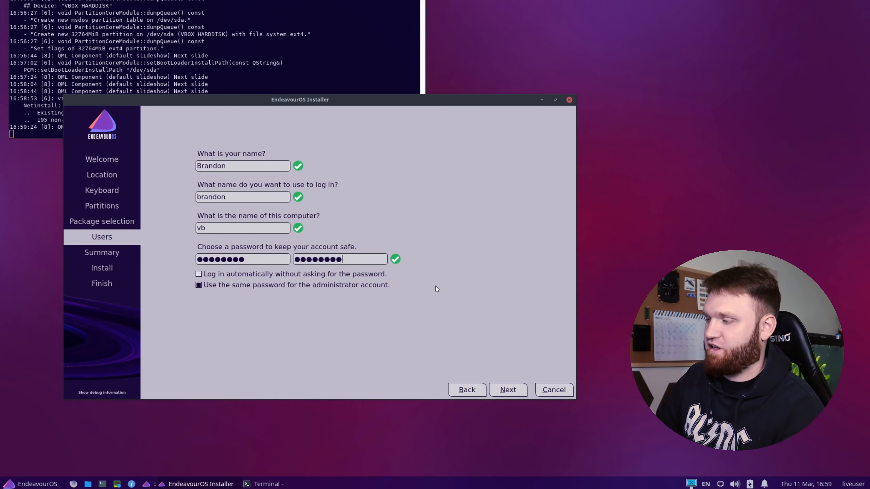
mouse_move(413, 359)
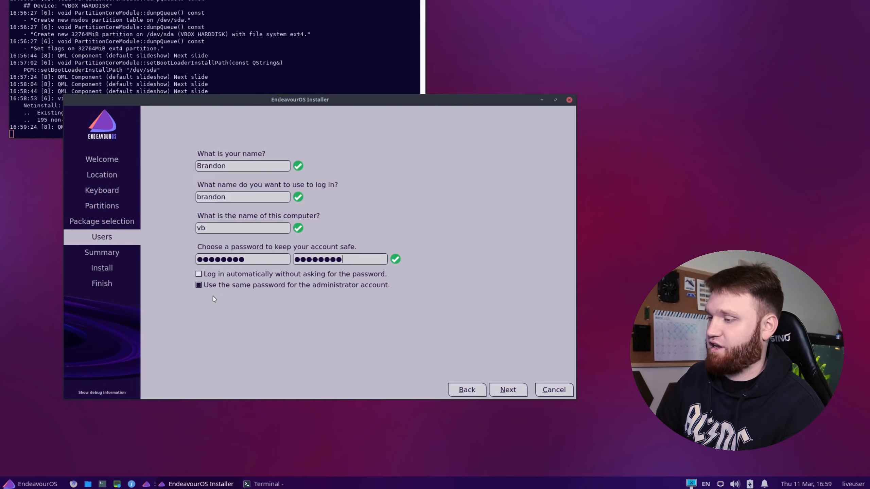
- Keep 'Use the same password for the administrator account' checked and proceed to Summary
click(198, 285)
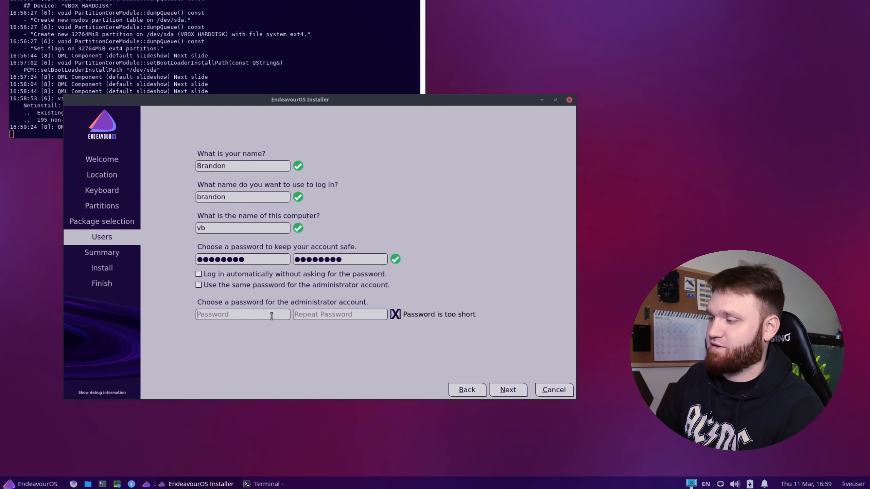
click(198, 285)
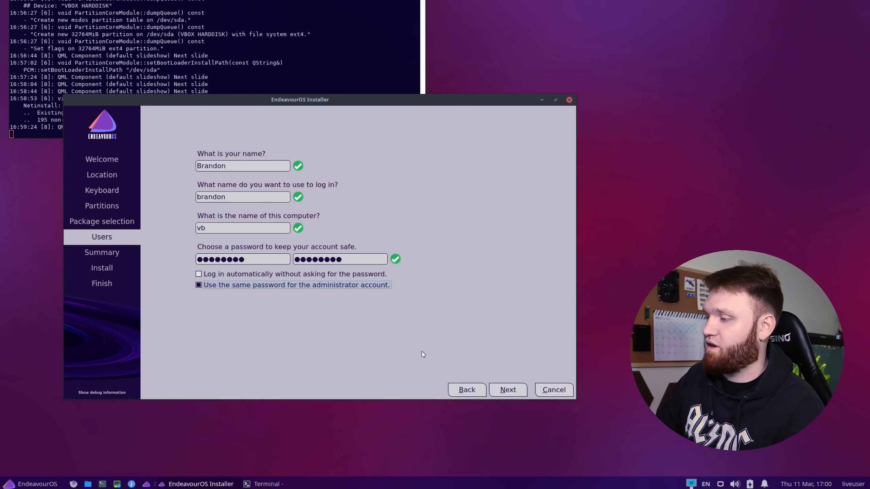
click(507, 390)
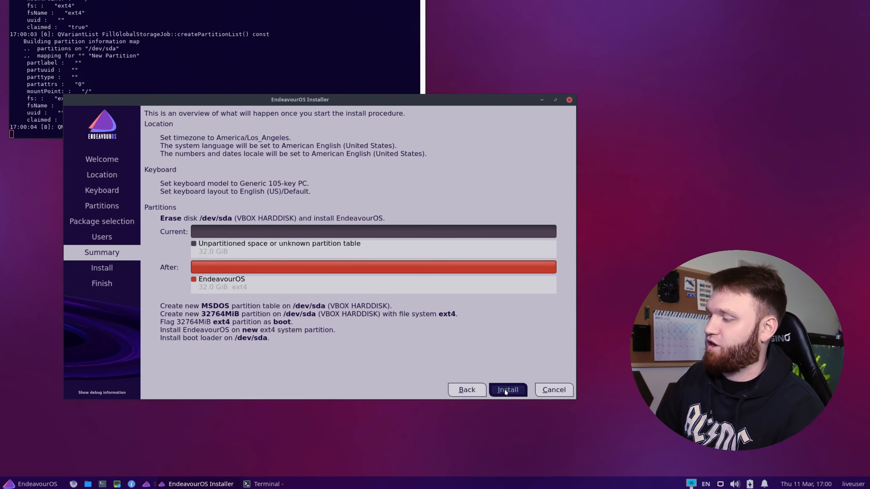
- Start installing EndeavourOS over the whole /dev/sda disk from the Summary page
click(507, 390)
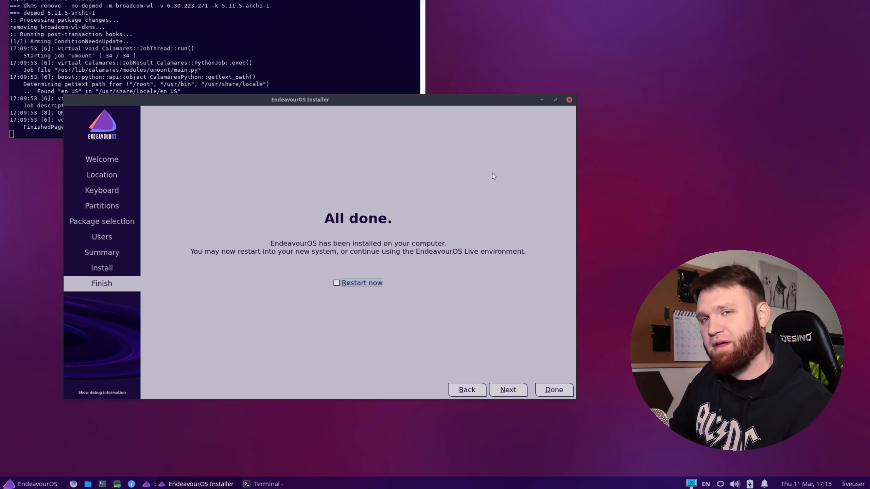
mouse_move(330, 288)
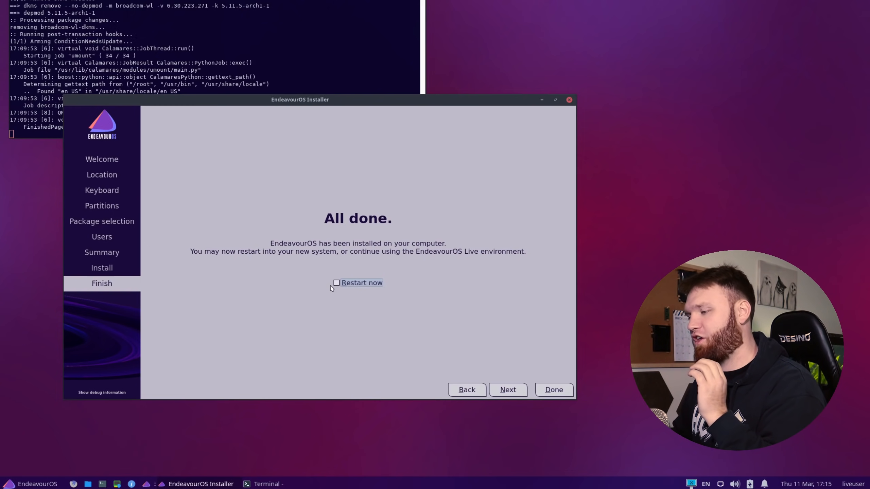
- Tick 'Restart now' and click Done to reboot into the installed system
click(336, 282)
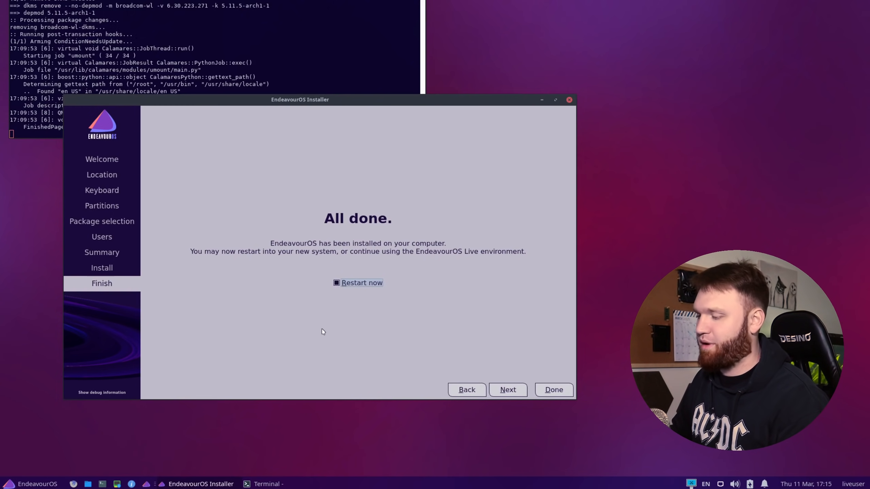
click(22, 484)
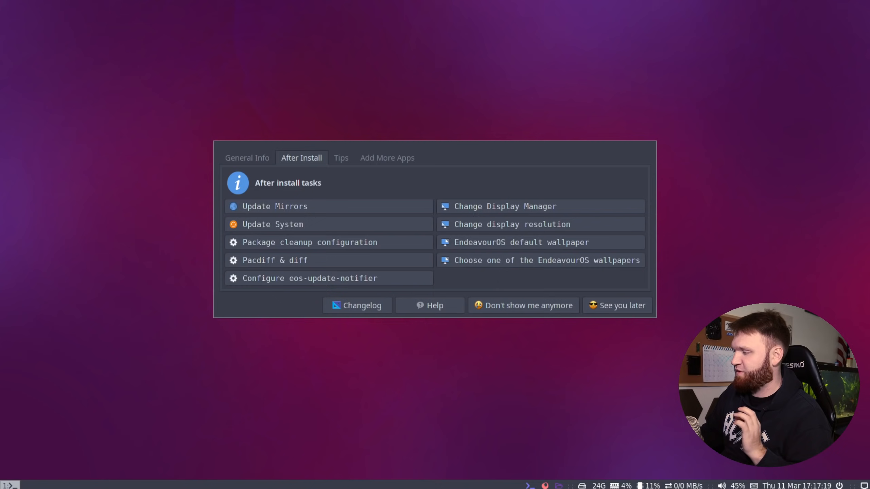
mouse_move(241, 197)
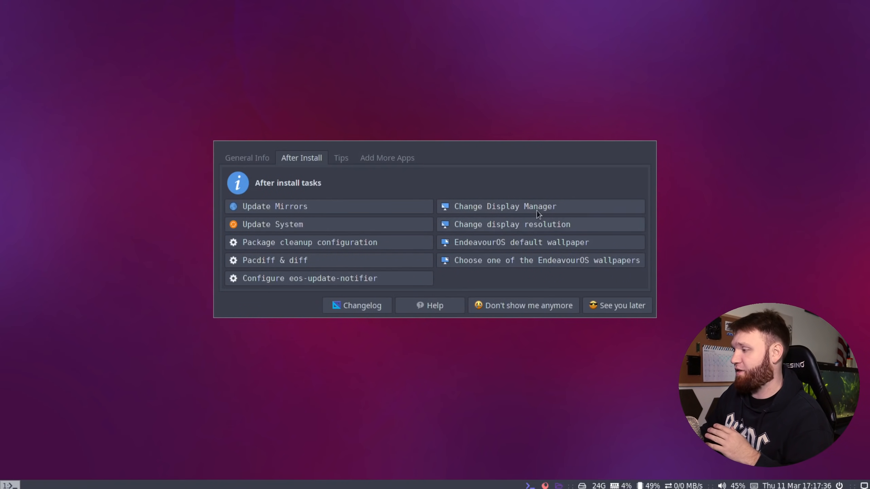
mouse_move(313, 206)
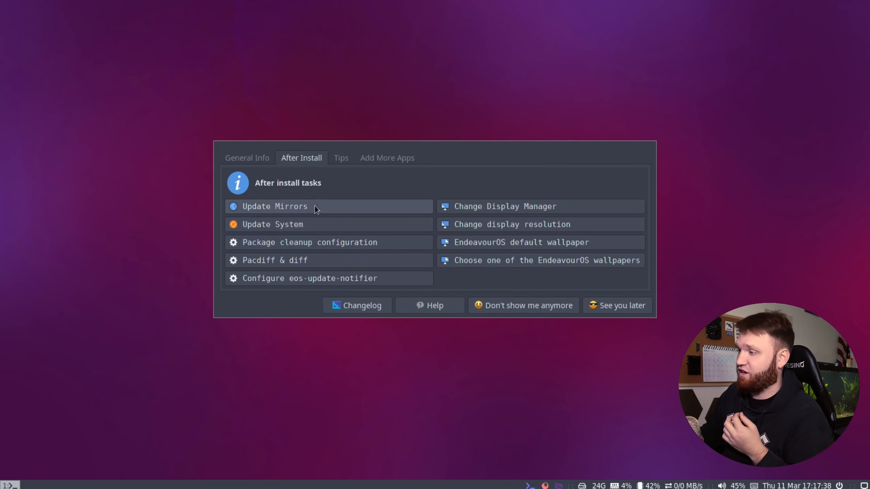
mouse_move(395, 199)
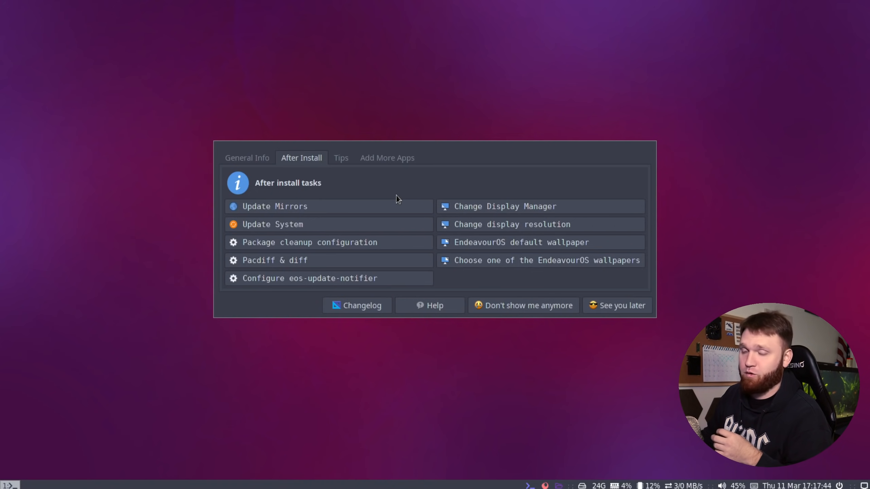
mouse_move(404, 182)
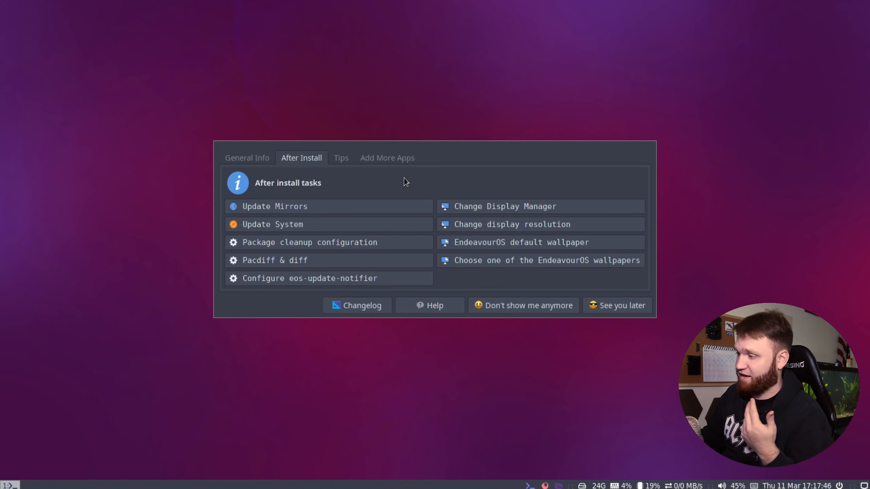
mouse_move(271, 247)
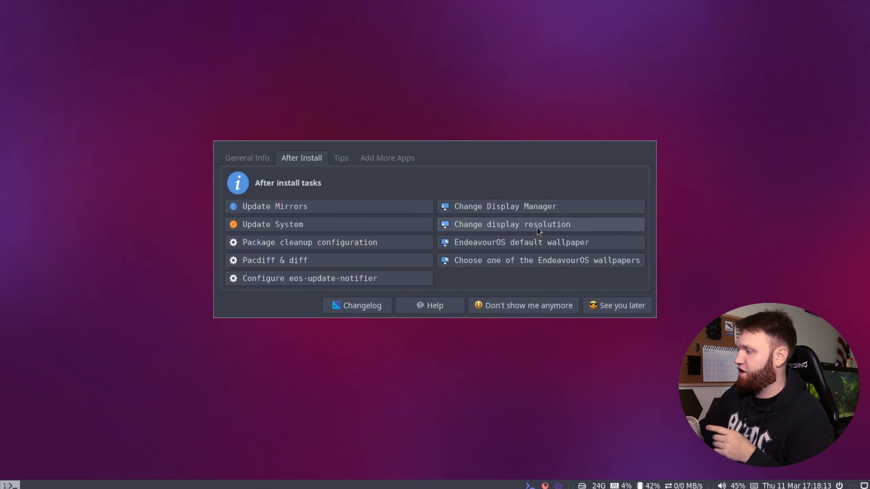
- Keep the current 1685x964 display resolution and dismiss the Welcome app permanently
click(512, 224)
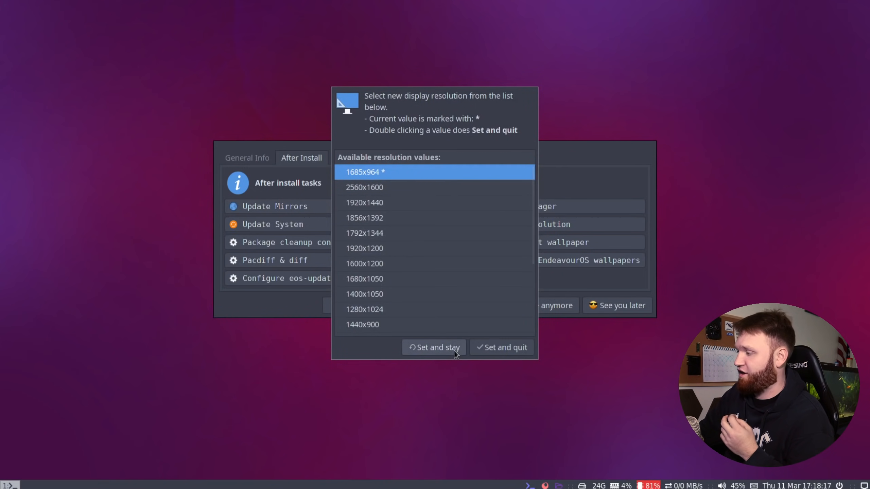
click(438, 347)
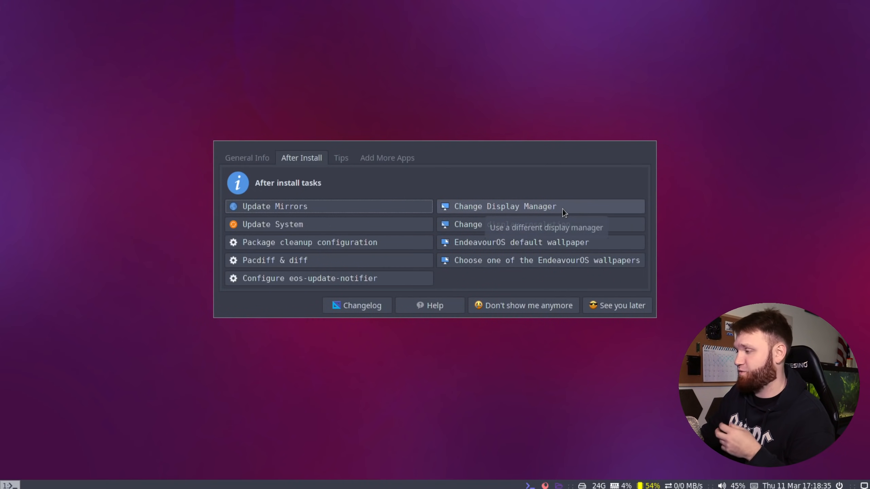
mouse_move(590, 167)
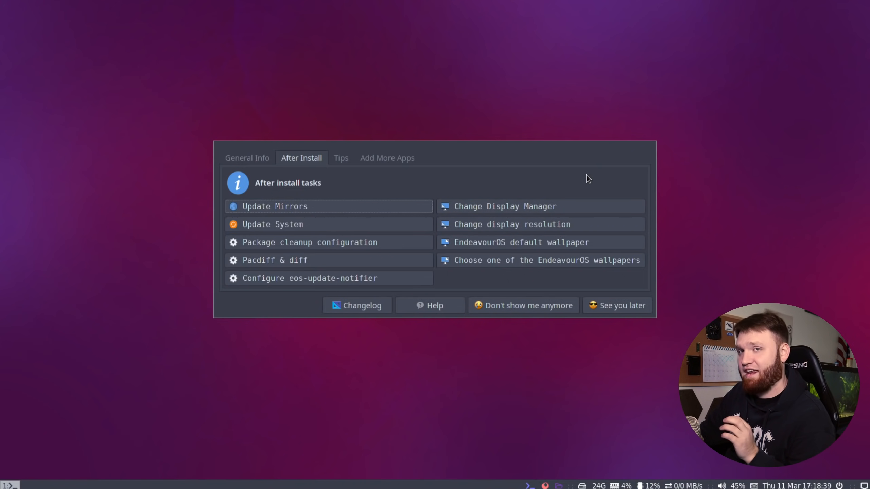
mouse_move(551, 177)
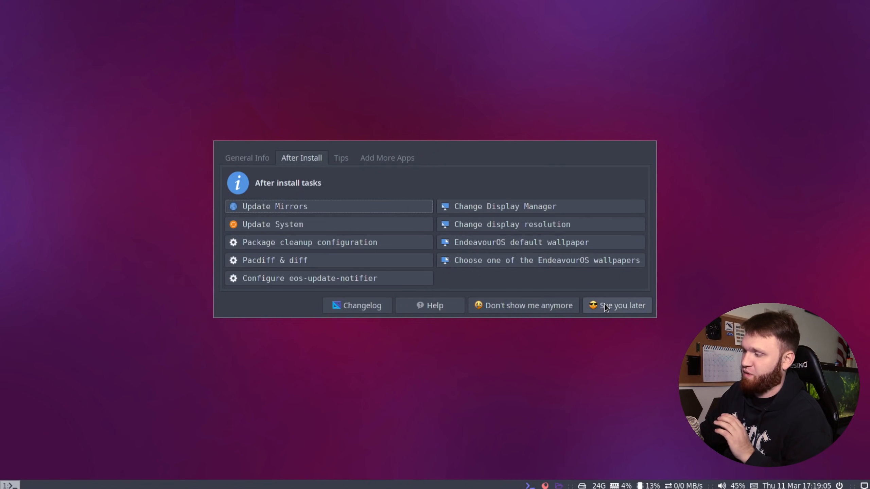
mouse_move(523, 306)
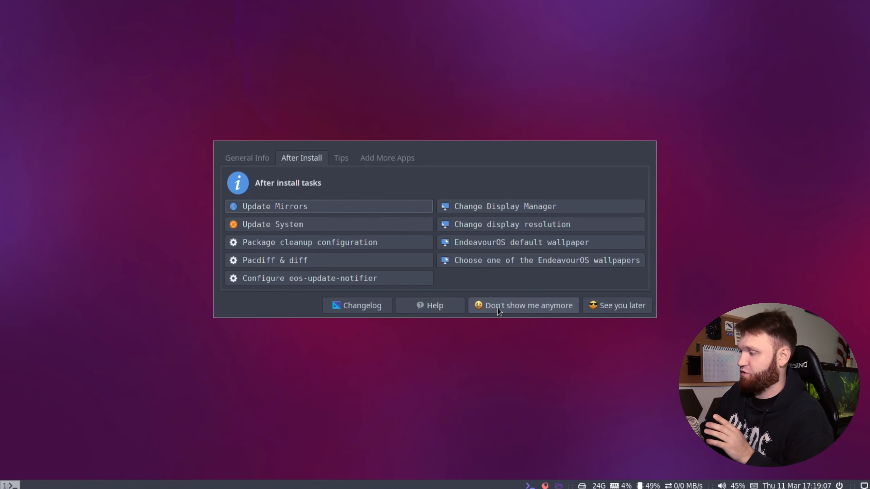
click(522, 305)
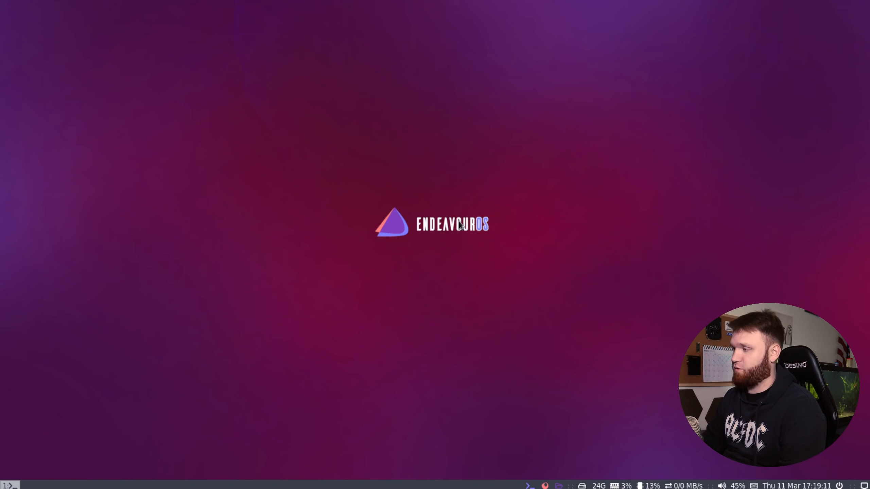
mouse_move(333, 234)
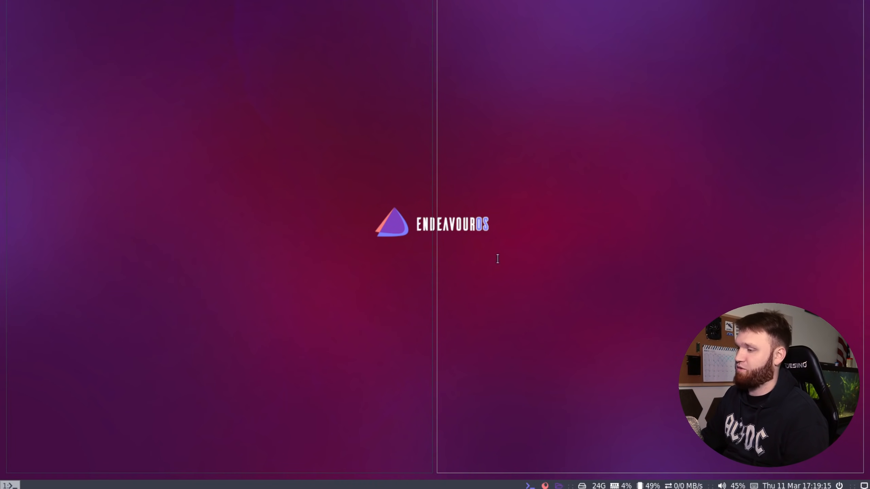
mouse_move(330, 251)
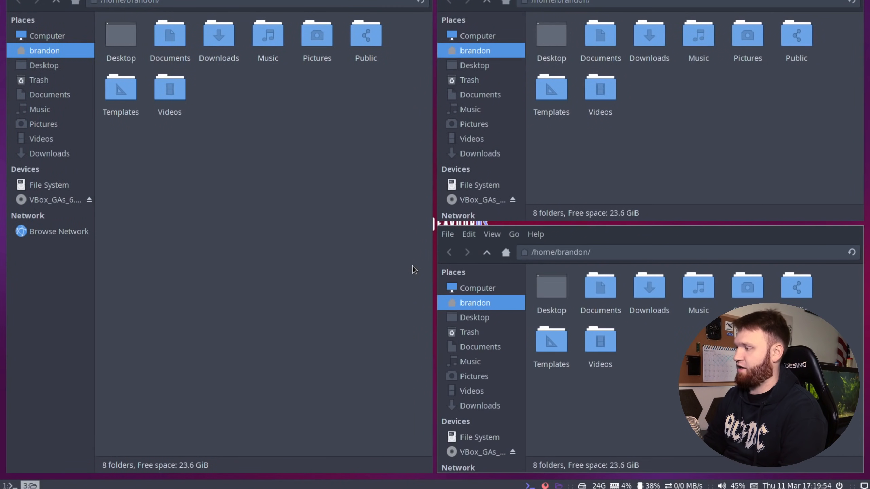
mouse_move(600, 286)
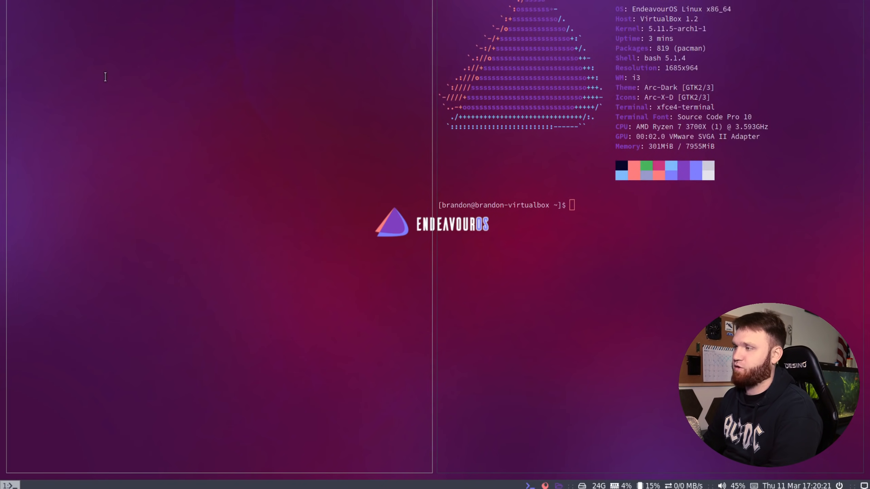
mouse_move(255, 204)
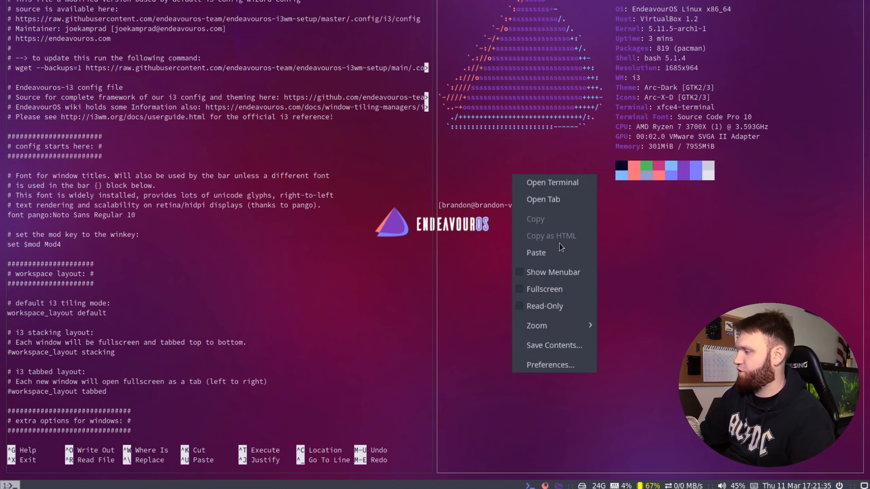
- Raise the terminal's background opacity to about 0.63 in Preferences
click(550, 365)
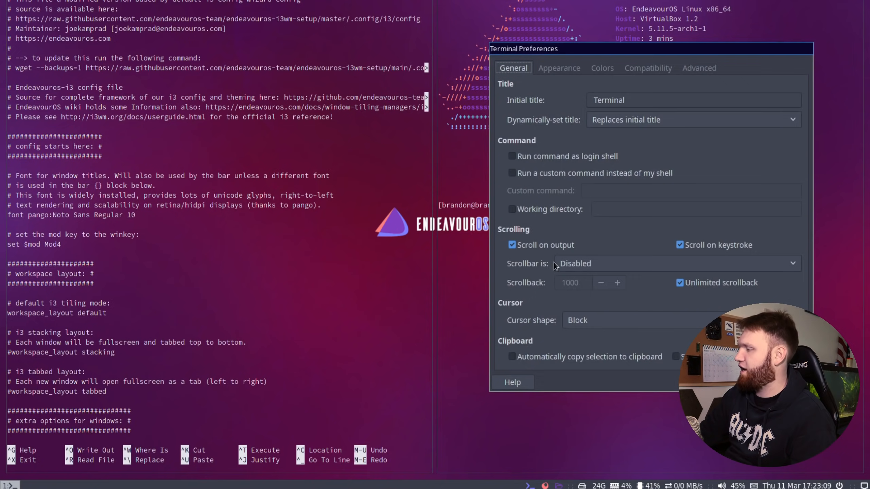
click(559, 68)
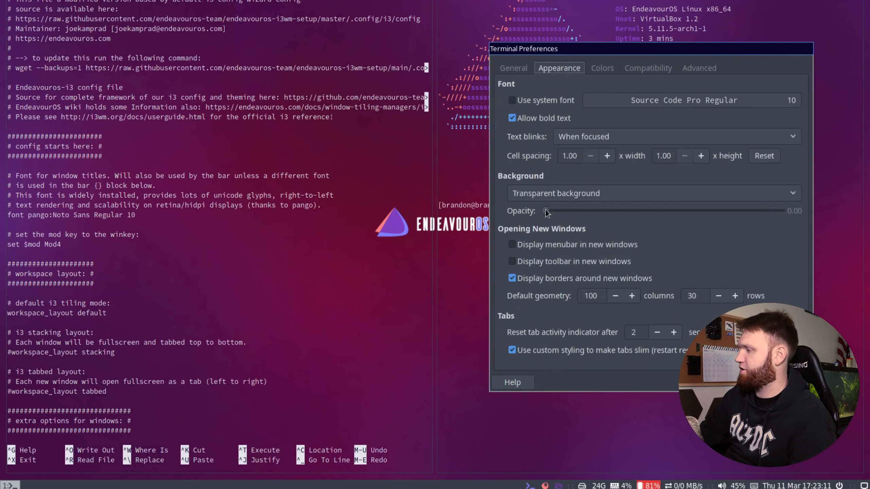
drag(545, 211, 675, 211)
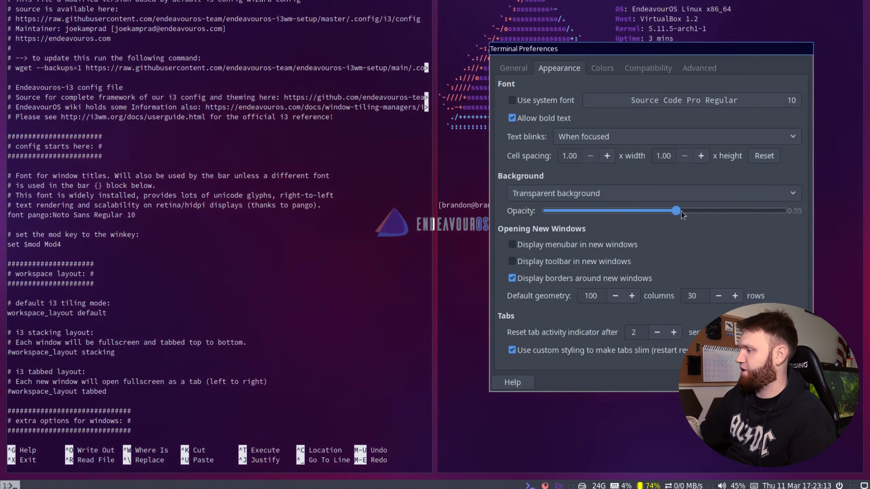
drag(674, 211, 695, 211)
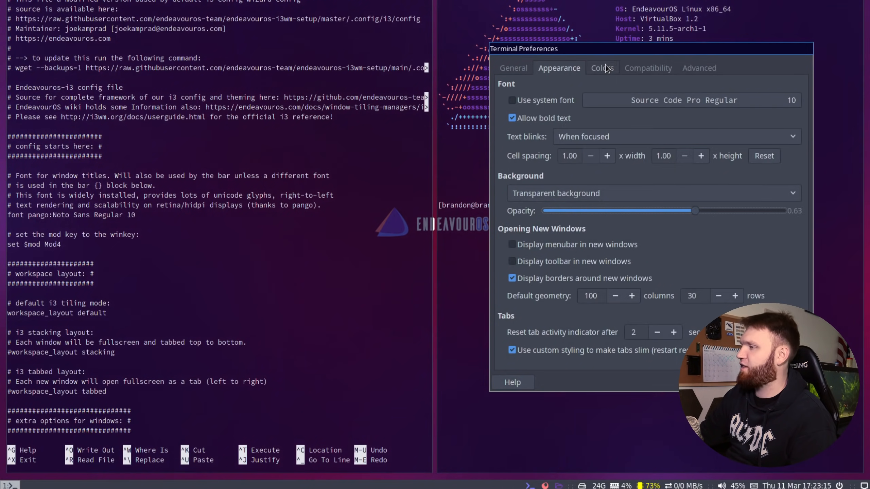
- Set a dark purple background colour, then make it transparent at about 0.79 opacity
click(602, 68)
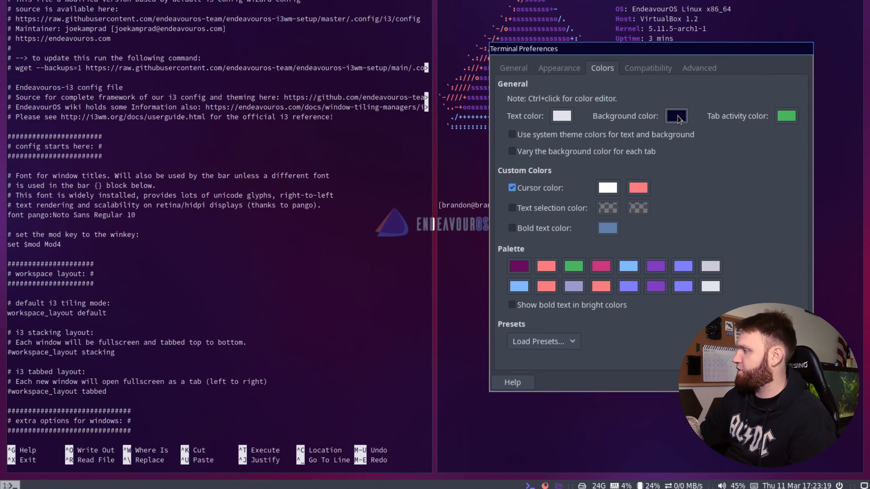
click(676, 116)
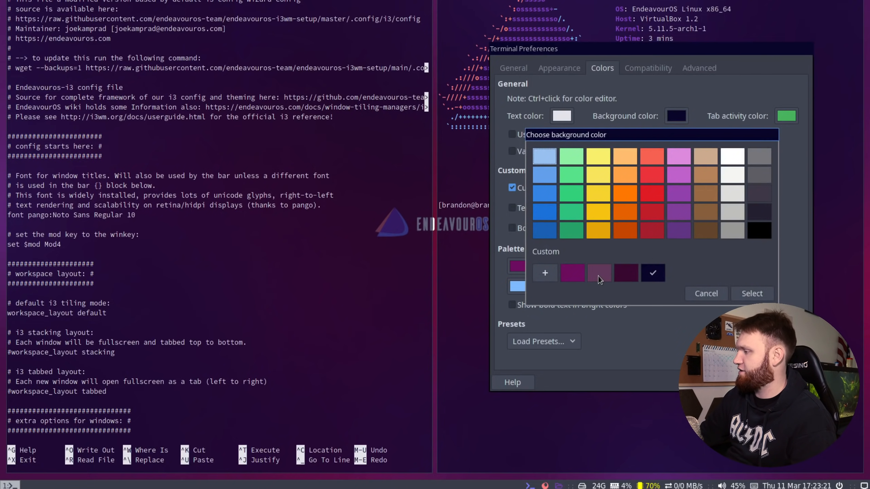
click(572, 273)
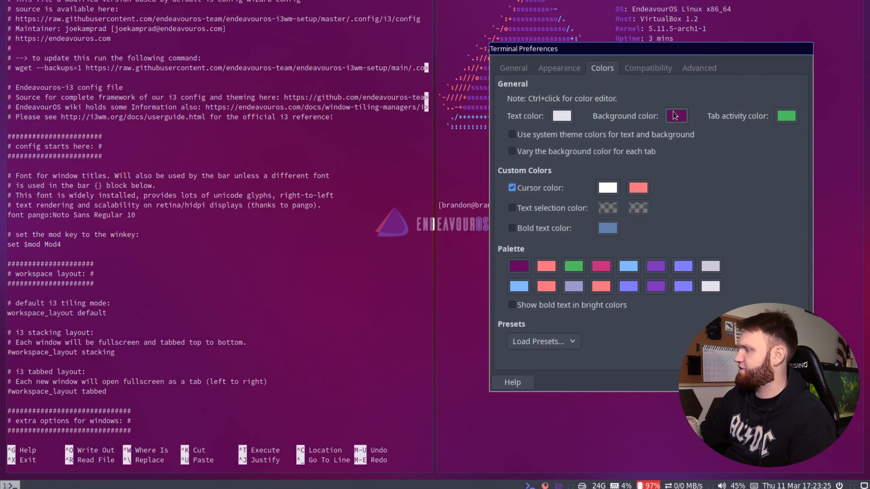
click(676, 116)
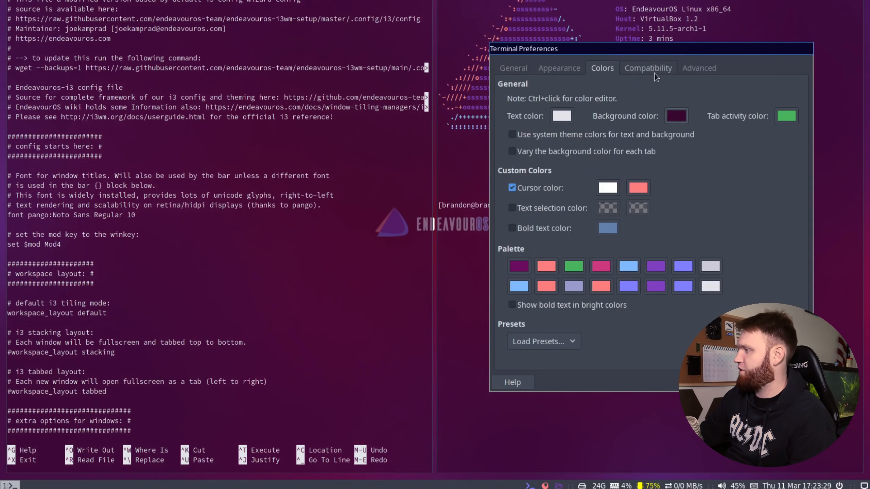
click(559, 67)
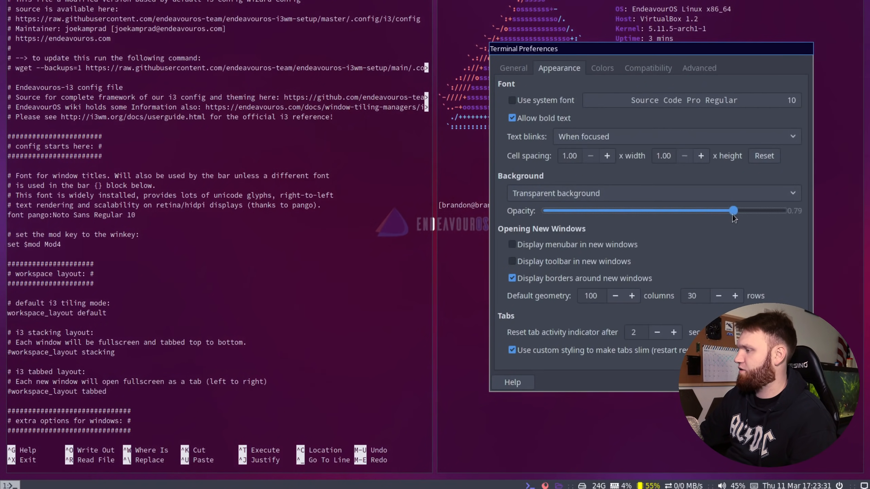
drag(734, 211, 728, 211)
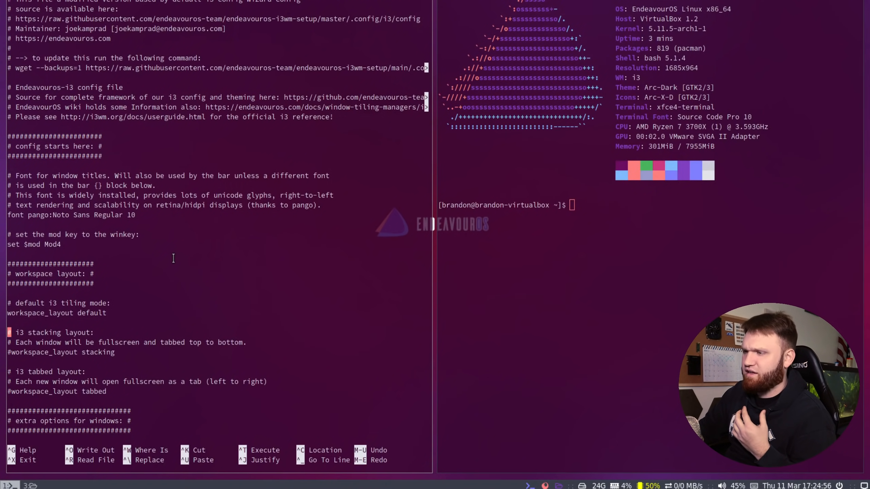
- Uncomment the for_window [class=Thunar] focus rule and save the i3 config
scroll(down, 3)
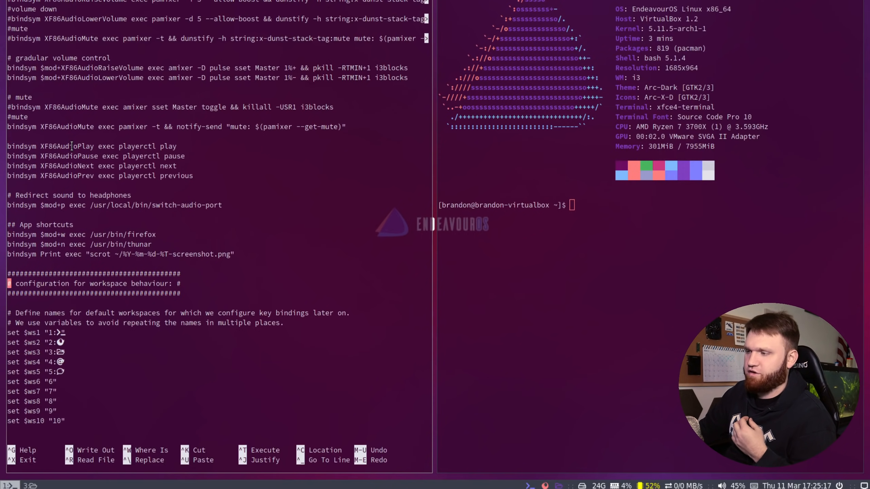
scroll(down, 3)
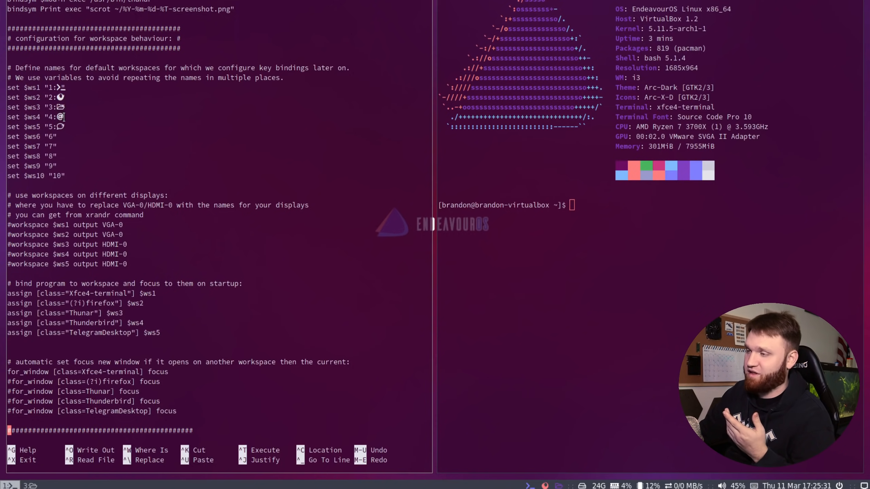
scroll(down, 3)
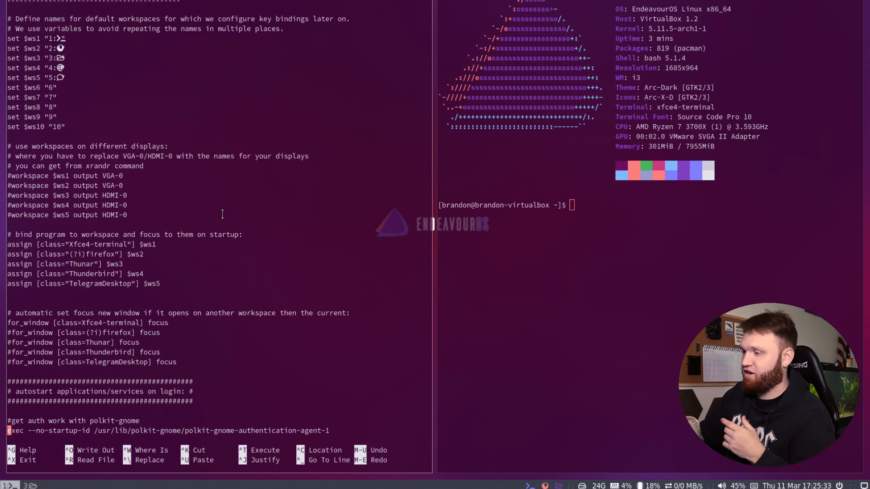
scroll(down, 3)
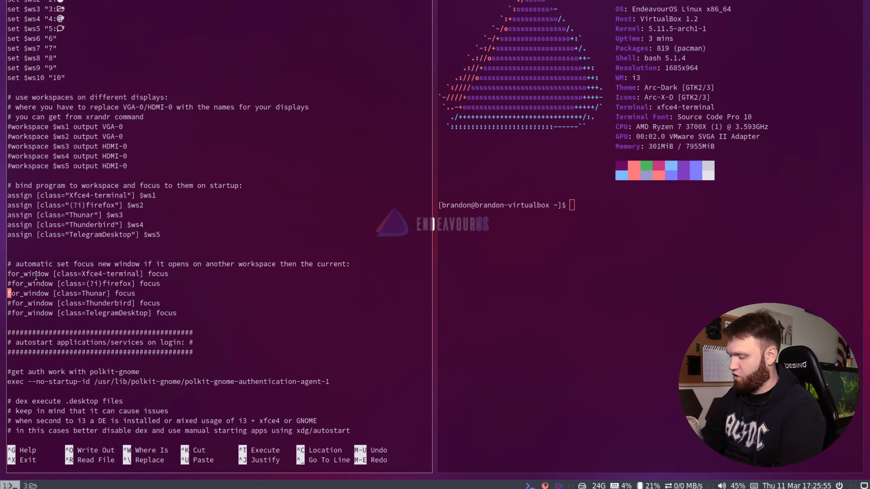
key(ctrl+o)
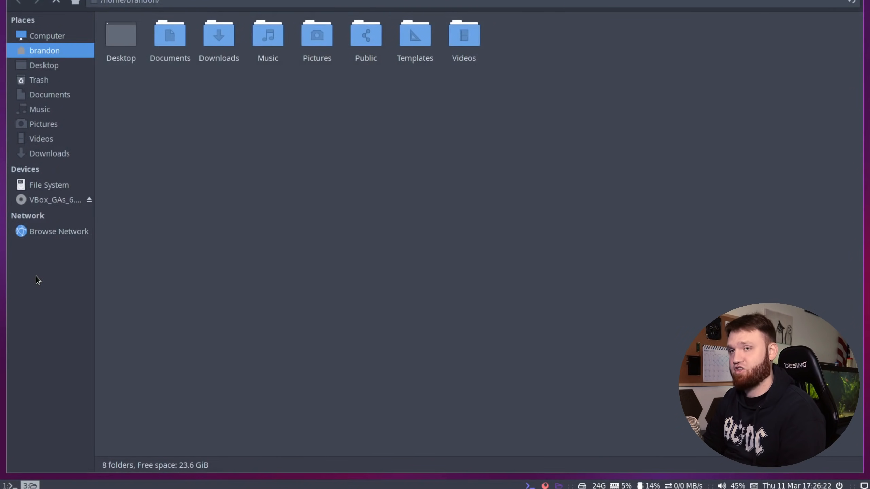
mouse_move(375, 356)
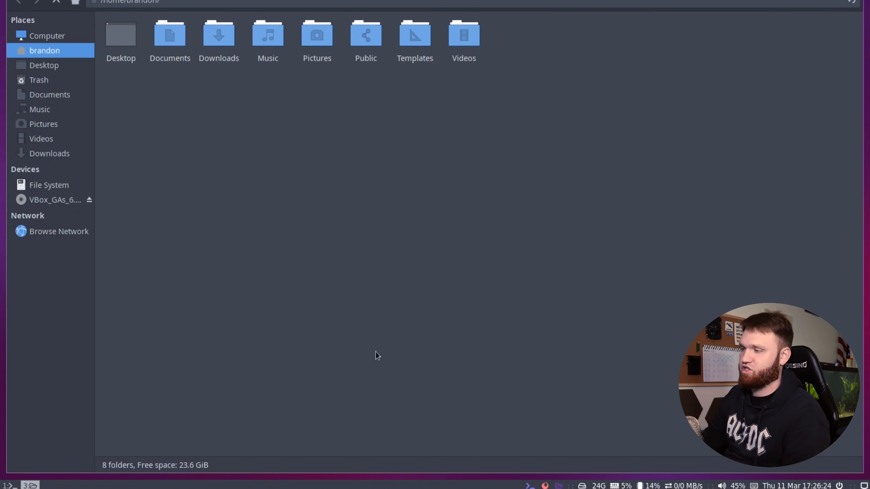
mouse_move(247, 262)
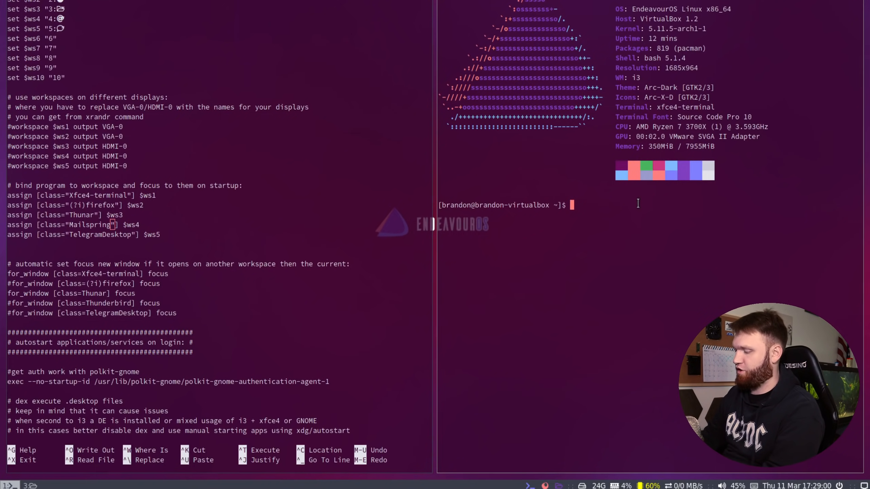
- Run xprop to read the terminal window's WM_CLASS
text(xpr)
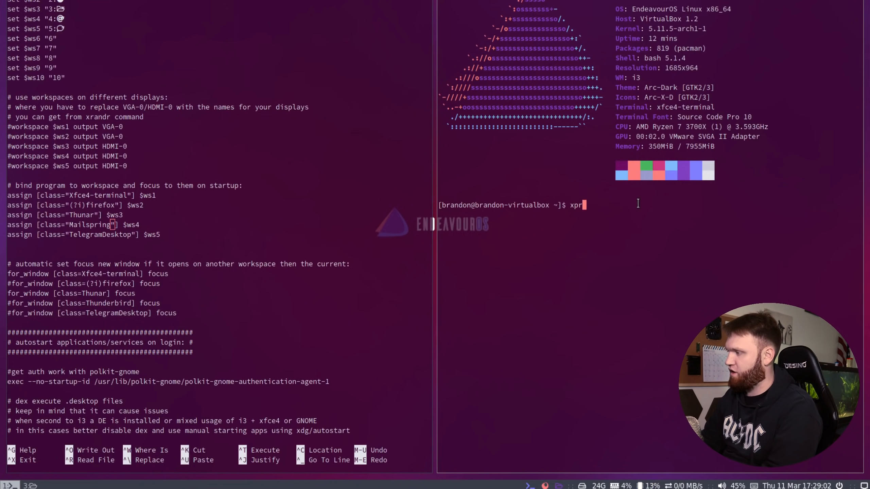
text(op)
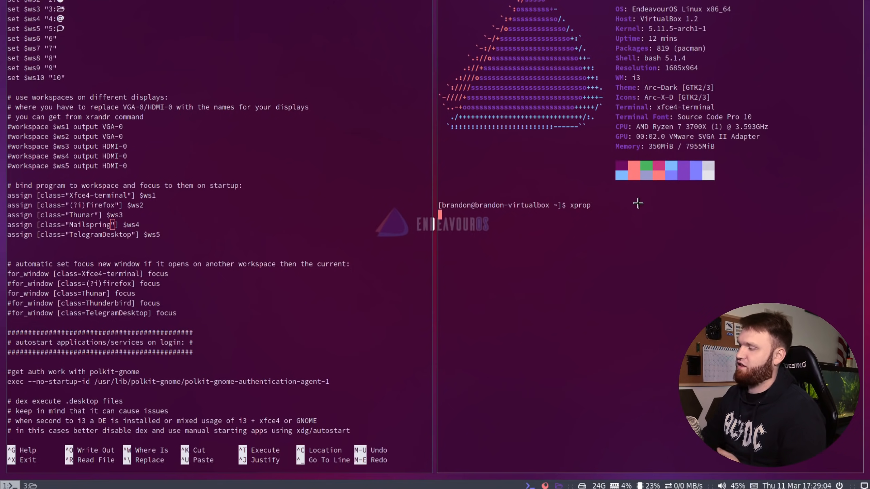
mouse_move(474, 178)
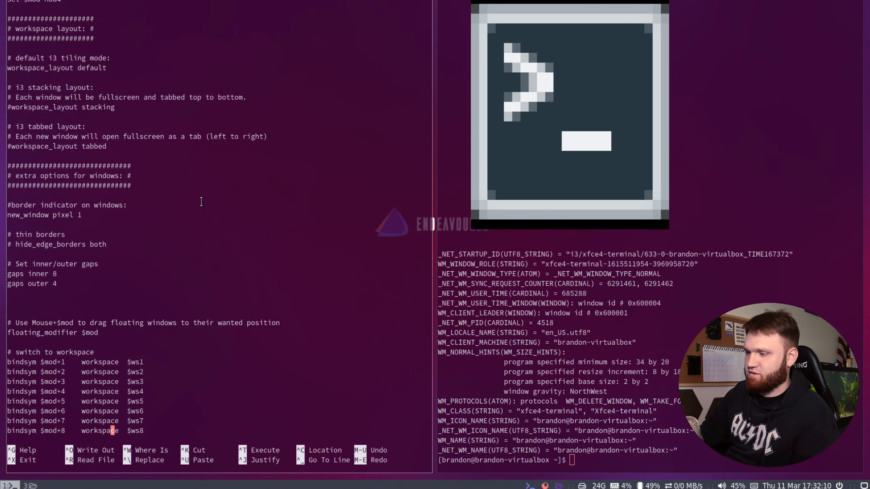
- Find the backlight bindings and run yay xbacklight to install xorg-xbacklight
scroll(down, 3)
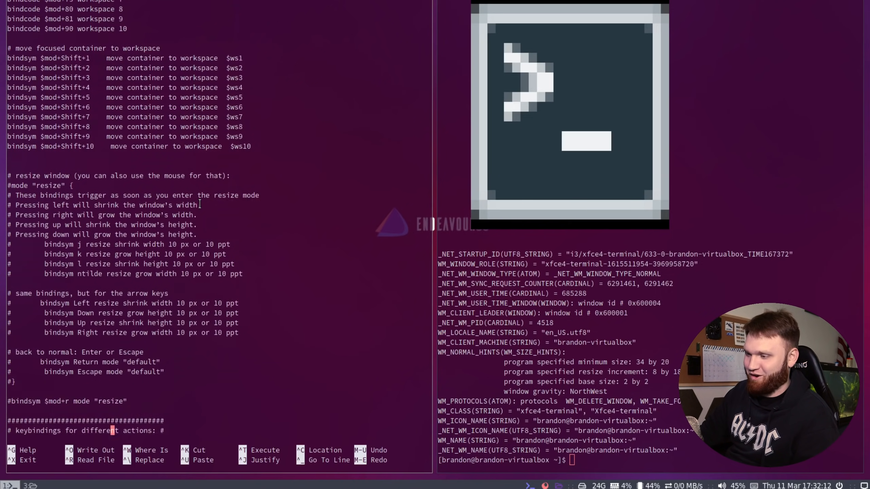
scroll(down, 3)
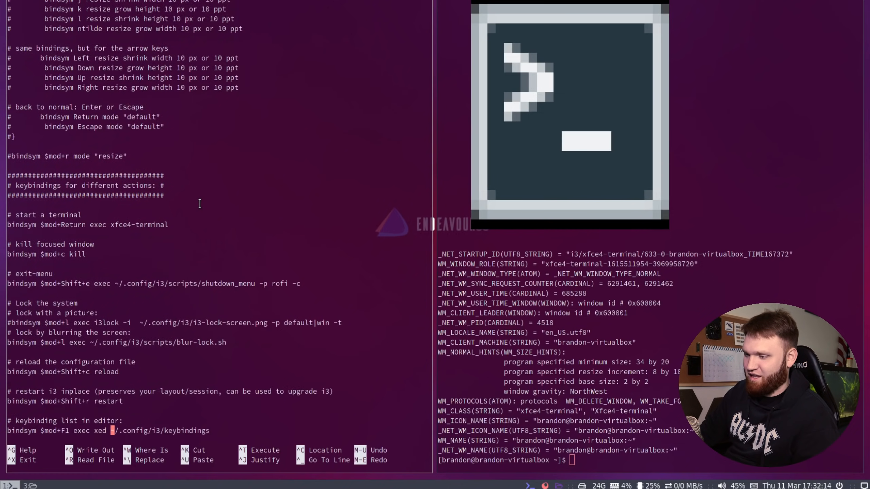
scroll(down, 3)
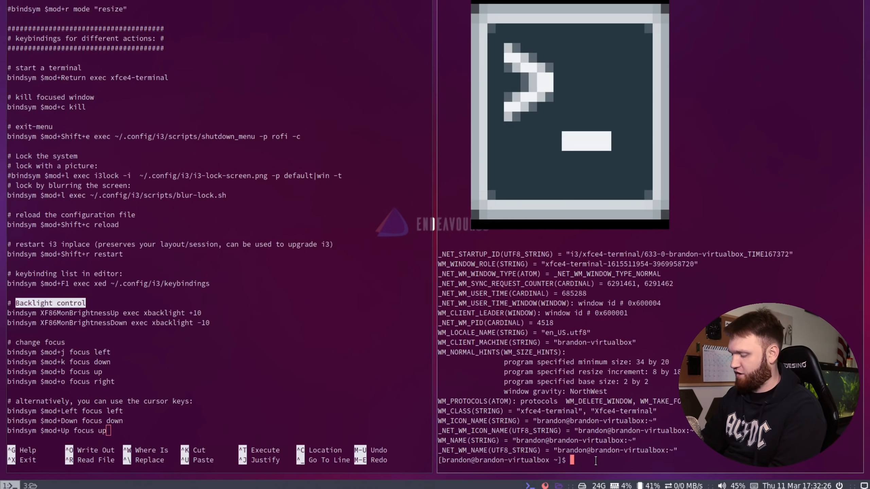
text(xba)
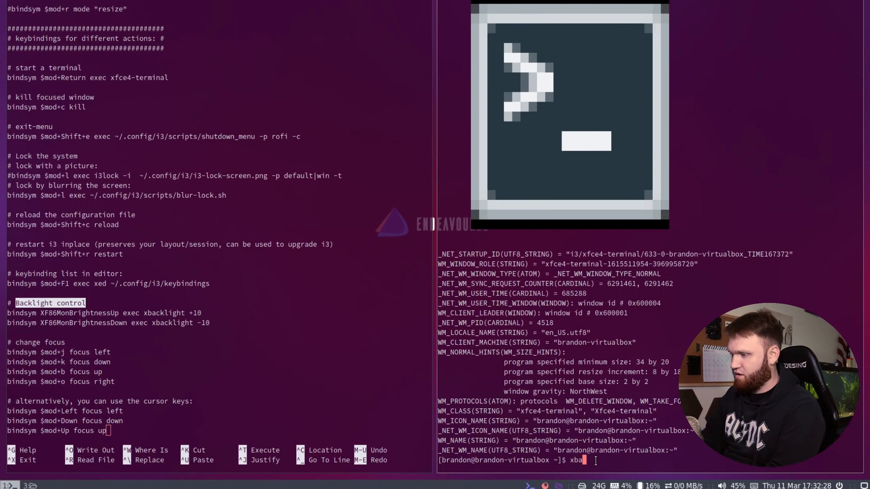
text(cklight)
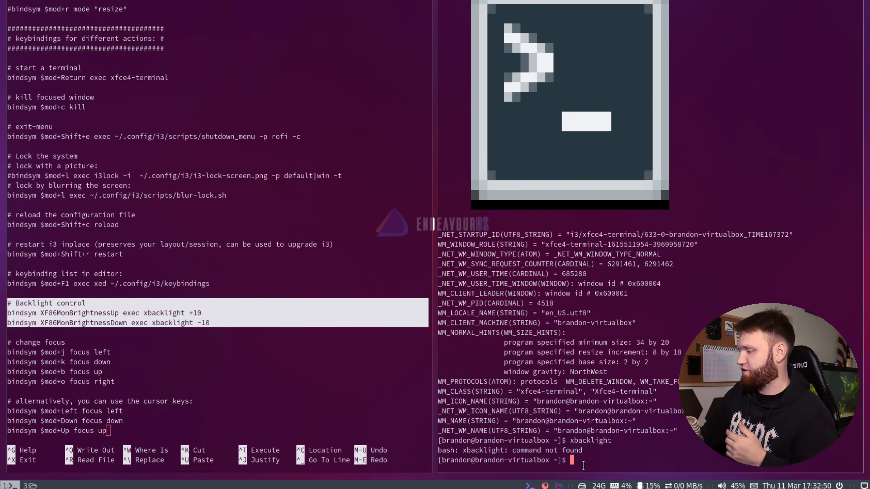
text(yay xbacklight)
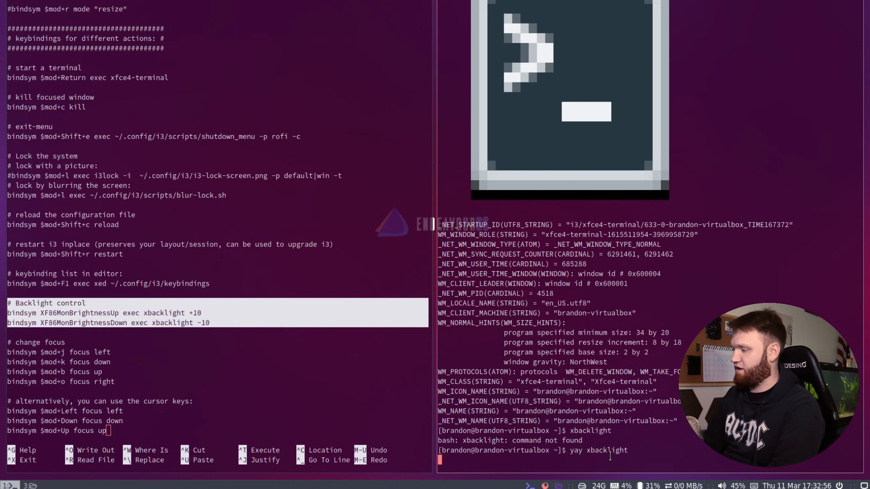
key(Return)
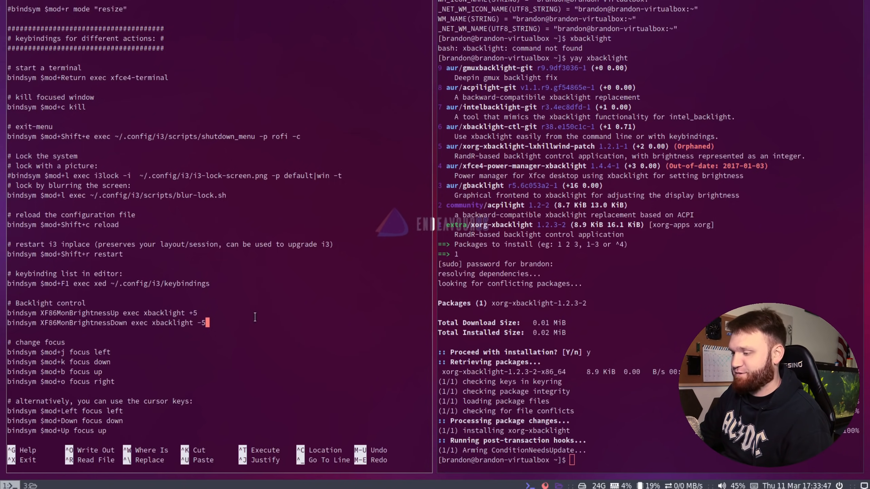
- Scroll to the autostart section and add a blank line below the xset command
scroll(down, 3)
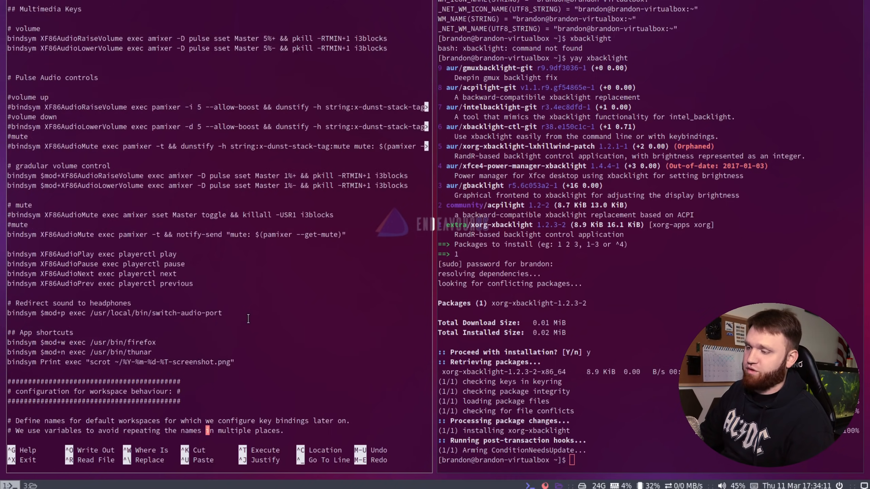
scroll(down, 3)
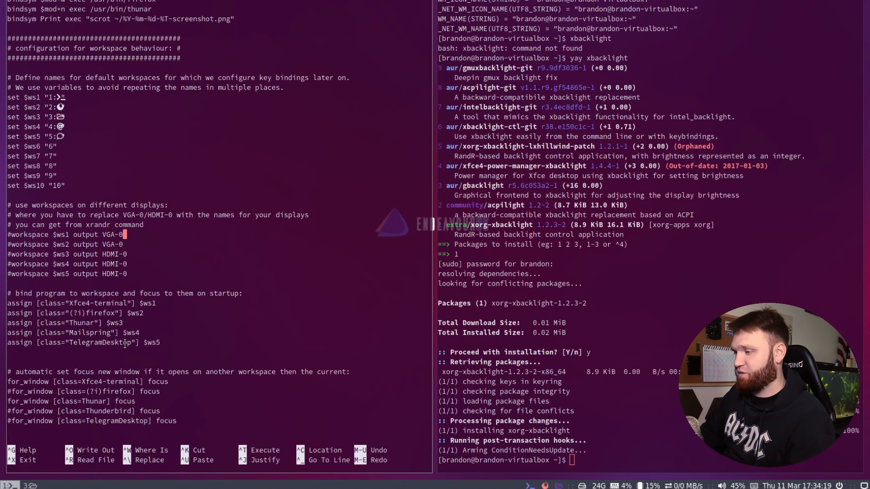
double_click(102, 343)
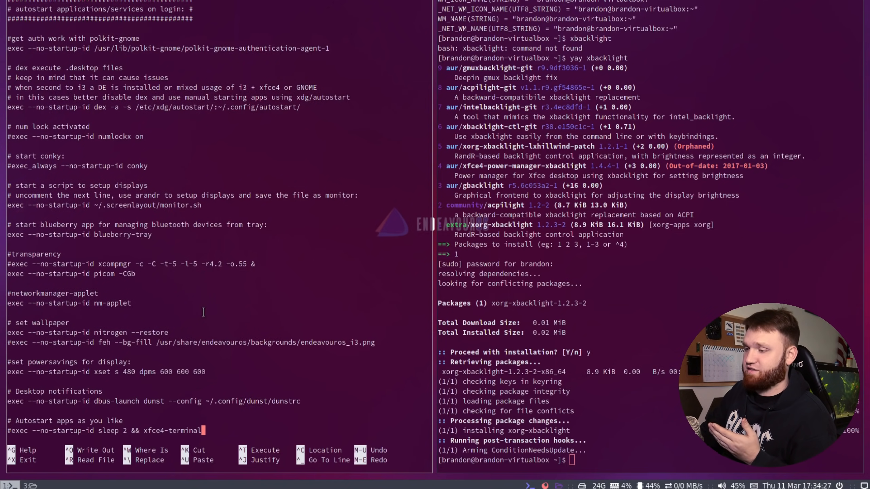
scroll(down, 3)
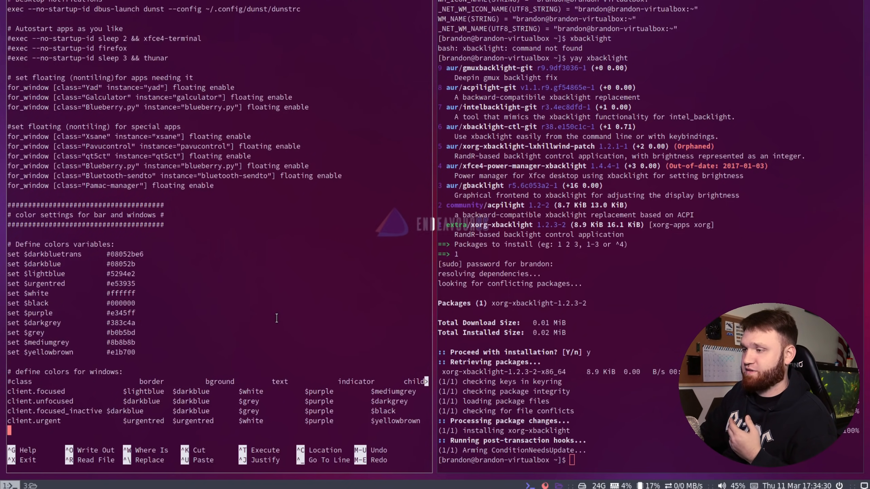
scroll(down, 3)
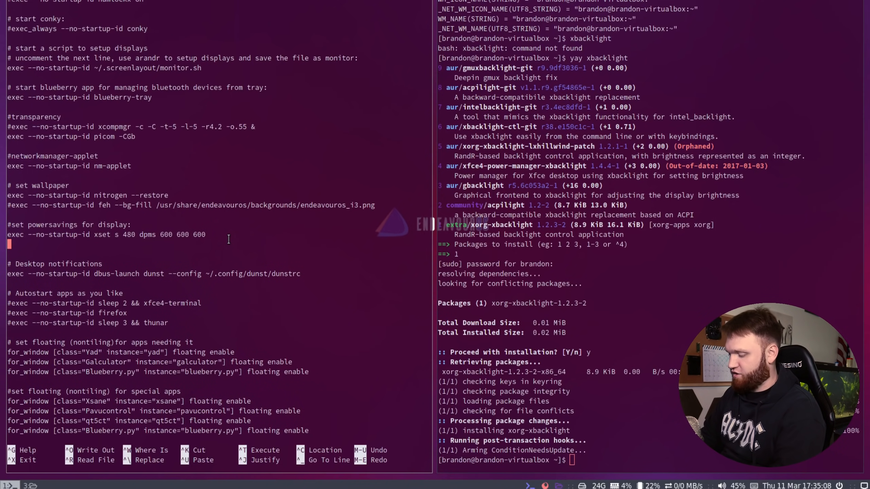
- Type 'exec ulauncher' on the new line under xset, then scroll the config
text(exec)
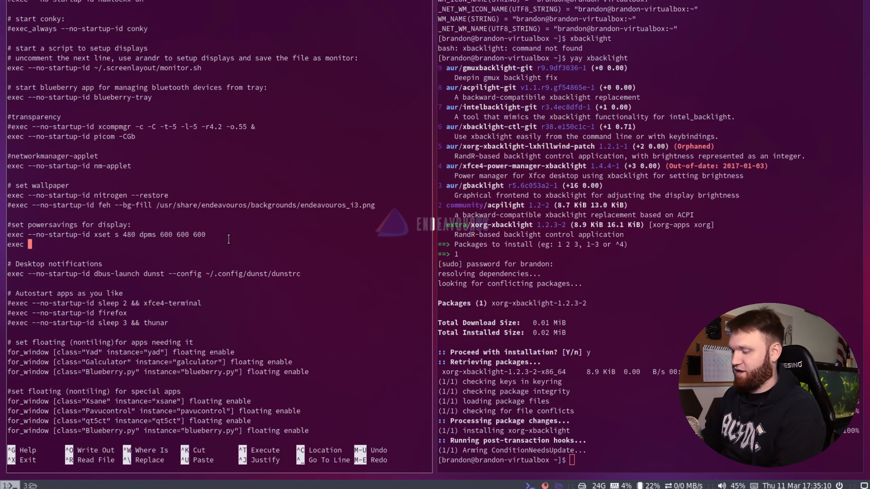
text(ula)
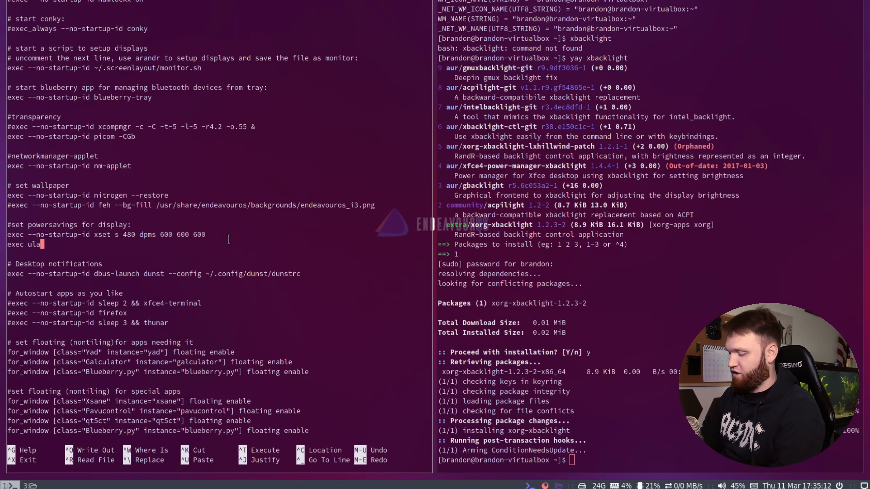
text(unchee)
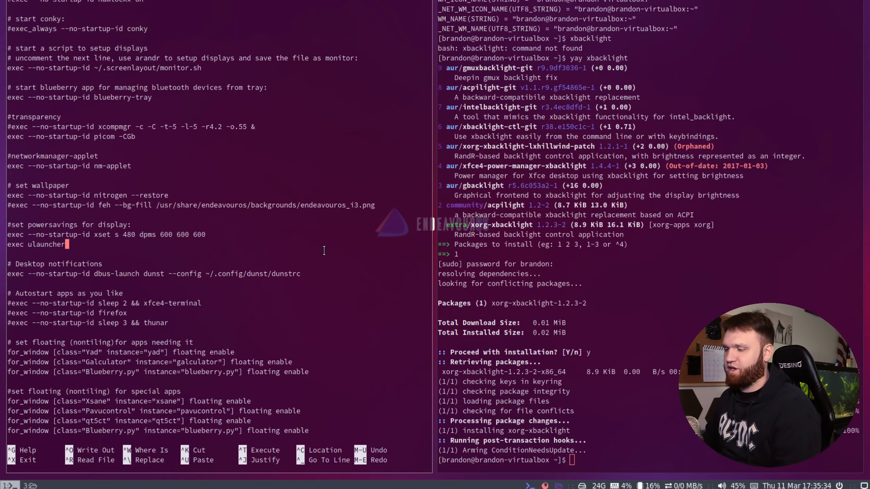
scroll(down, 3)
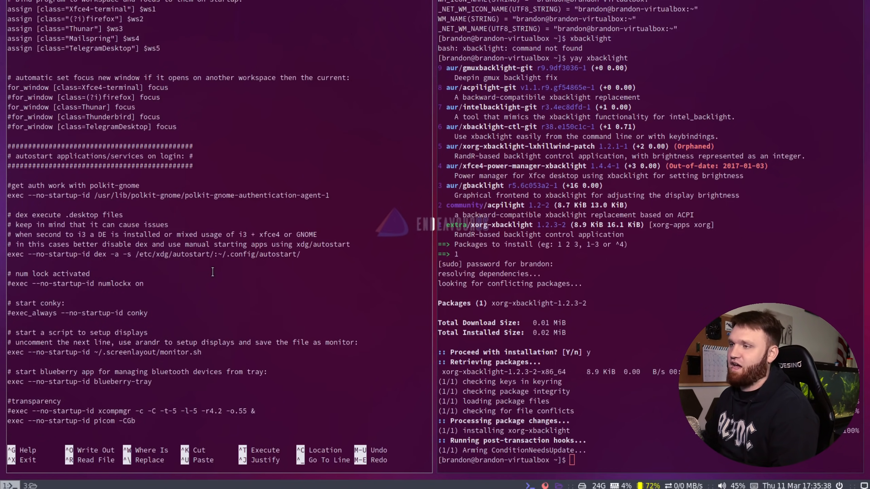
scroll(down, 3)
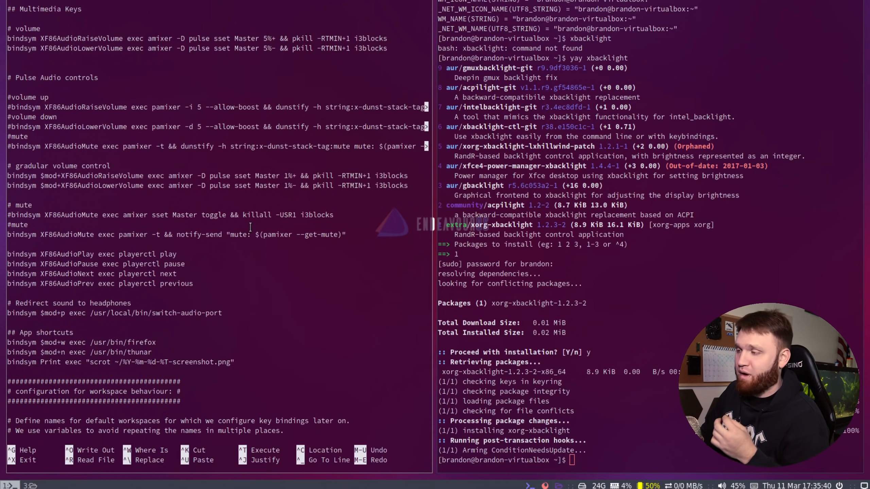
mouse_move(372, 223)
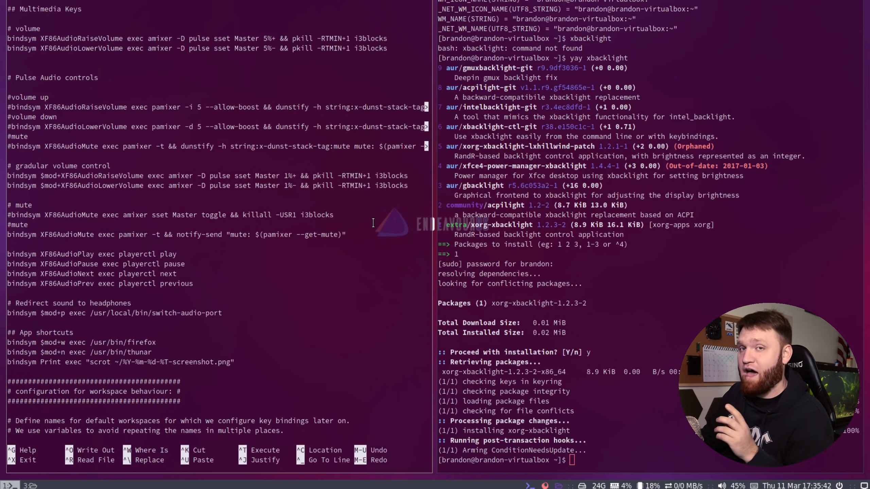
mouse_move(357, 249)
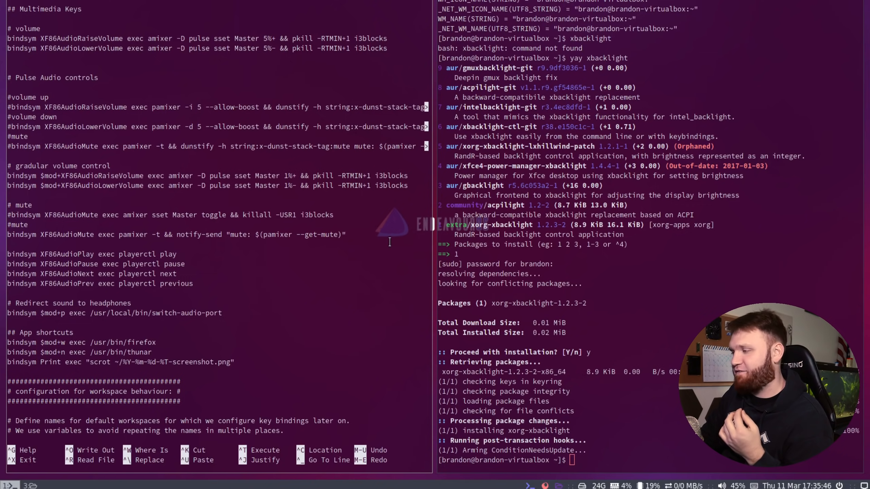
mouse_move(341, 305)
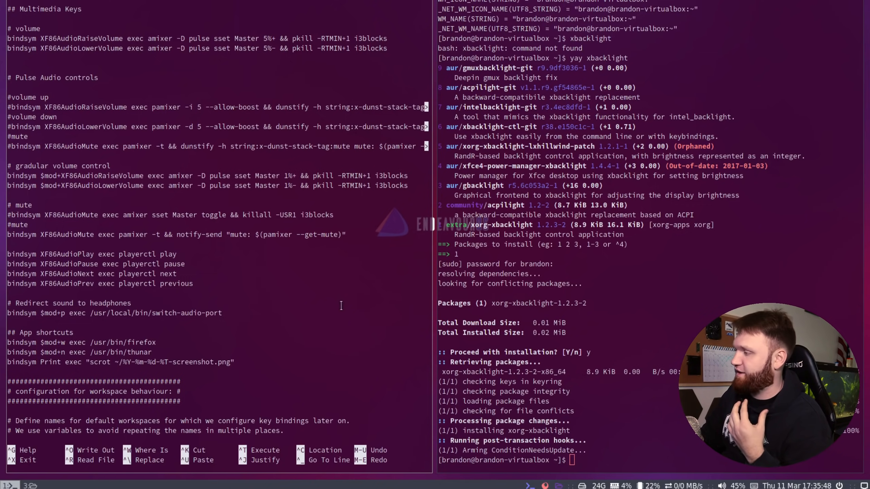